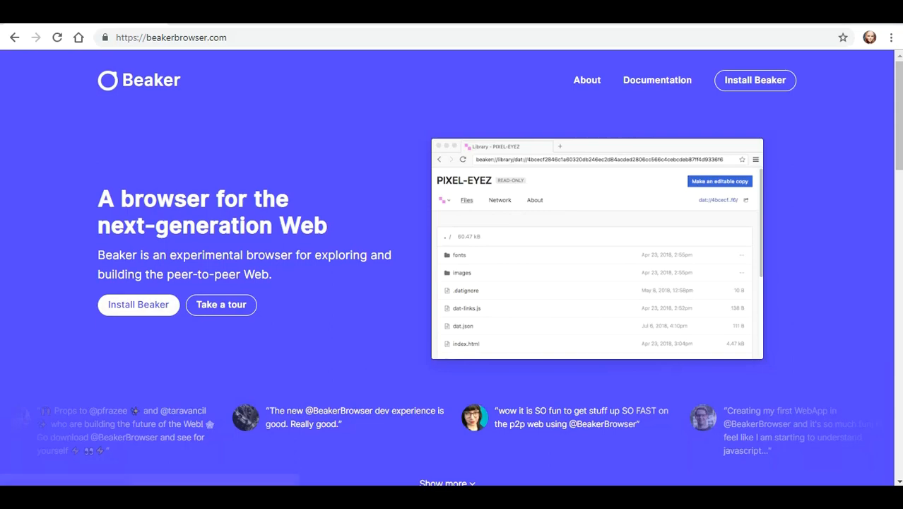
# Scroll through the Beaker homepage down to the 'Take a tour' link.
pyautogui.scroll(-3)
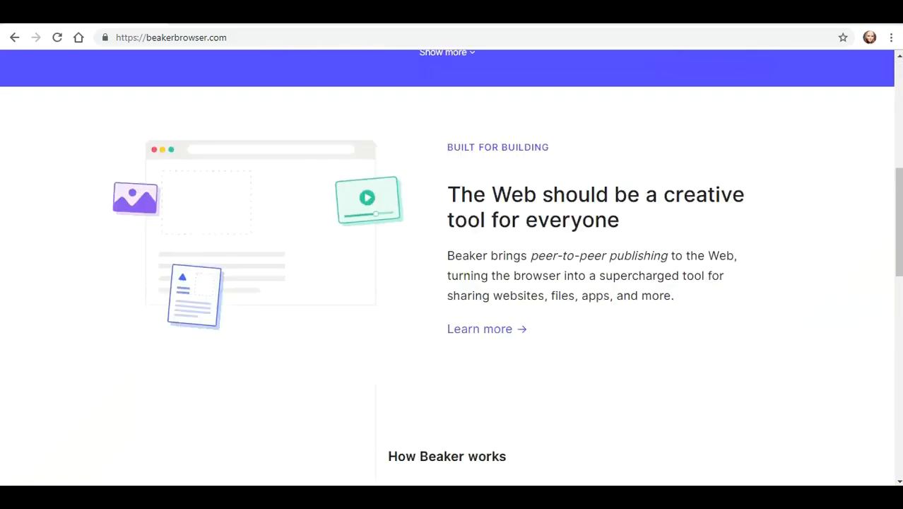
pyautogui.scroll(-3)
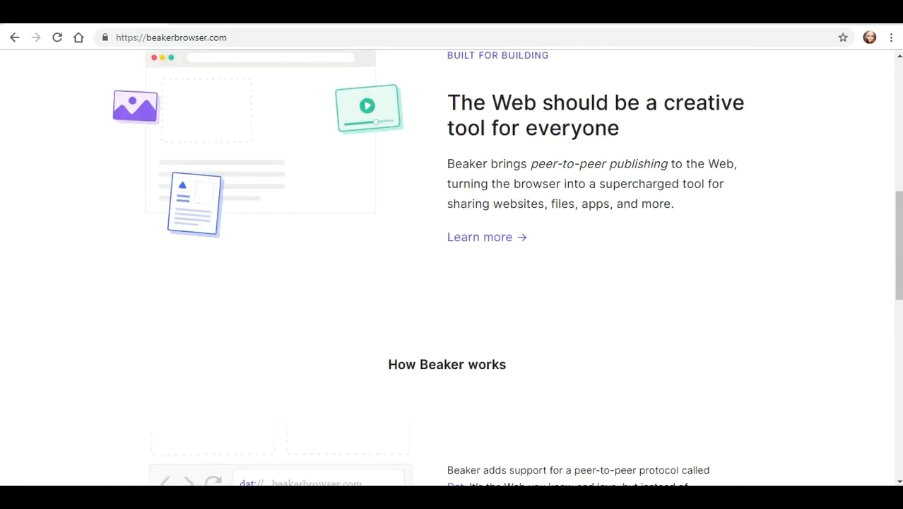
pyautogui.scroll(3)
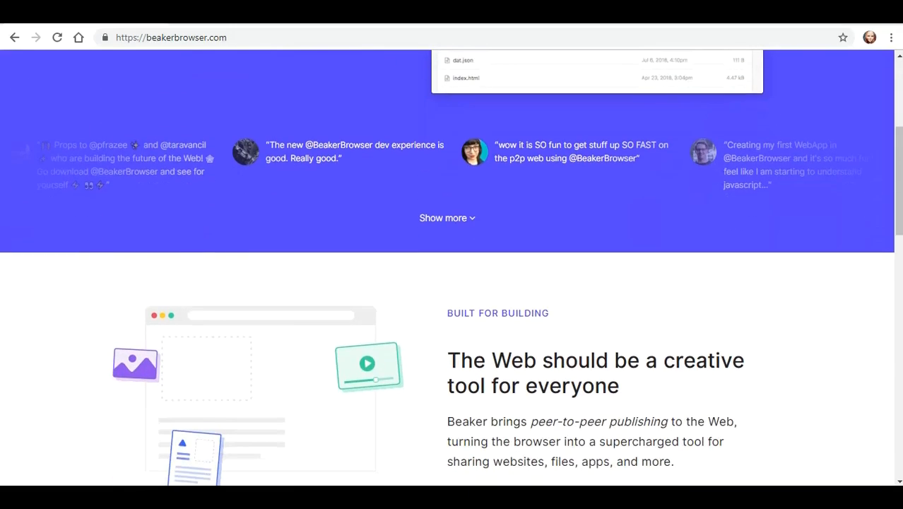
pyautogui.scroll(-3)
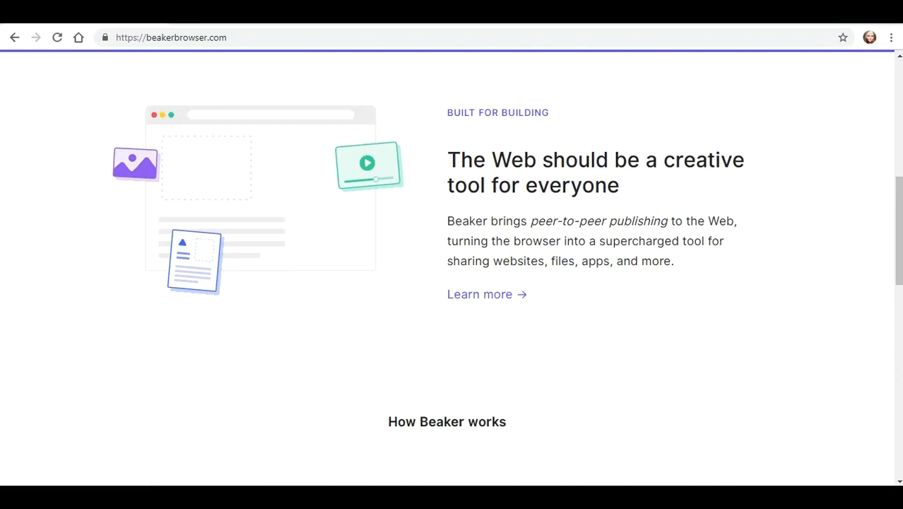
pyautogui.scroll(-3)
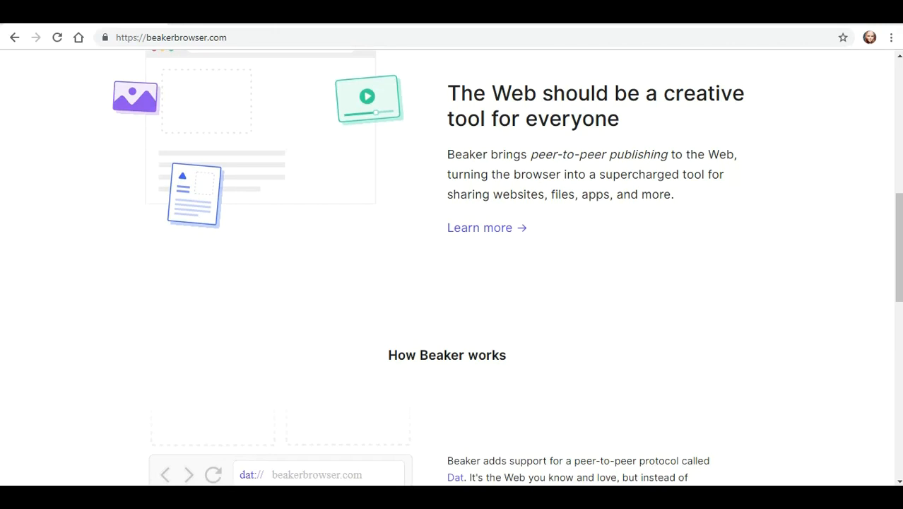
pyautogui.scroll(-3)
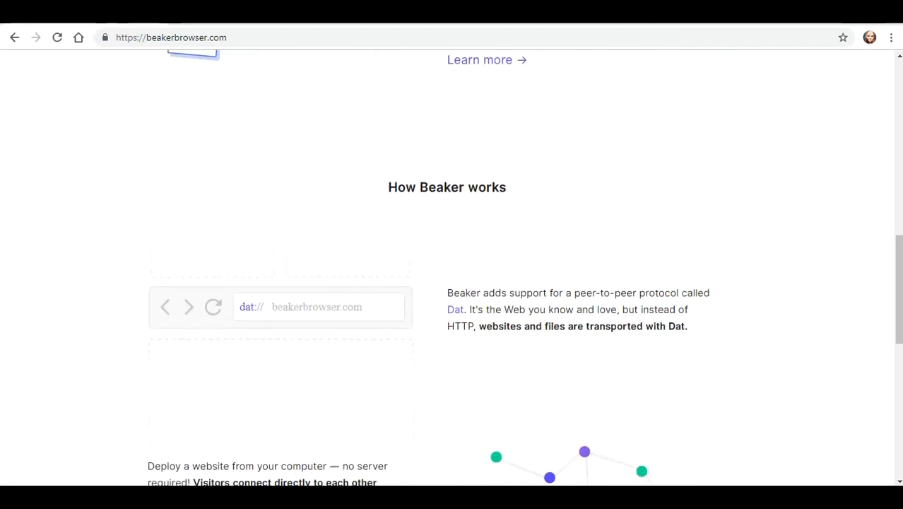
pyautogui.scroll(-3)
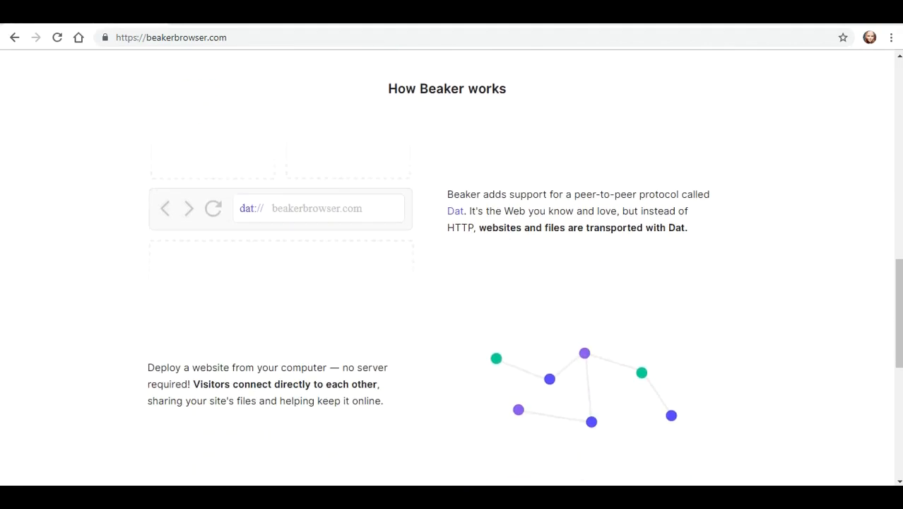
pyautogui.scroll(-3)
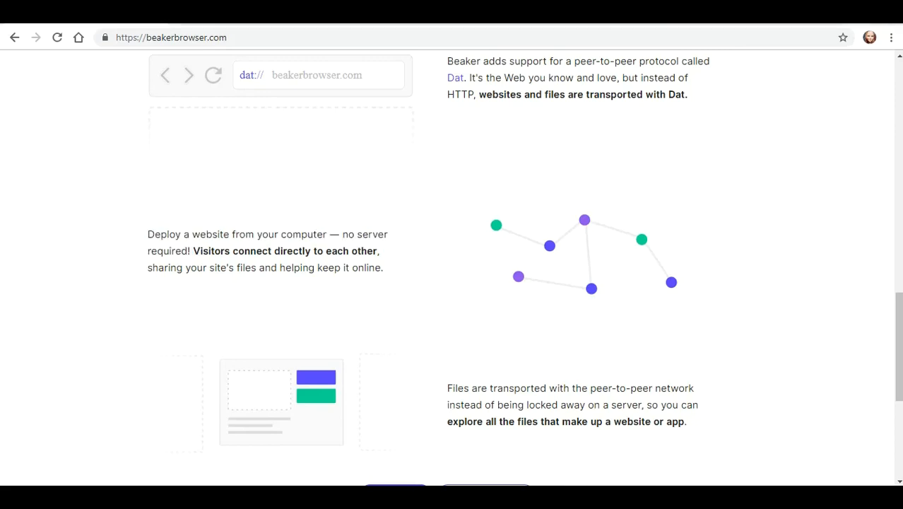
pyautogui.scroll(-3)
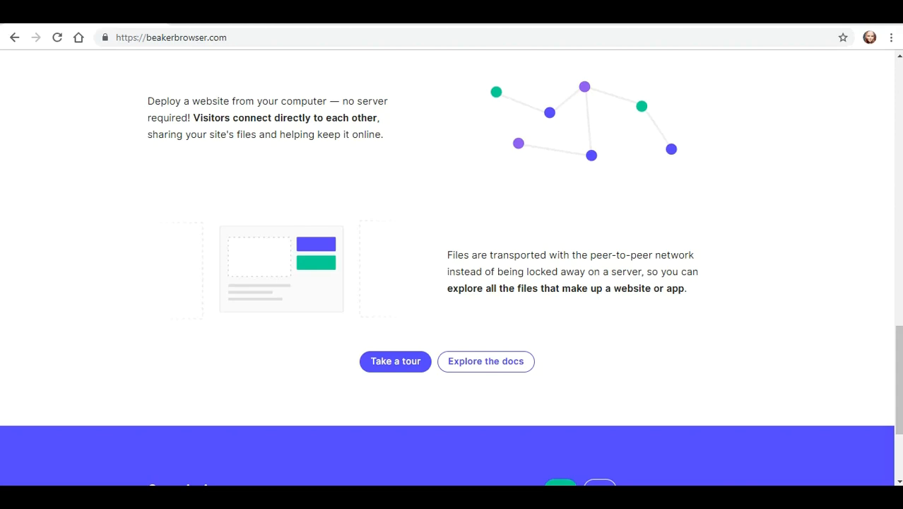
pyautogui.scroll(-3)
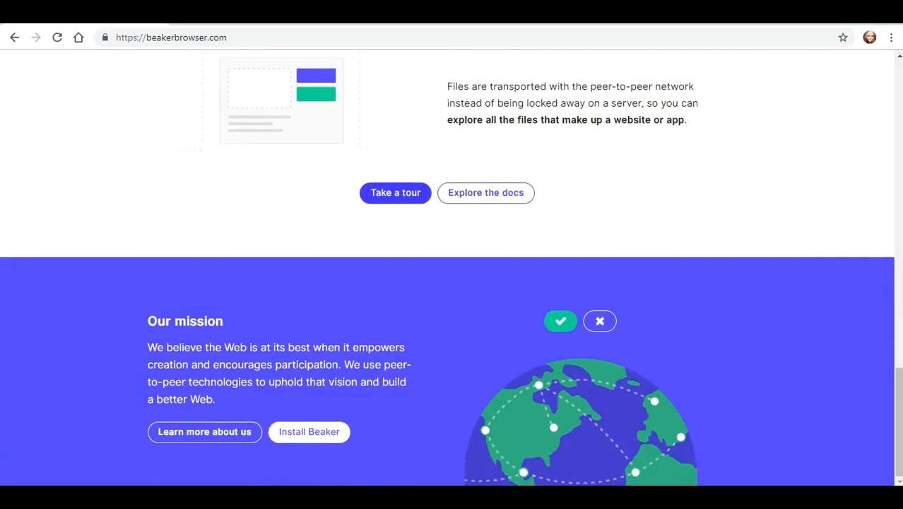
pyautogui.click(395, 192)
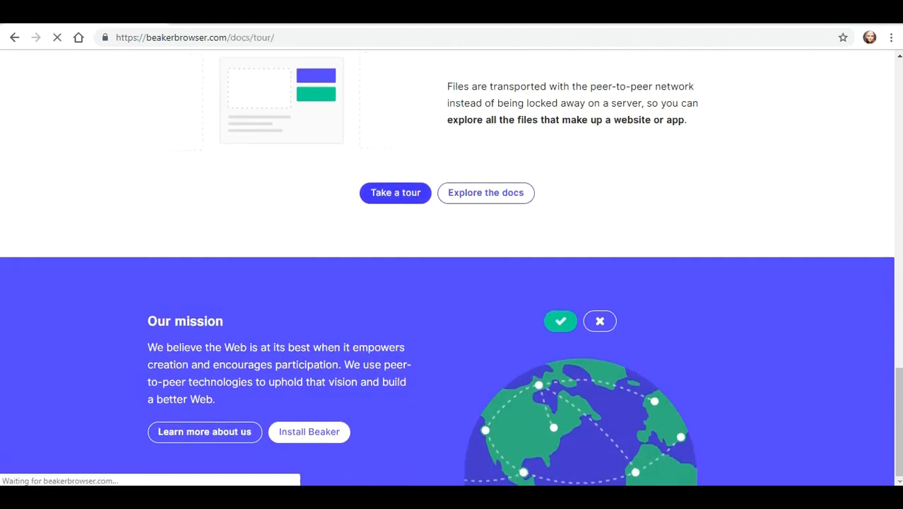
pyautogui.click(396, 192)
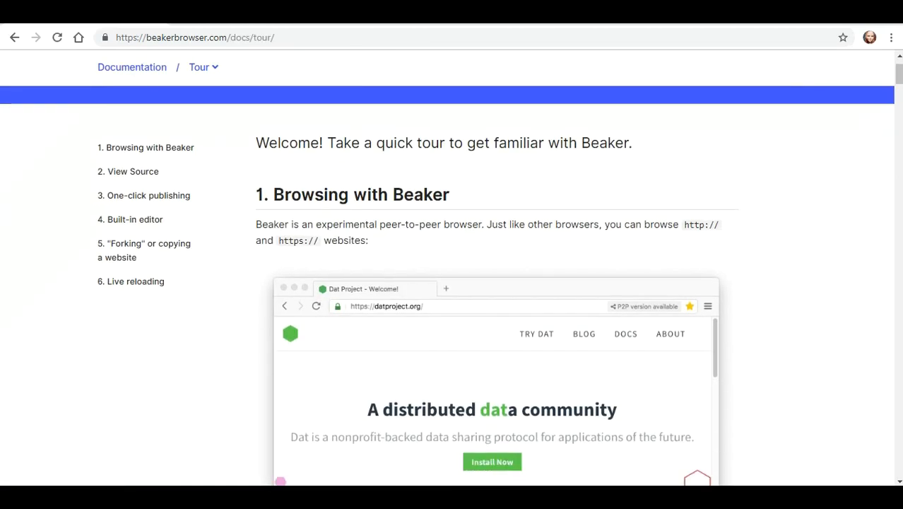
pyautogui.scroll(-3)
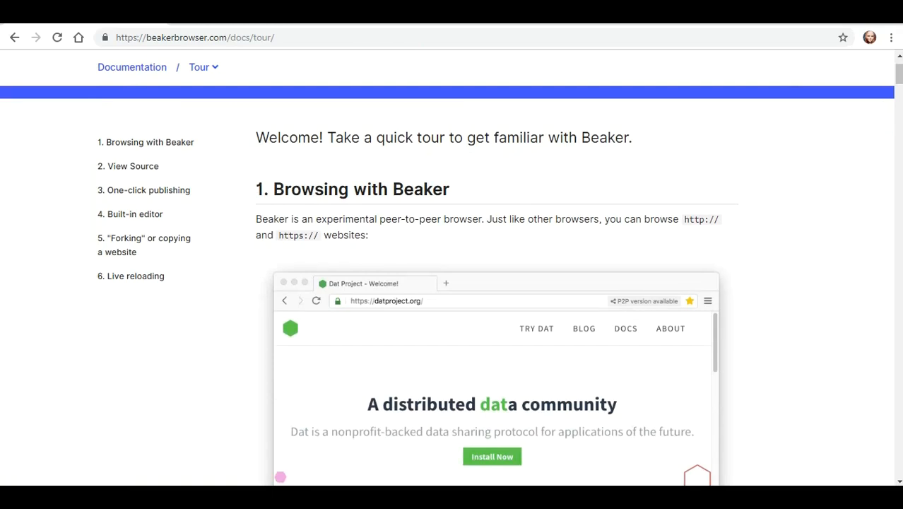
pyautogui.scroll(-3)
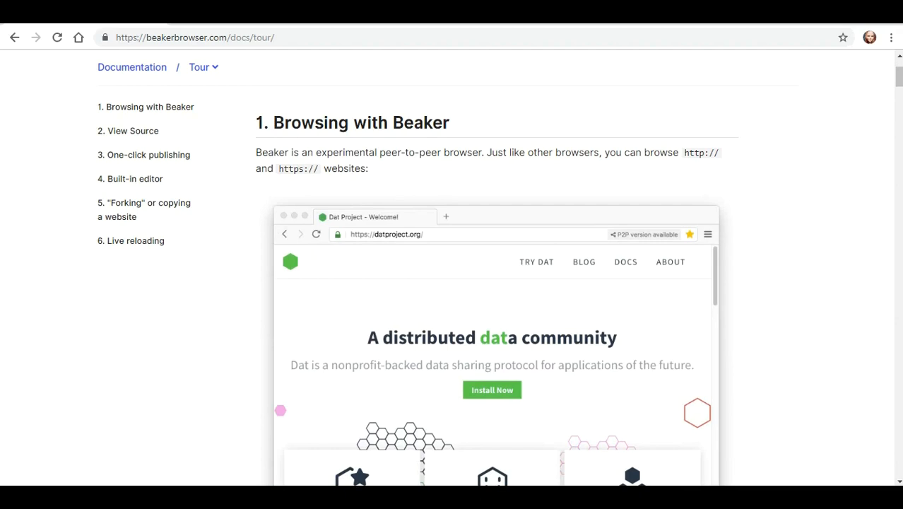
pyautogui.scroll(-3)
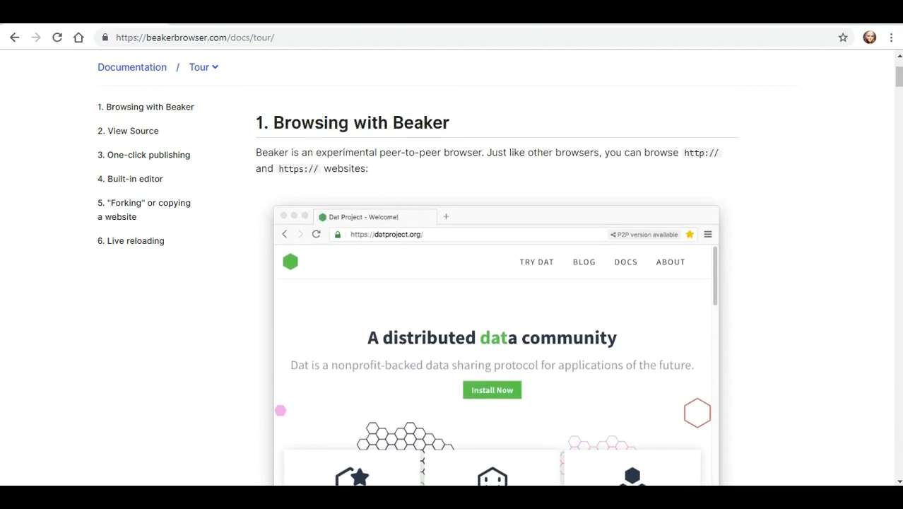
pyautogui.doubleClick(700, 153)
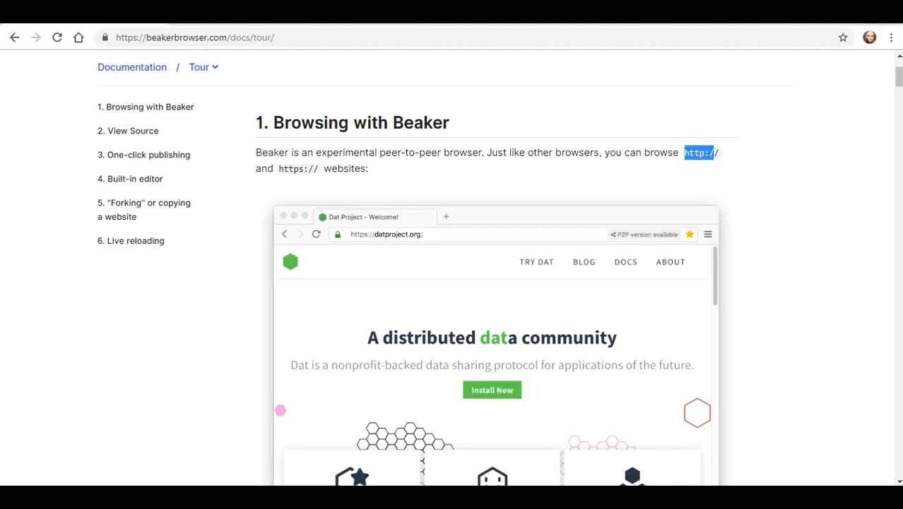
# Read the tour down through the 'Core concept: peers and seeding' section.
pyautogui.scroll(-3)
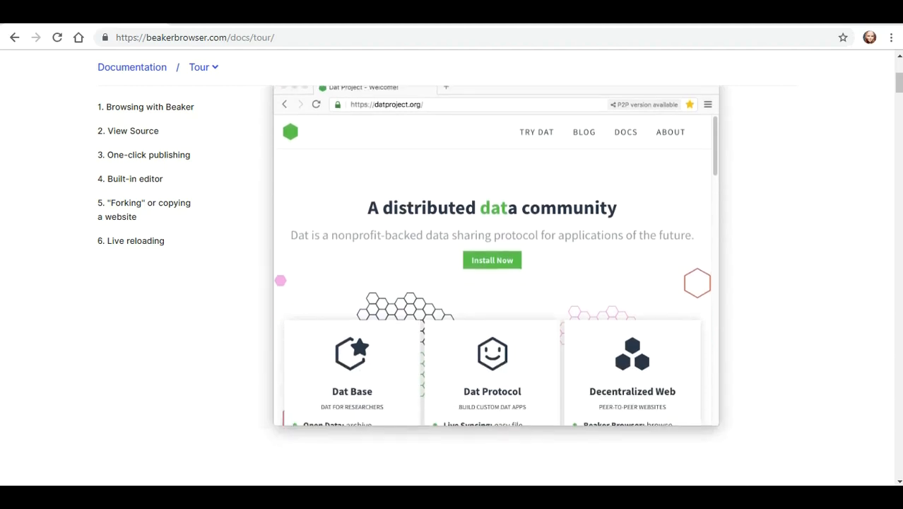
pyautogui.scroll(-3)
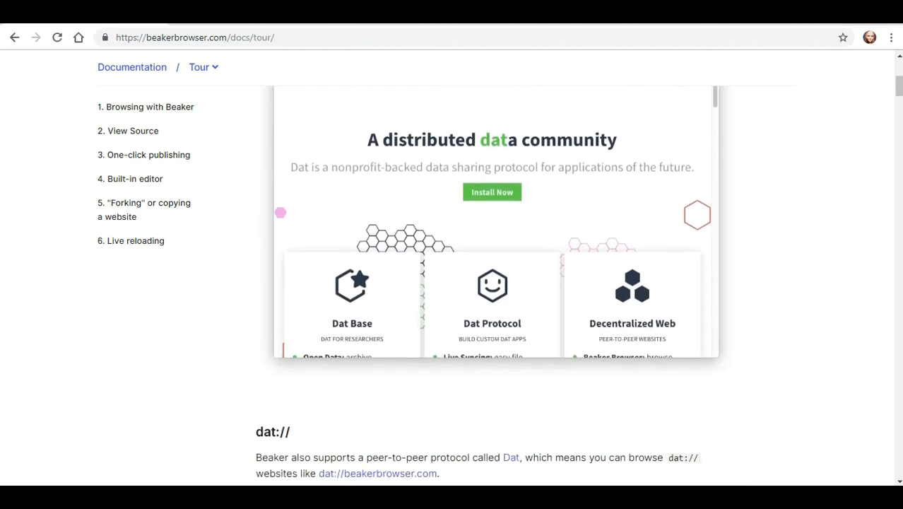
pyautogui.scroll(-3)
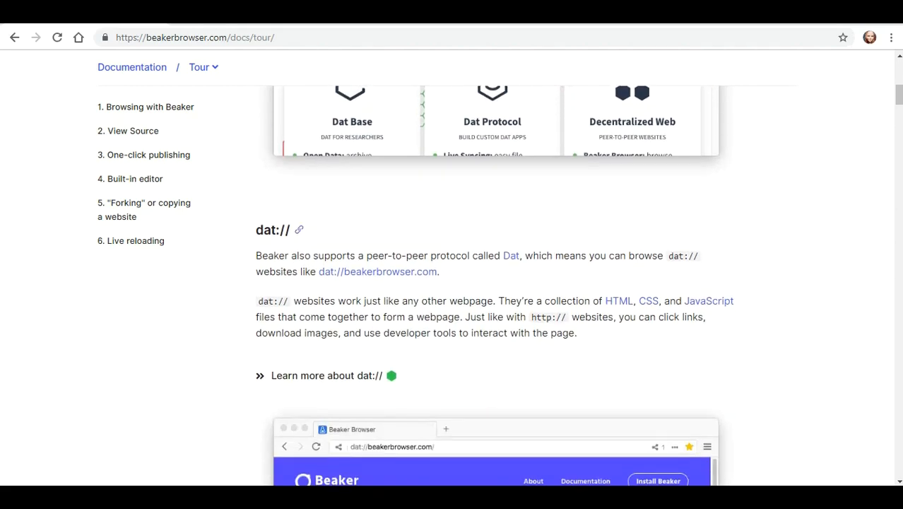
pyautogui.scroll(-3)
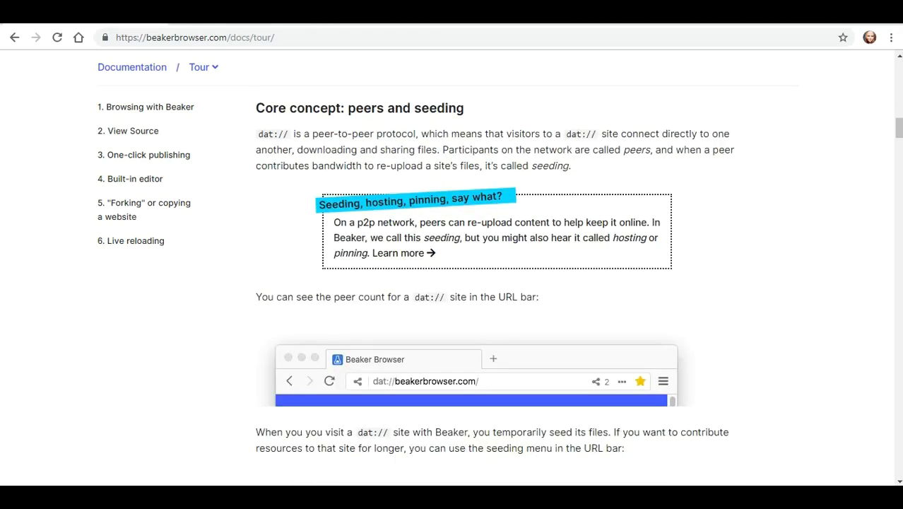
pyautogui.moveTo(398, 253)
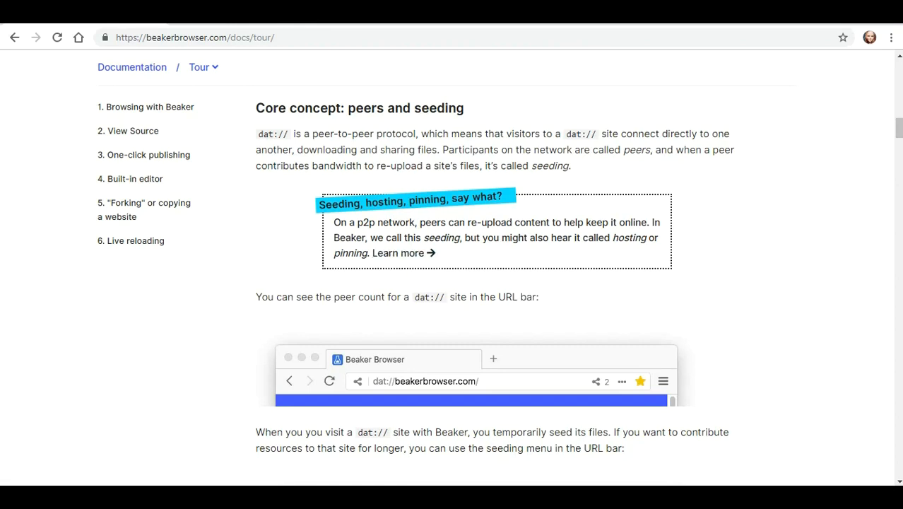
pyautogui.scroll(-3)
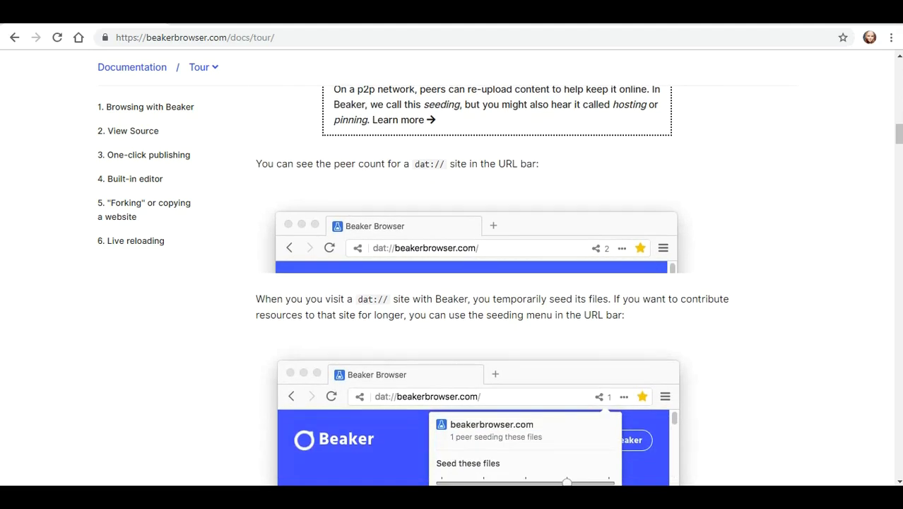
pyautogui.scroll(-3)
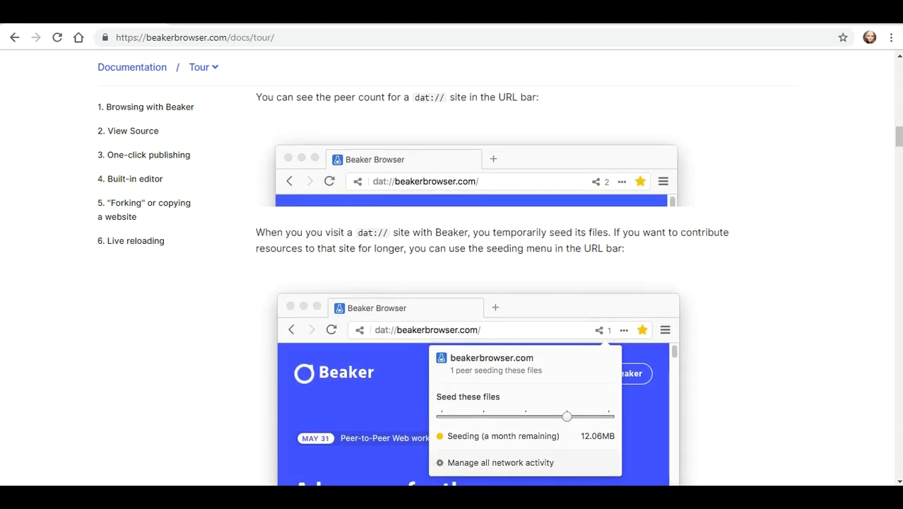
pyautogui.scroll(-3)
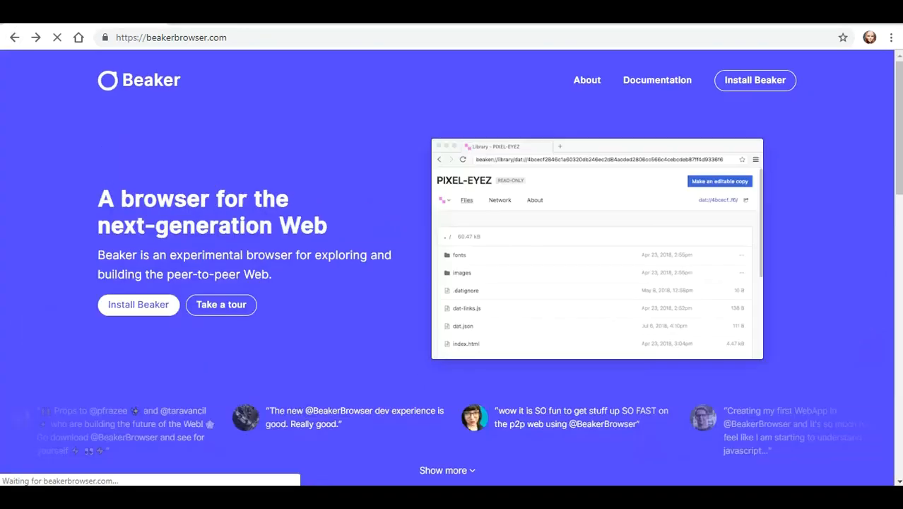
# Go to the Install Beaker page listing macOS, Windows and Linux downloads.
pyautogui.scroll(-3)
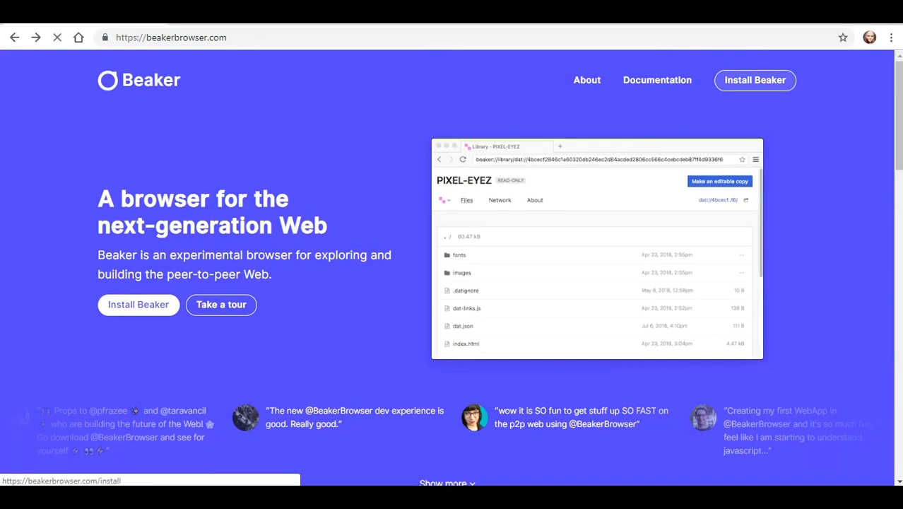
pyautogui.click(139, 305)
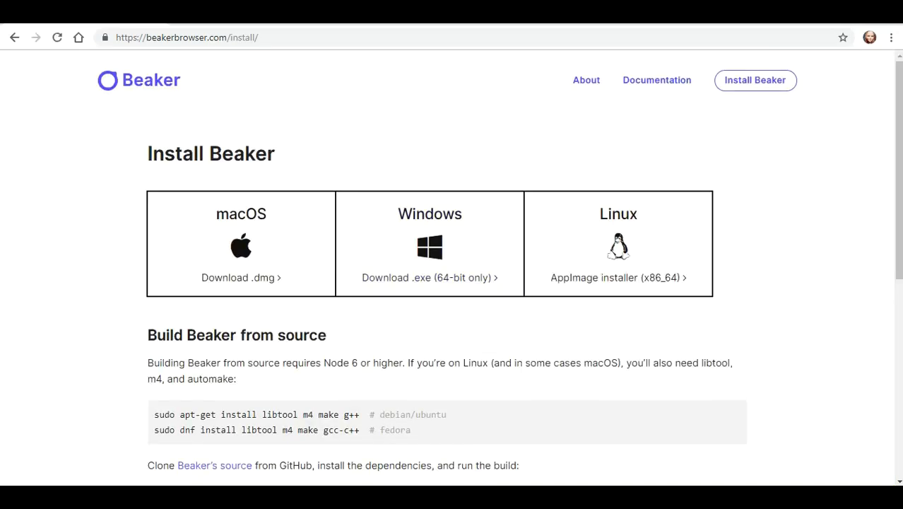
pyautogui.moveTo(428, 277)
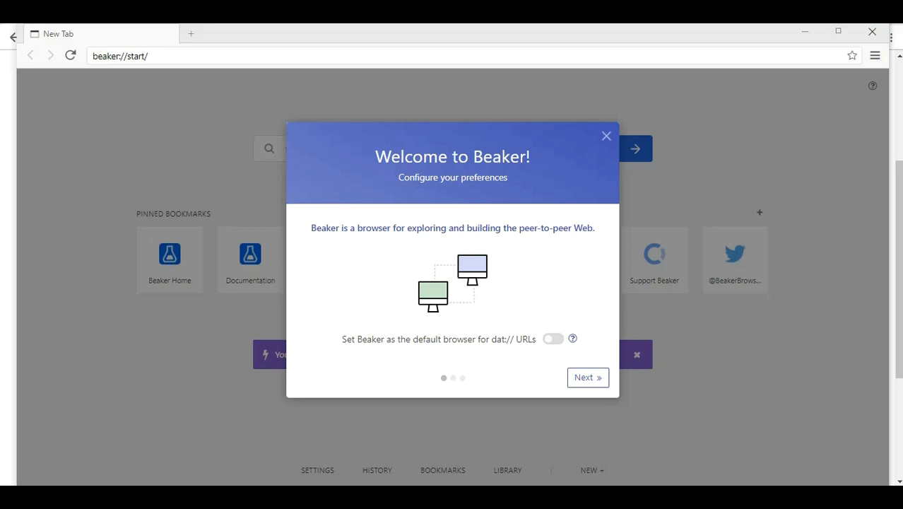
# Make Beaker the default dat:// browser and advance the onboarding to the Get started page.
pyautogui.click(552, 339)
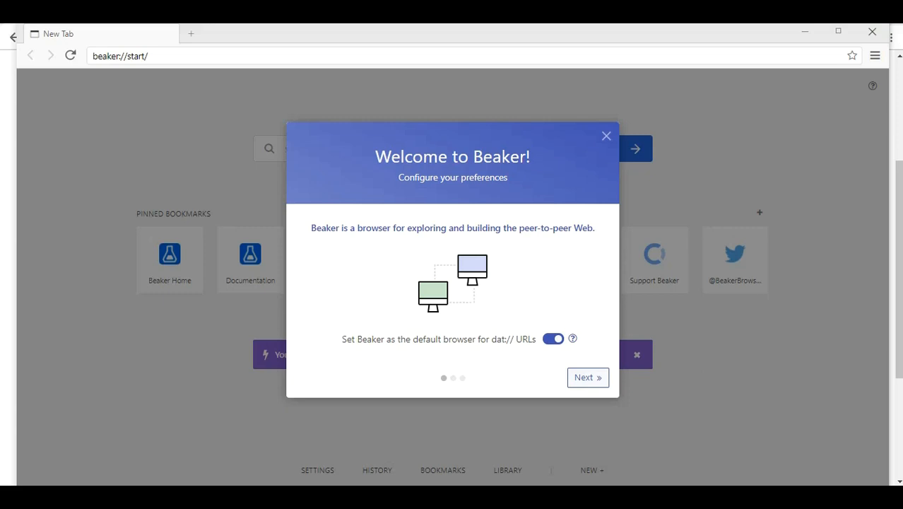
pyautogui.click(588, 377)
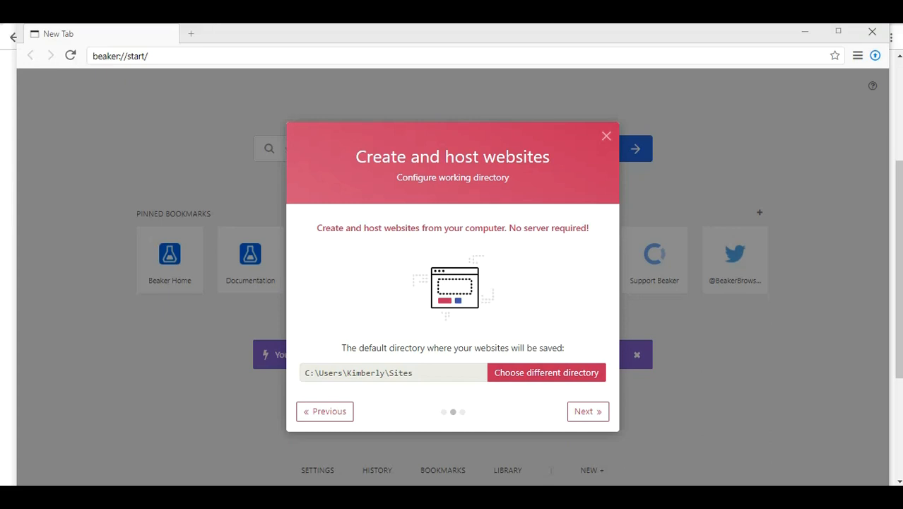
pyautogui.click(586, 410)
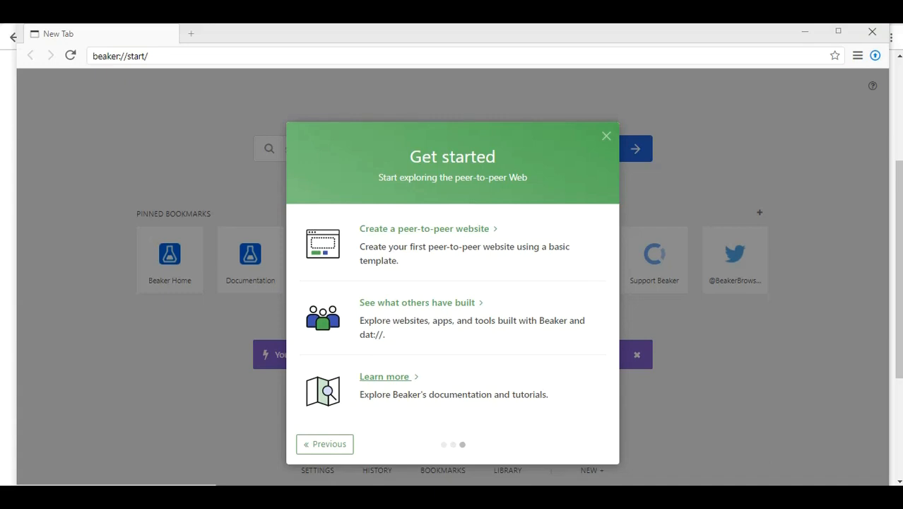
pyautogui.moveTo(419, 302)
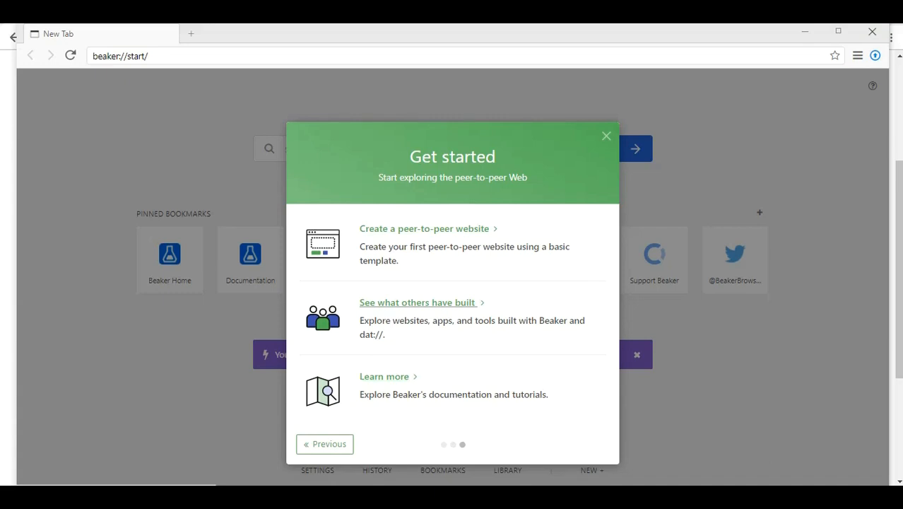
# Open the 'See what others have built' showcase list in a new tab.
pyautogui.rightClick(418, 302)
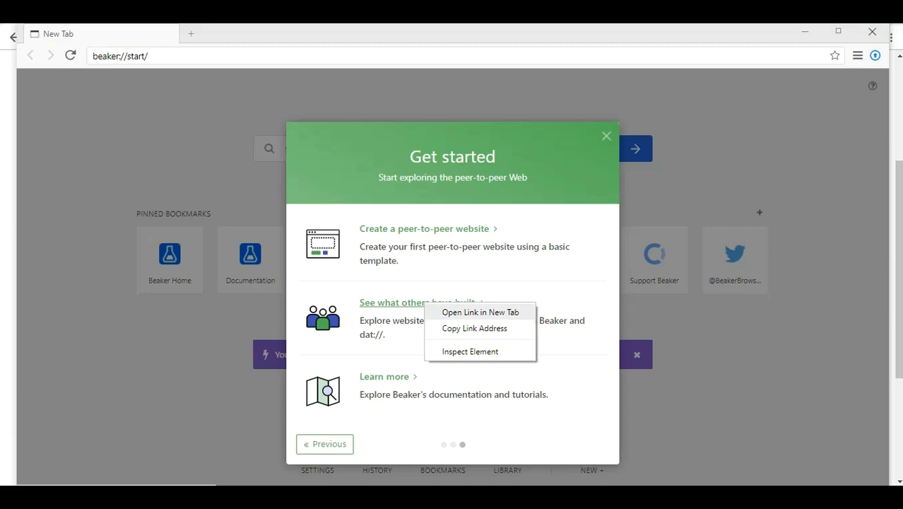
pyautogui.click(480, 312)
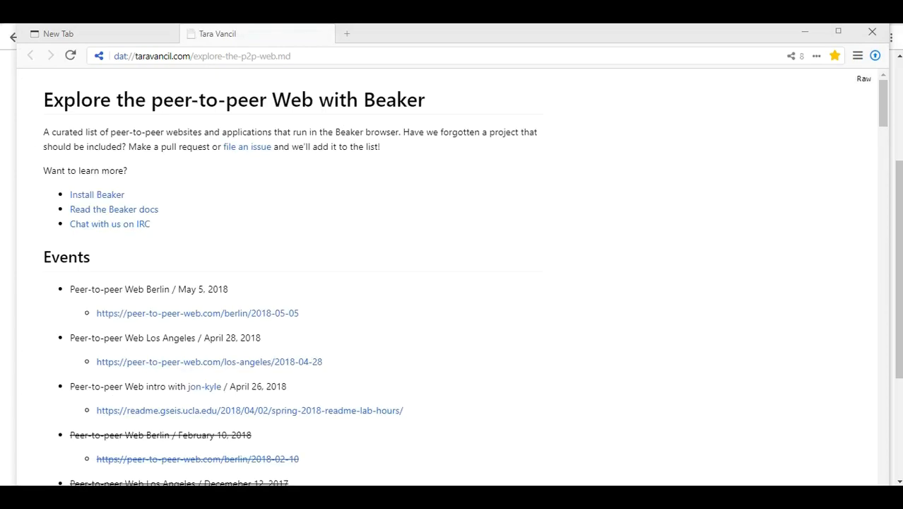
# Open Hashbase, Fritter, Rotonde and the cover page creator from the list in new tabs.
pyautogui.scroll(-3)
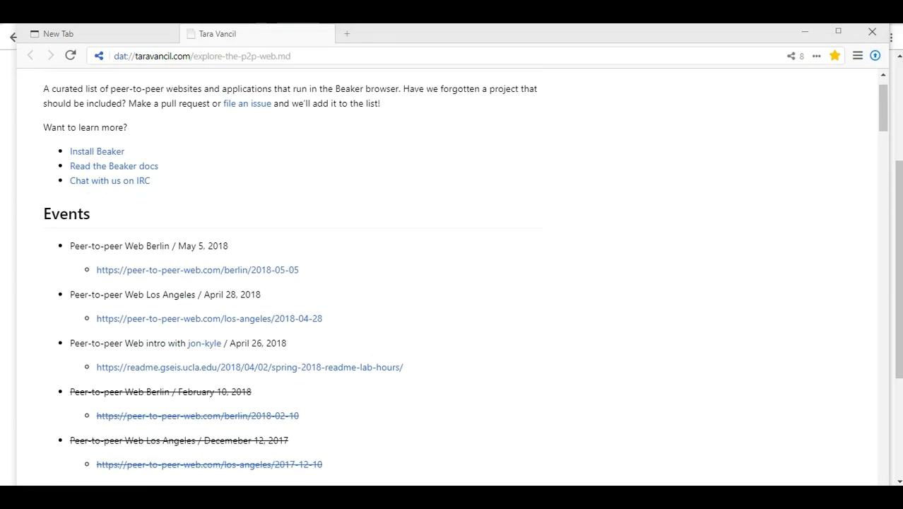
pyautogui.scroll(-3)
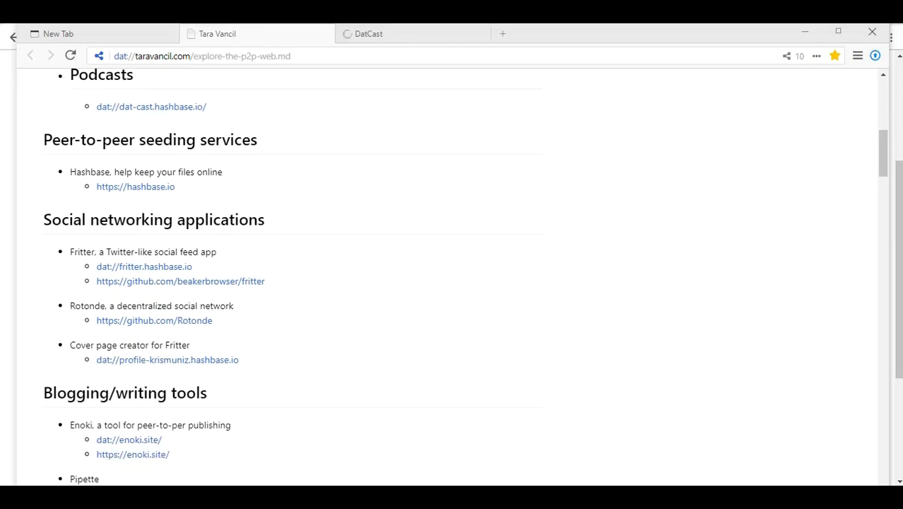
pyautogui.rightClick(135, 186)
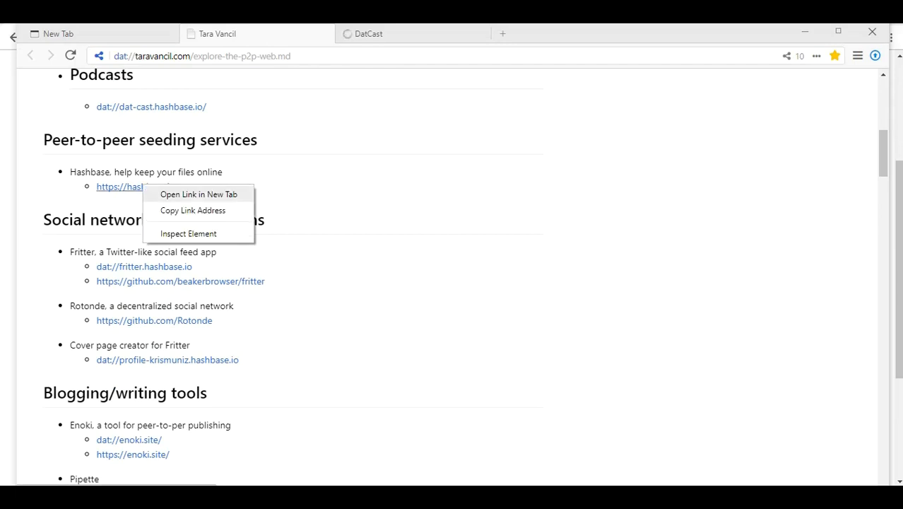
pyautogui.click(199, 194)
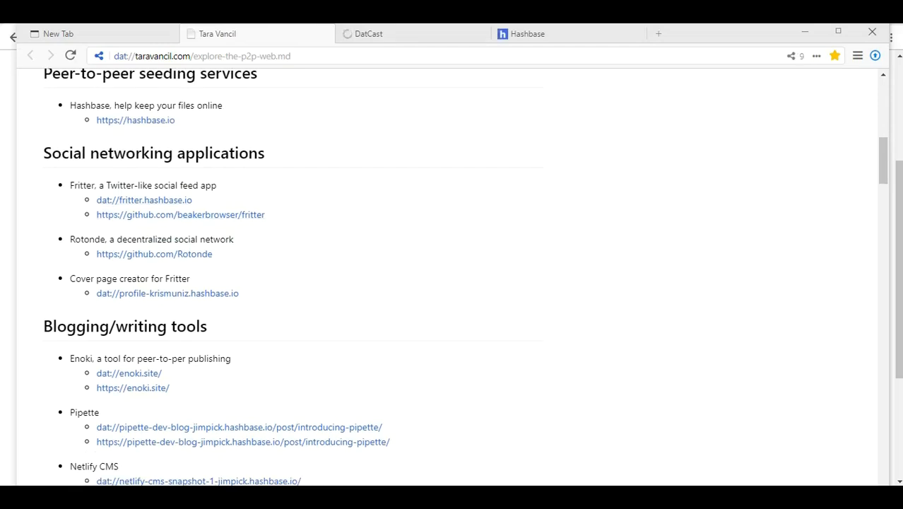
pyautogui.click(658, 32)
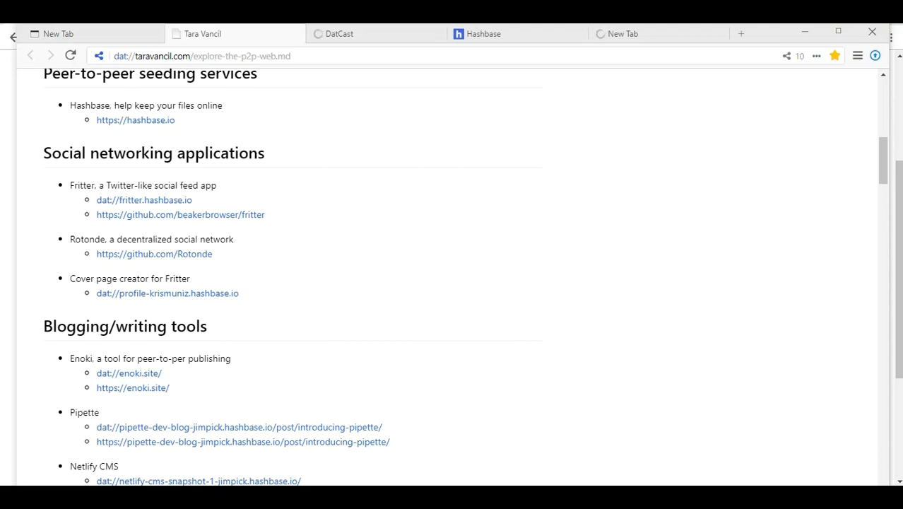
pyautogui.rightClick(154, 254)
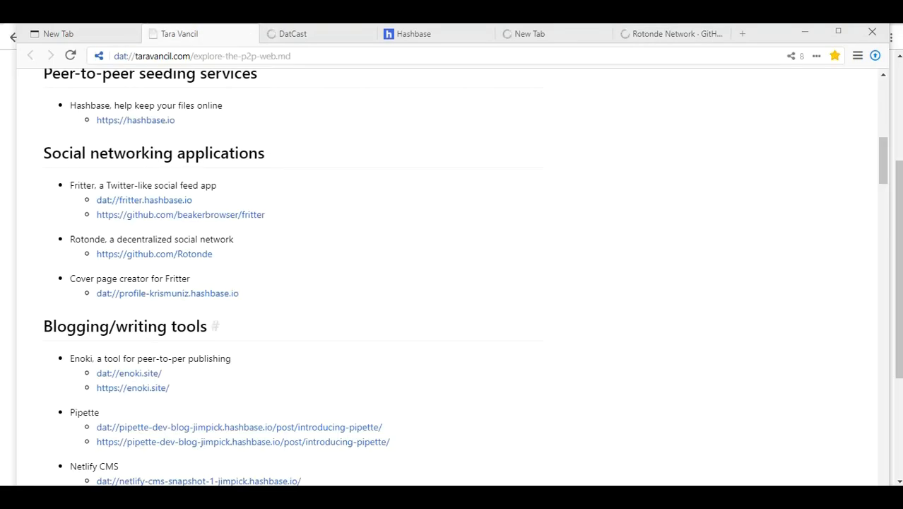
pyautogui.rightClick(174, 293)
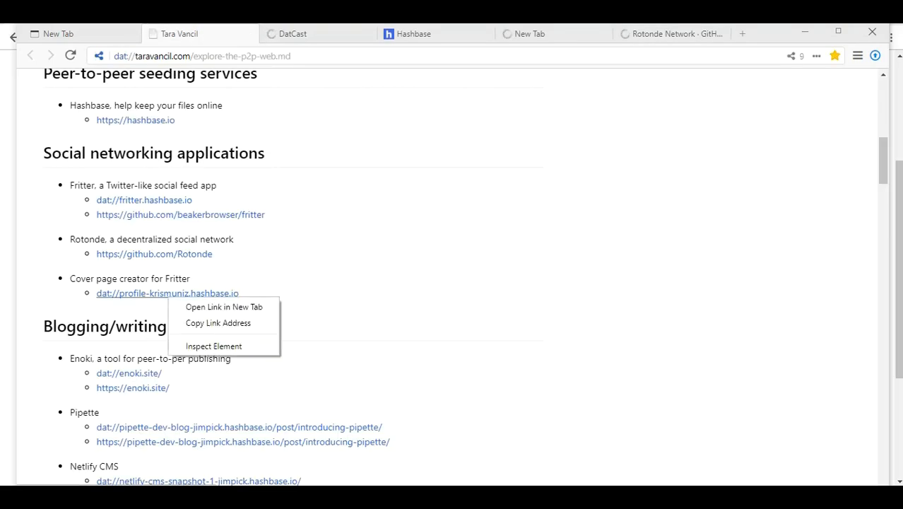
pyautogui.click(221, 306)
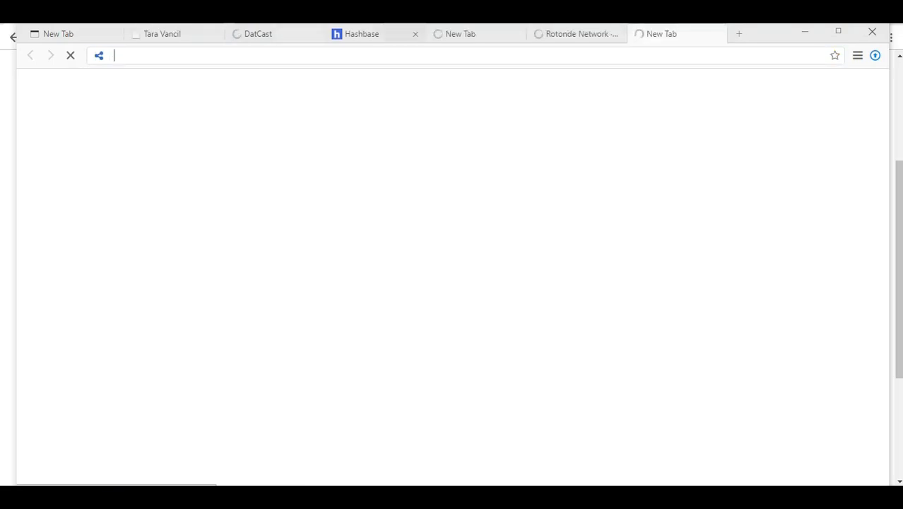
# Close the DatCast tab, revisit the list, then show the Hashbase homepage.
pyautogui.click(257, 34)
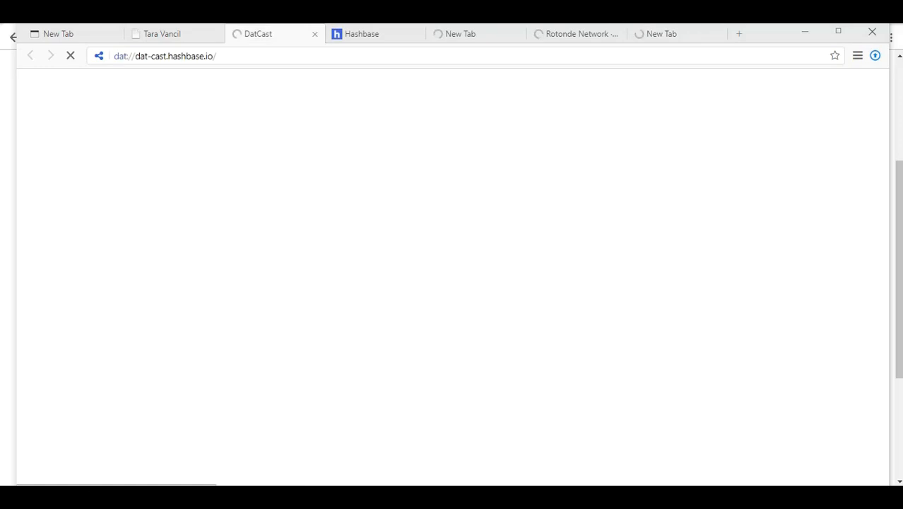
pyautogui.moveTo(365, 34)
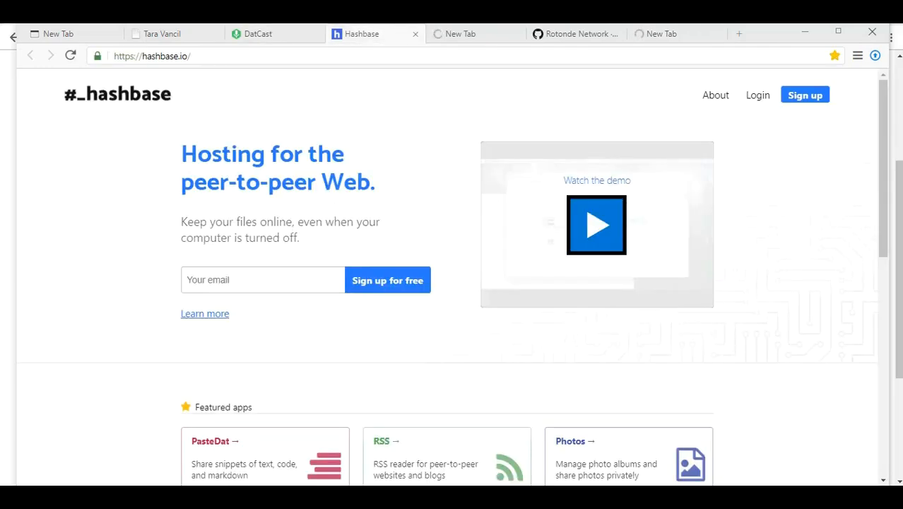
pyautogui.click(257, 33)
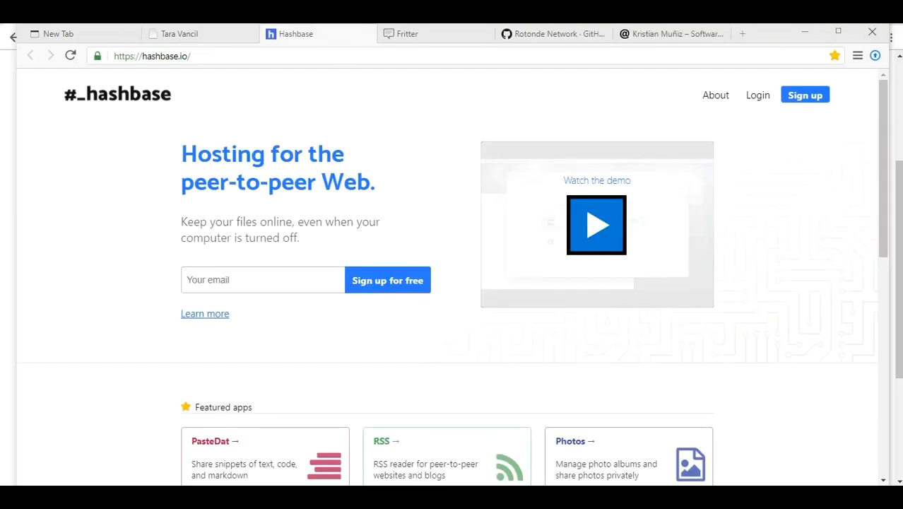
pyautogui.click(178, 33)
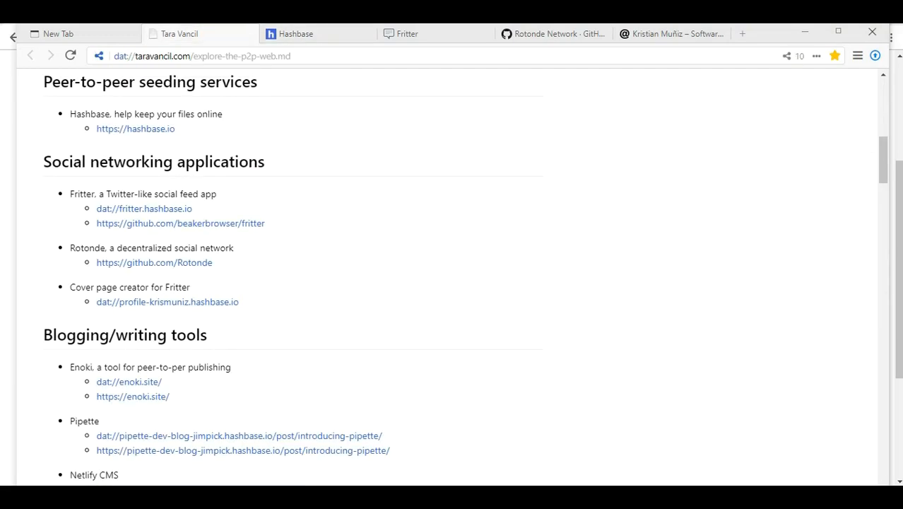
pyautogui.scroll(3)
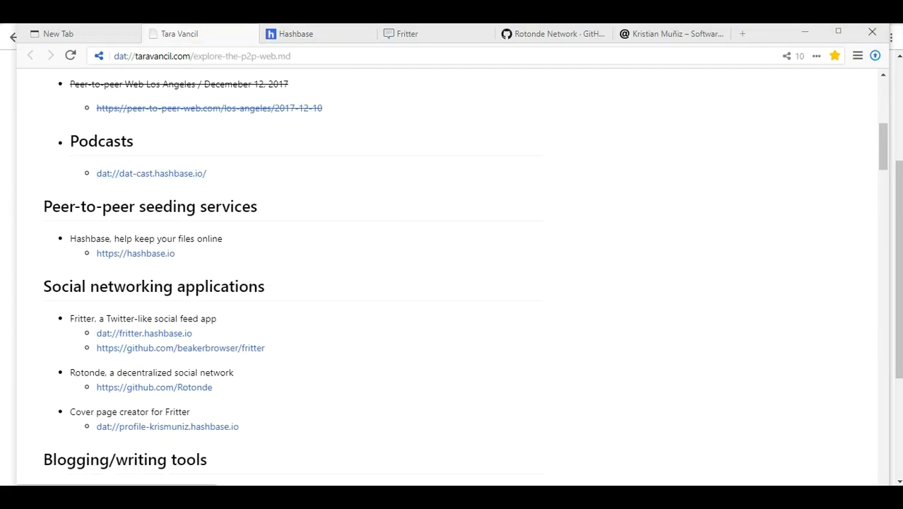
pyautogui.click(297, 34)
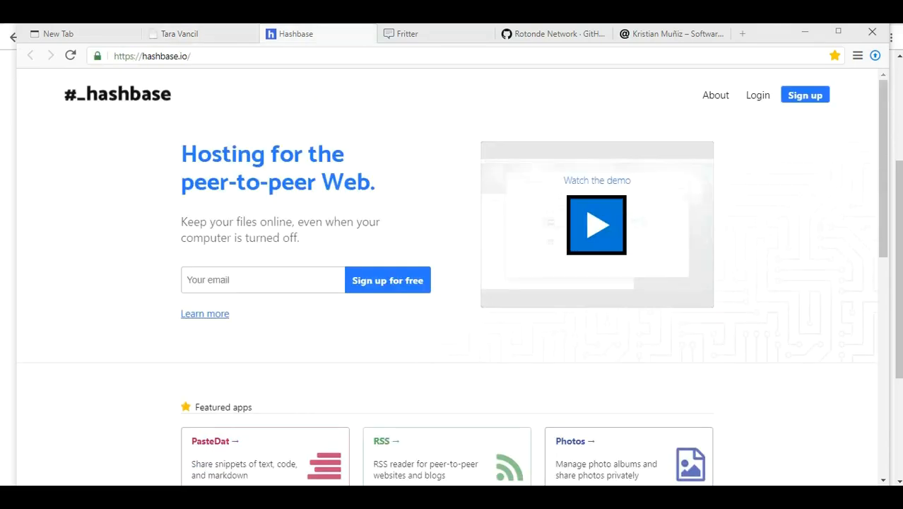
pyautogui.scroll(-3)
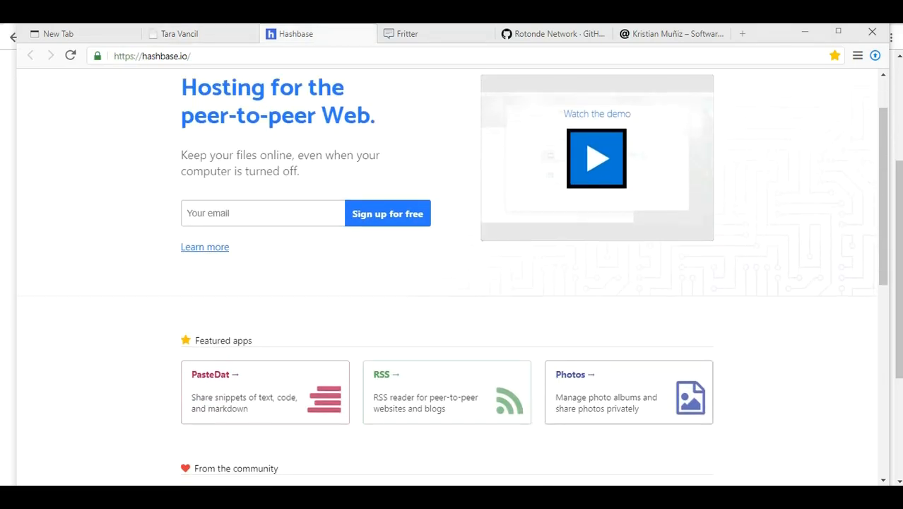
# Watch the Hashbase demo video on YouTube, then close the tutorial tab.
pyautogui.click(596, 159)
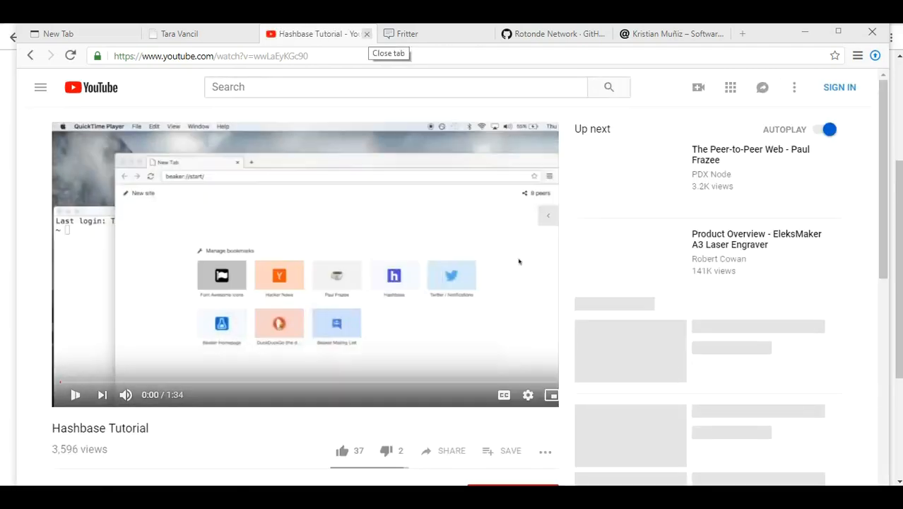
pyautogui.click(75, 394)
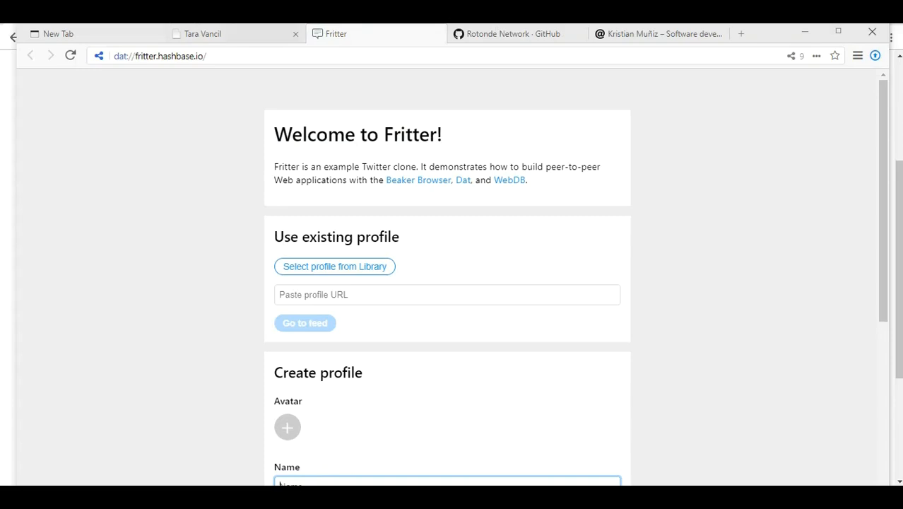
pyautogui.click(209, 34)
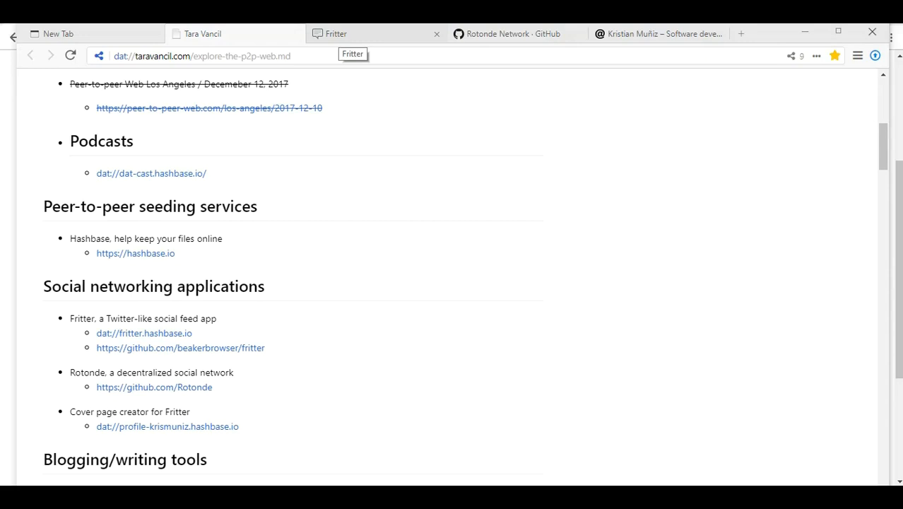
pyautogui.click(145, 333)
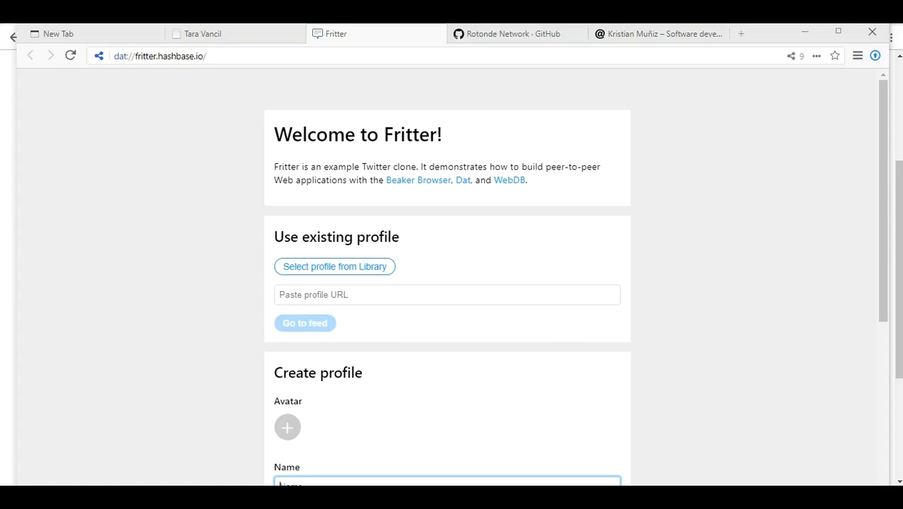
pyautogui.scroll(-3)
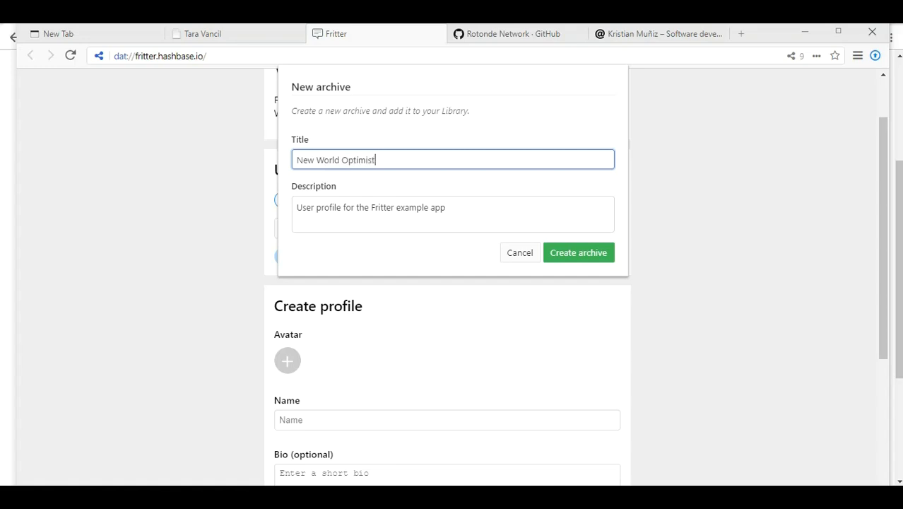
# Fill in the new archive's description, confirm the Fritter profile and go to the home feed.
pyautogui.click(452, 215)
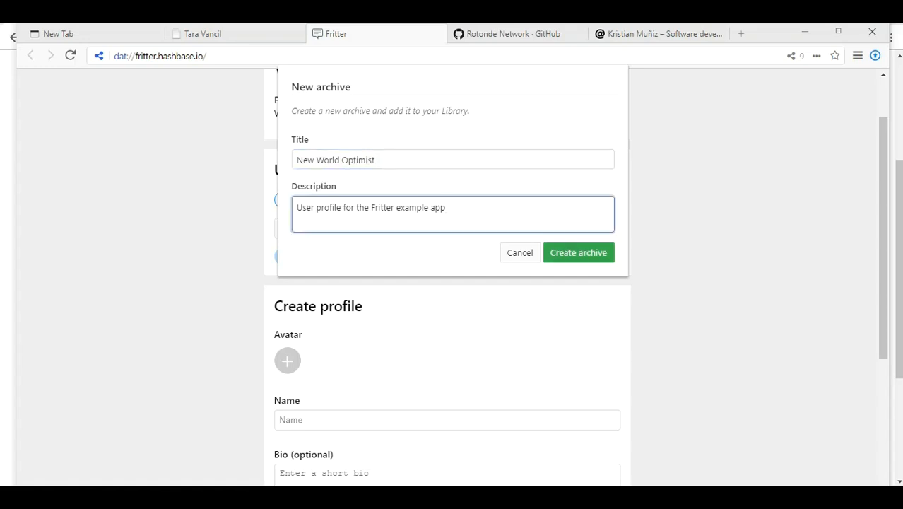
pyautogui.click(520, 252)
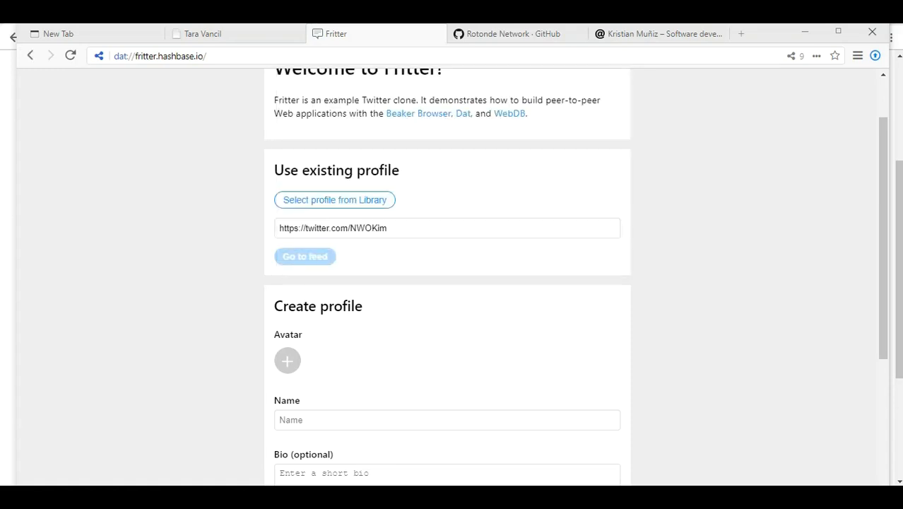
pyautogui.click(305, 256)
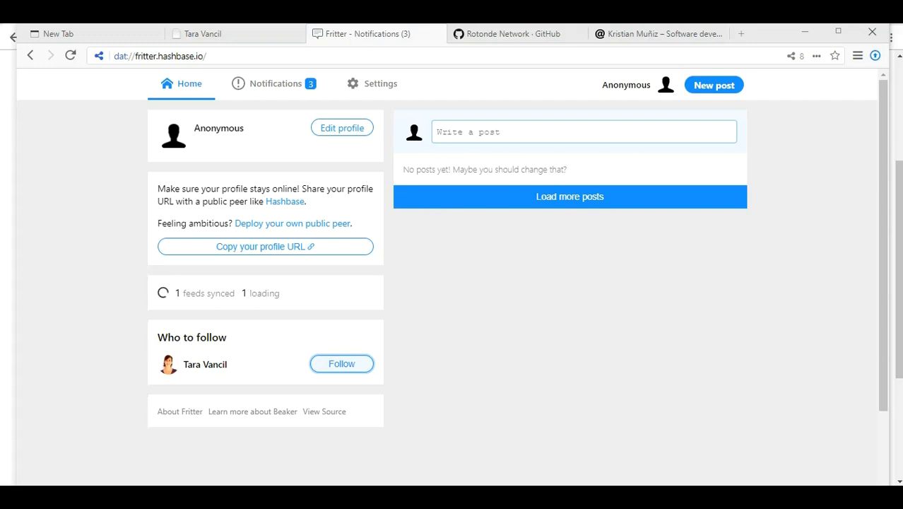
pyautogui.click(342, 363)
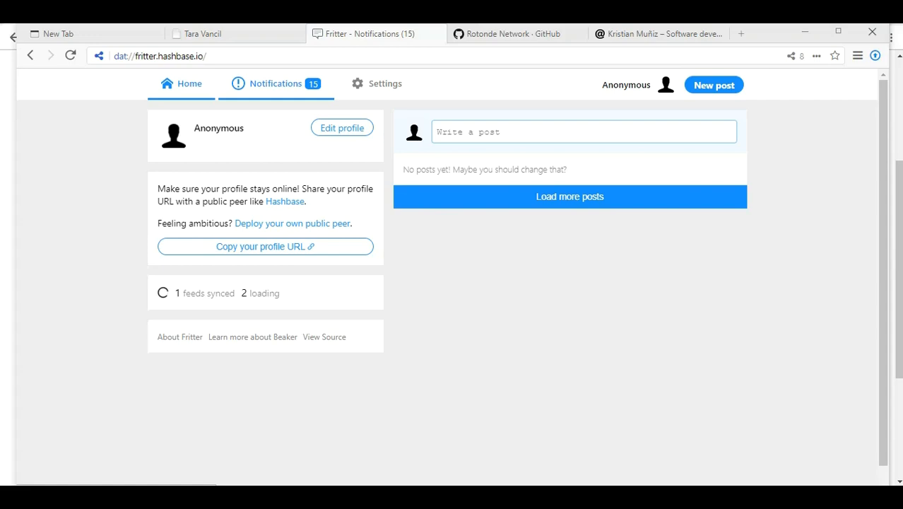
pyautogui.click(274, 83)
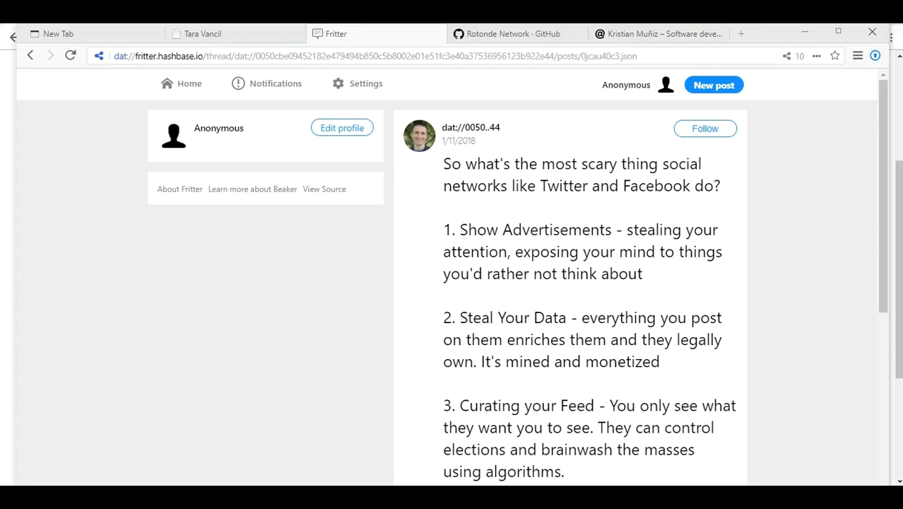
pyautogui.scroll(-3)
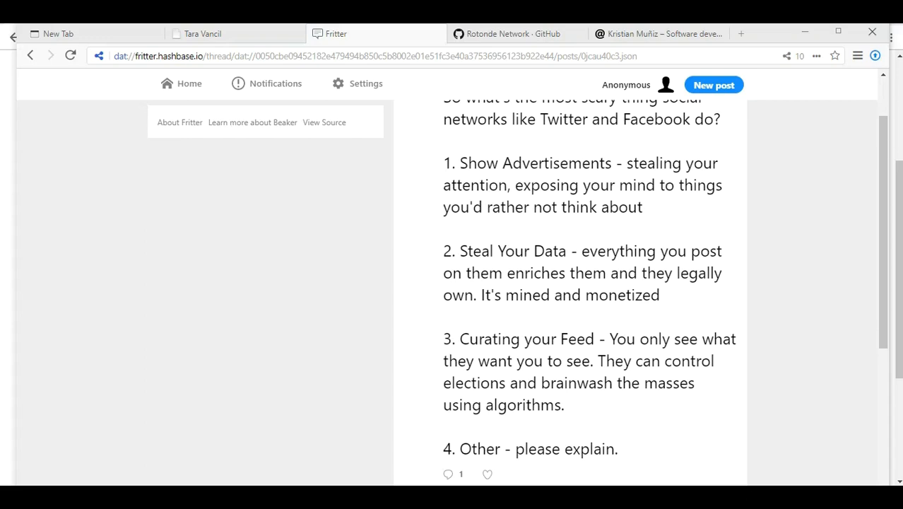
pyautogui.scroll(-3)
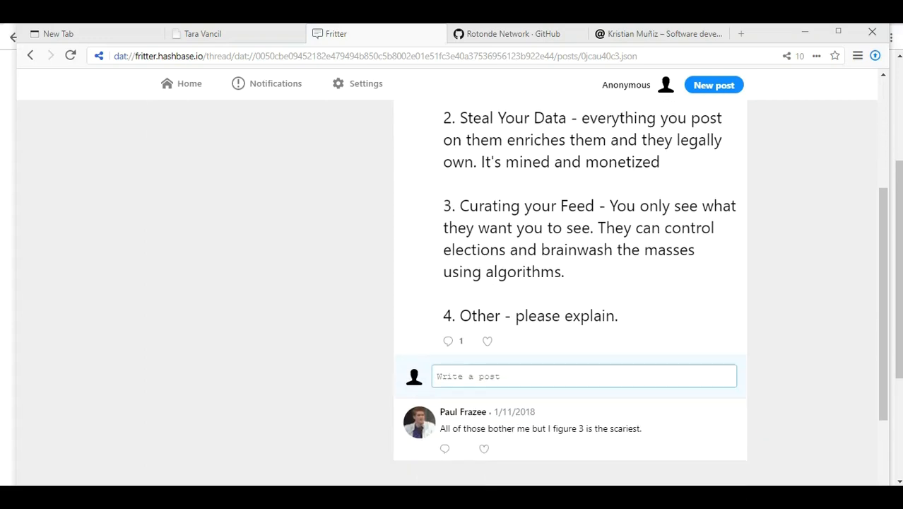
pyautogui.scroll(-3)
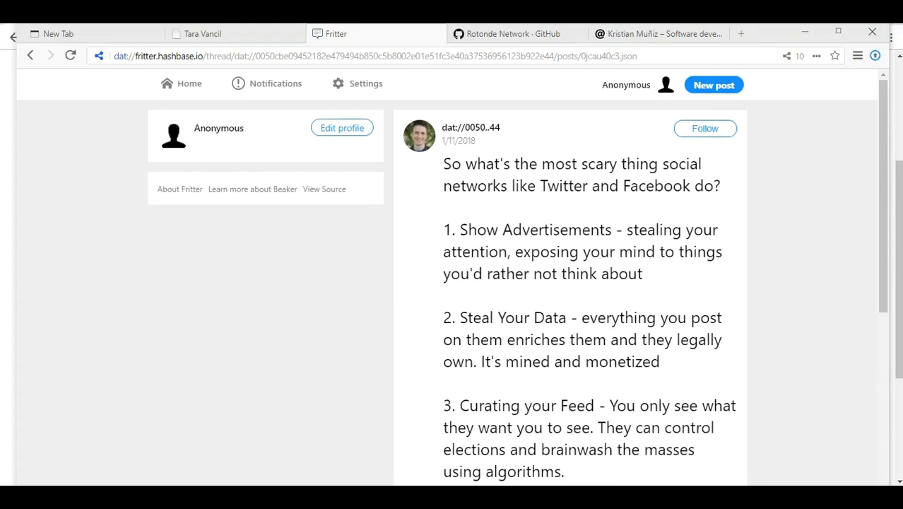
pyautogui.click(274, 83)
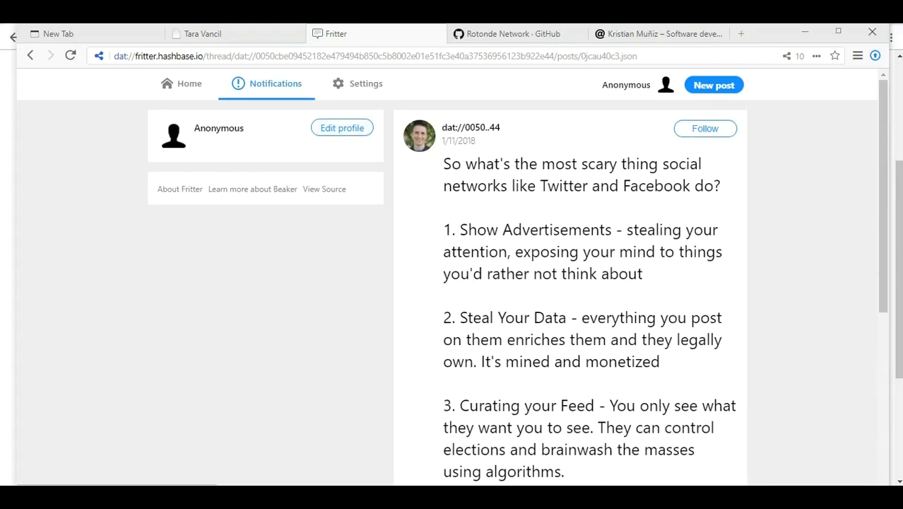
# View Fritter's notifications and profile settings, then return to the home feed.
pyautogui.click(364, 84)
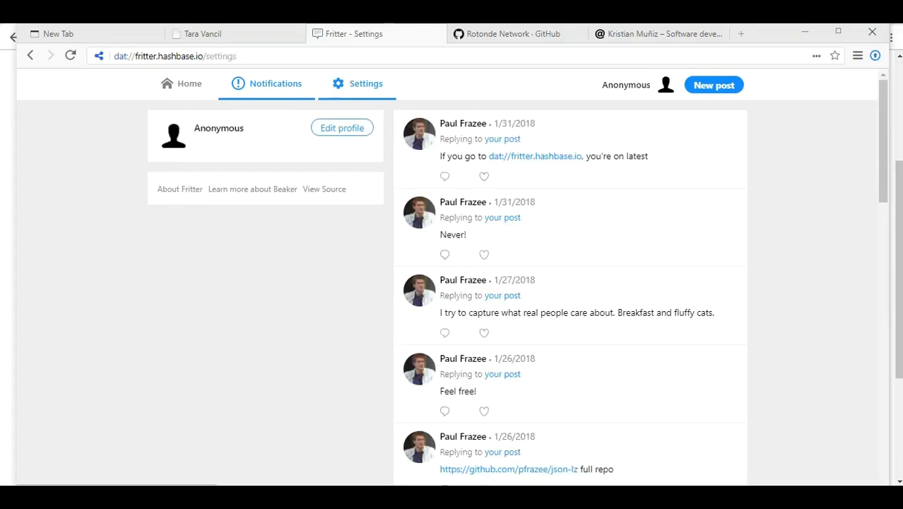
pyautogui.click(366, 83)
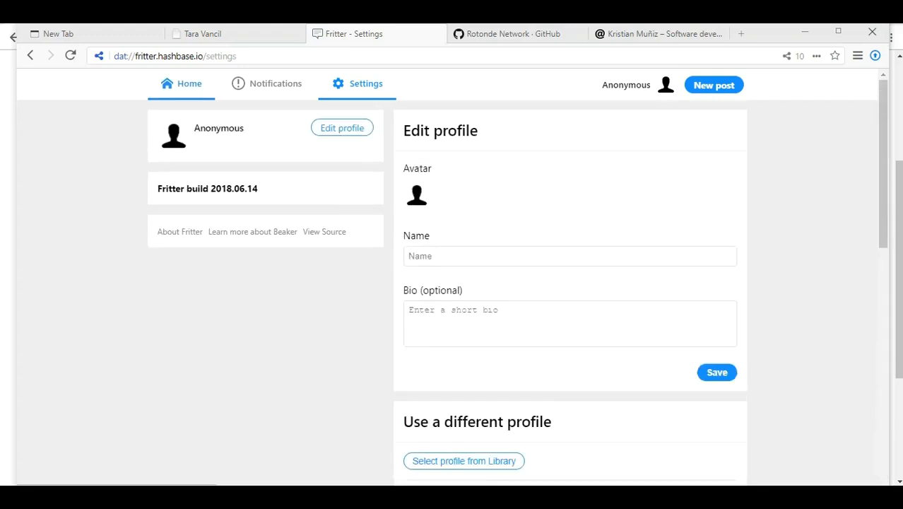
pyautogui.click(181, 83)
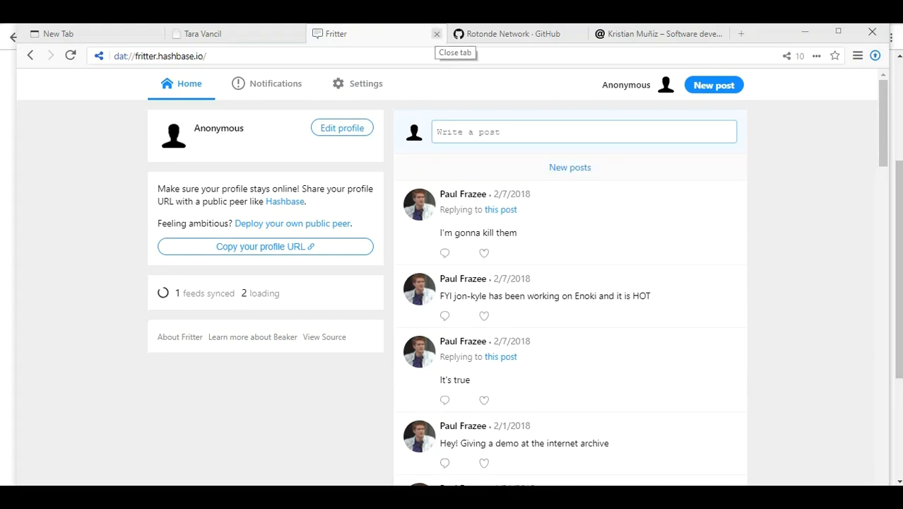
# Close the Fritter tab and scroll through the Rotonde Network repositories on GitHub.
pyautogui.click(433, 34)
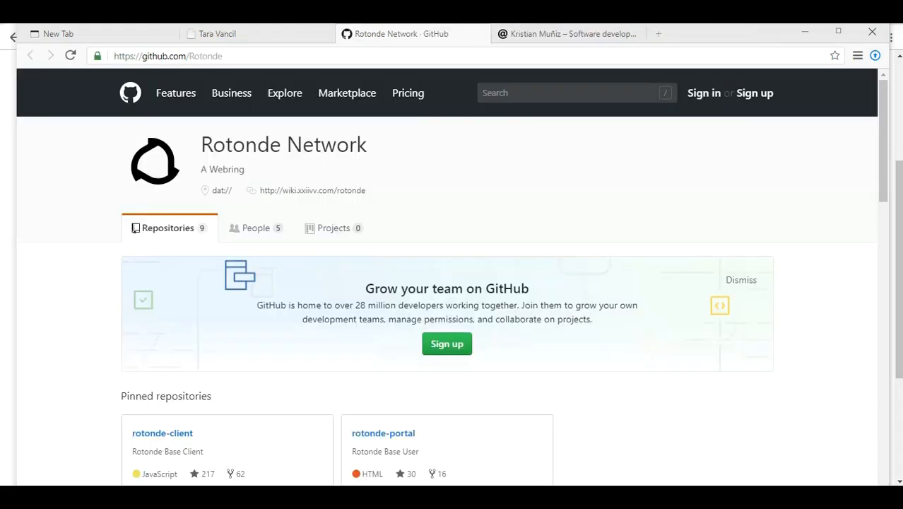
pyautogui.scroll(-3)
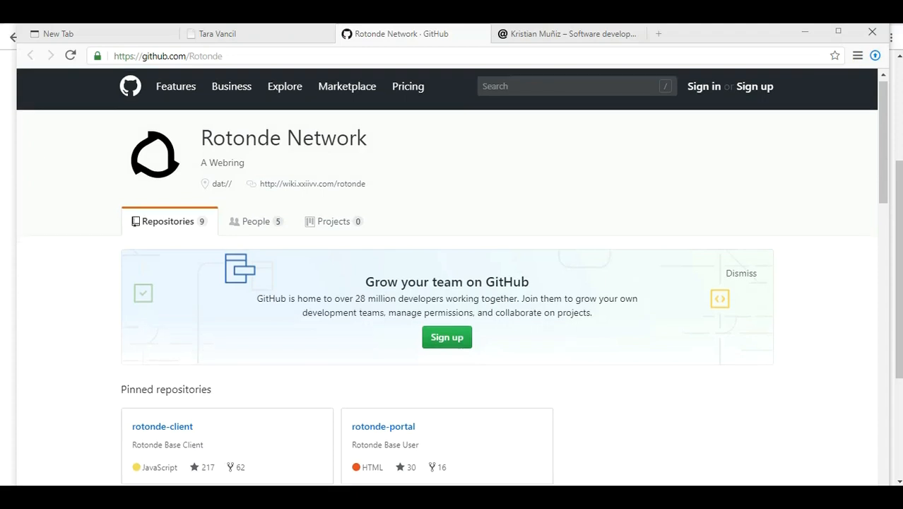
pyautogui.scroll(-3)
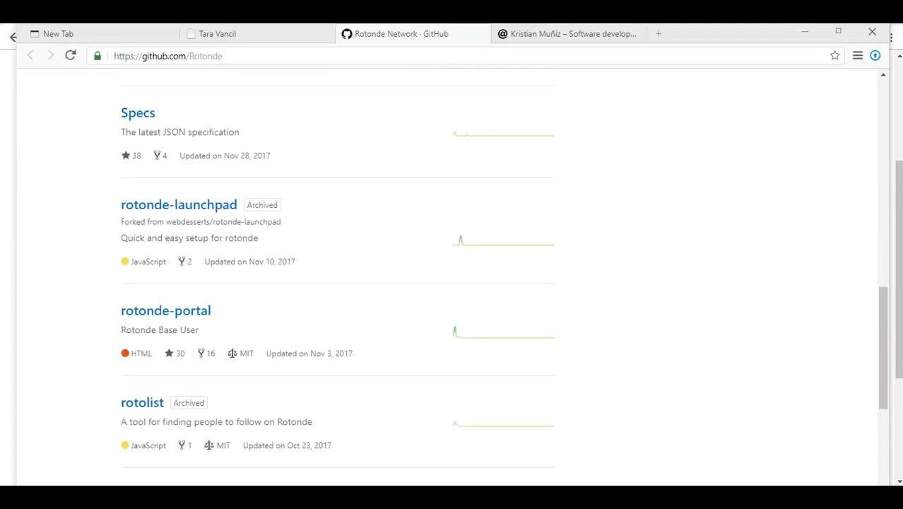
pyautogui.scroll(-3)
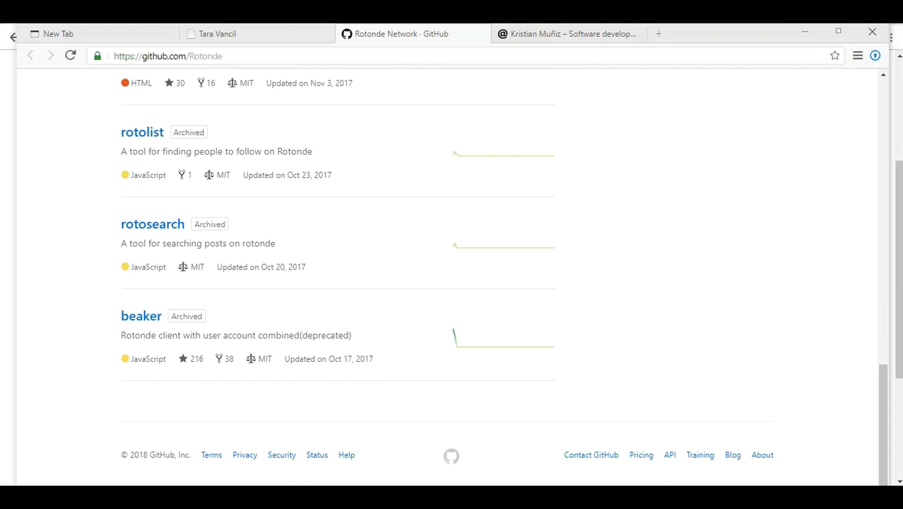
pyautogui.scroll(3)
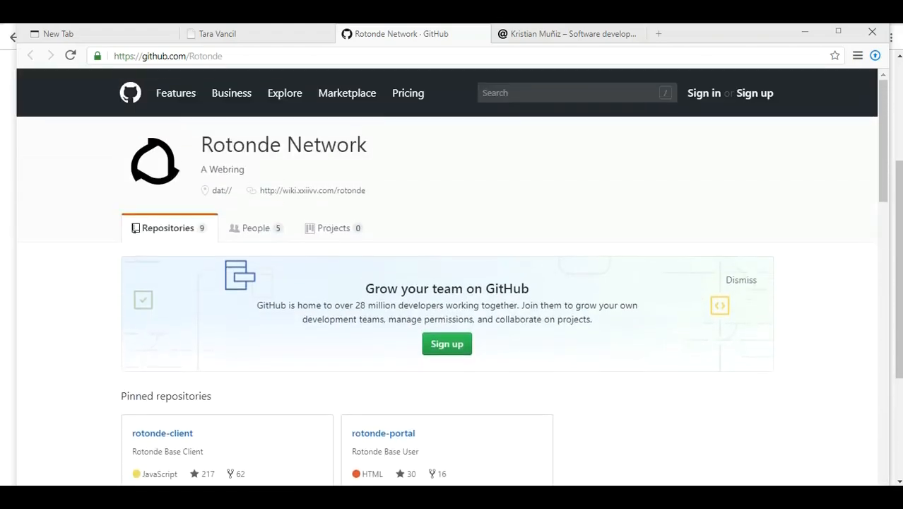
pyautogui.scroll(-3)
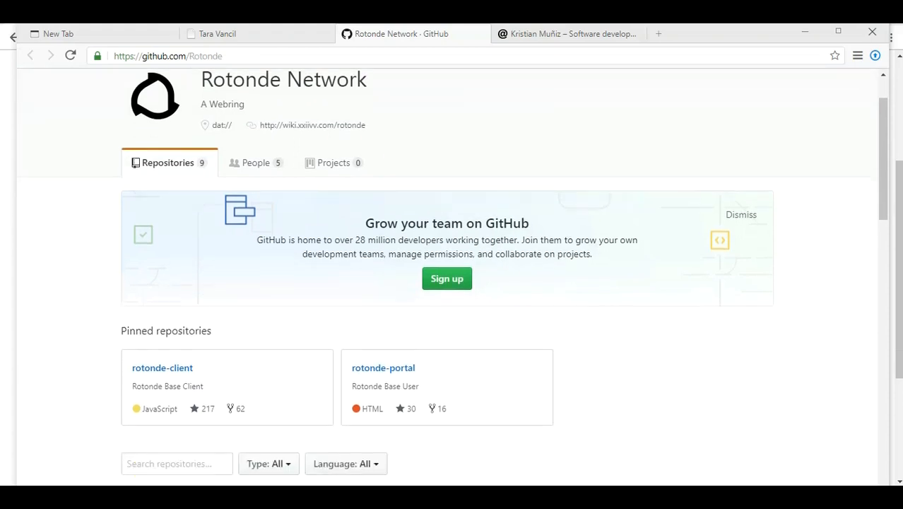
pyautogui.moveTo(312, 124)
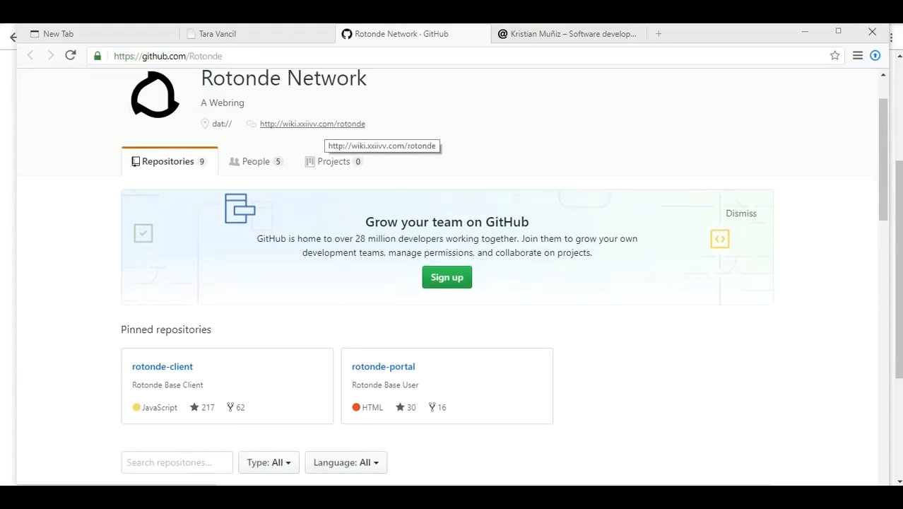
# Read the wiki.xxiivv.com/rotonde page to the bottom, then close it.
pyautogui.click(313, 124)
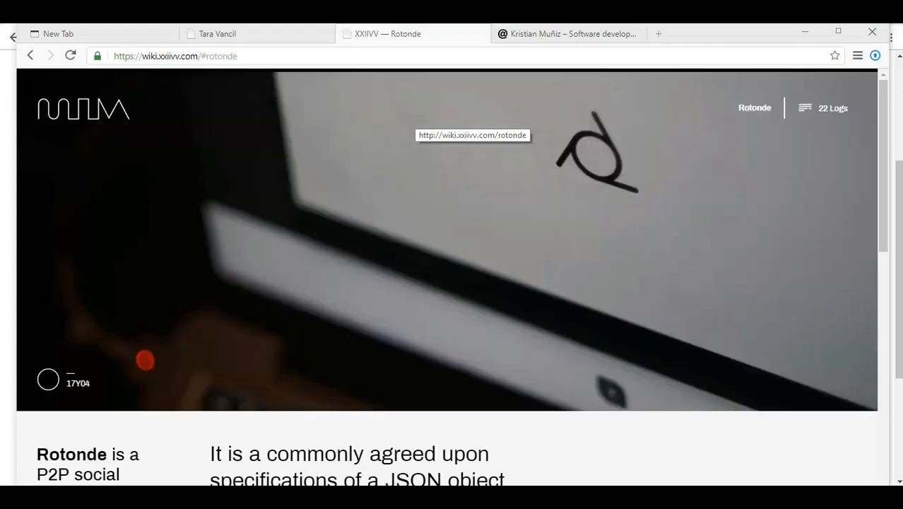
pyautogui.scroll(-3)
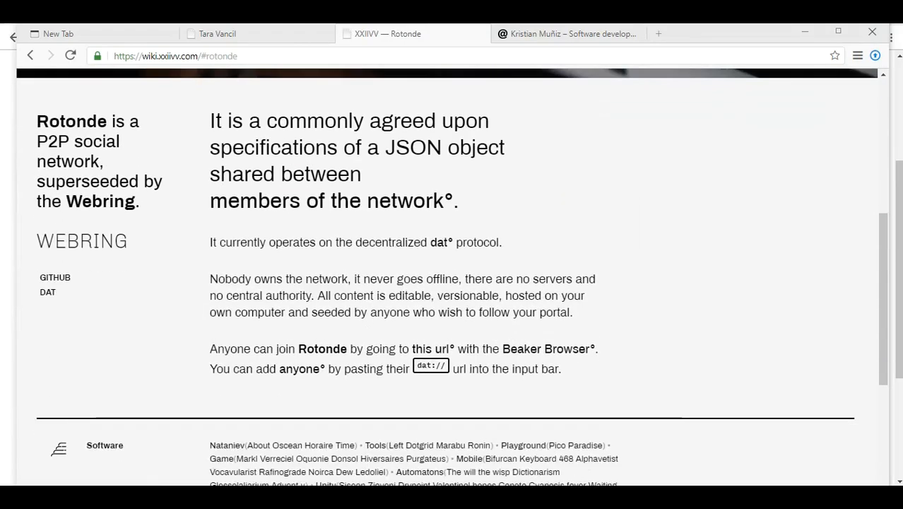
pyautogui.scroll(-3)
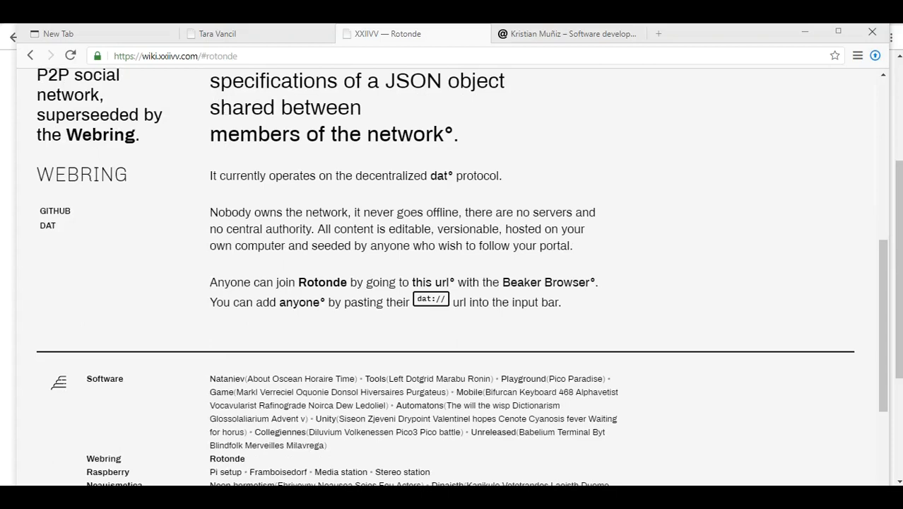
pyautogui.scroll(-3)
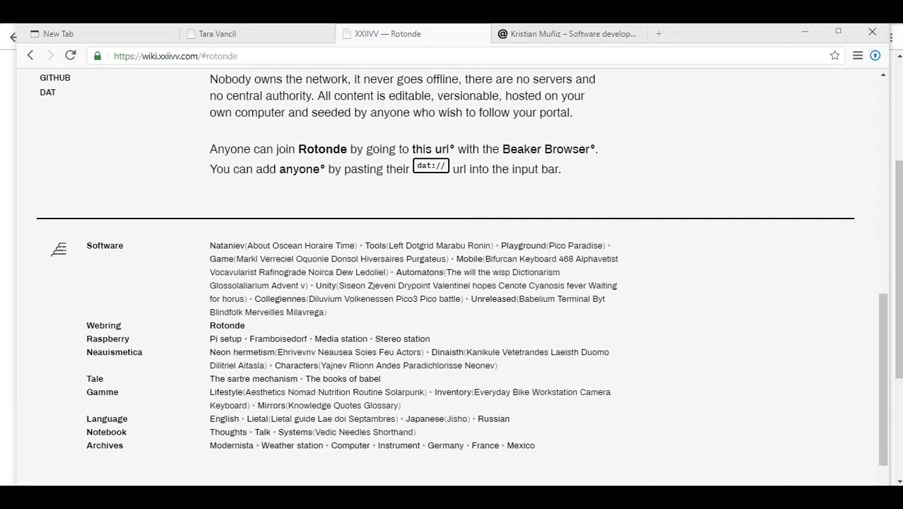
pyautogui.scroll(-3)
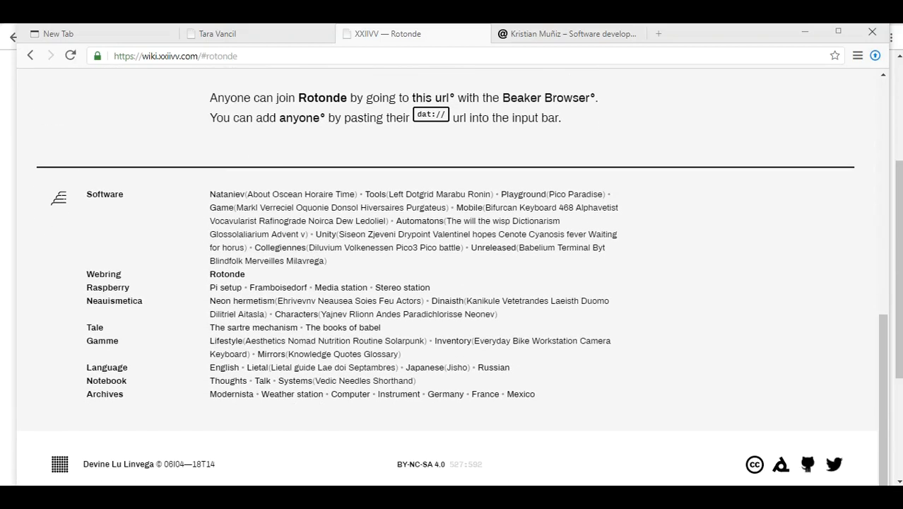
pyautogui.scroll(3)
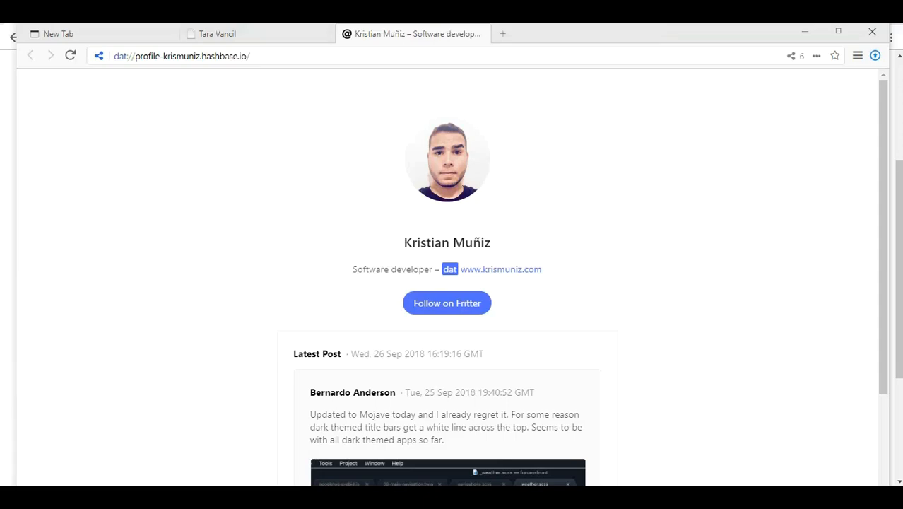
pyautogui.click(447, 302)
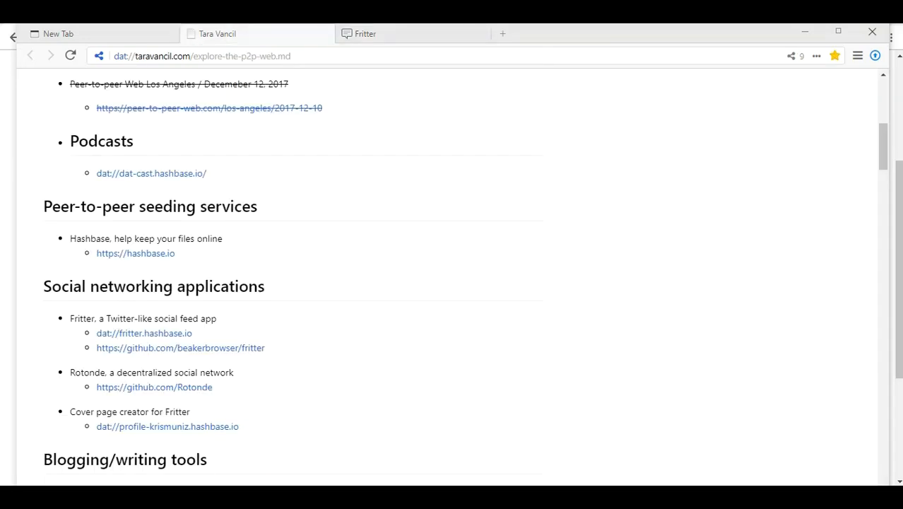
pyautogui.scroll(-3)
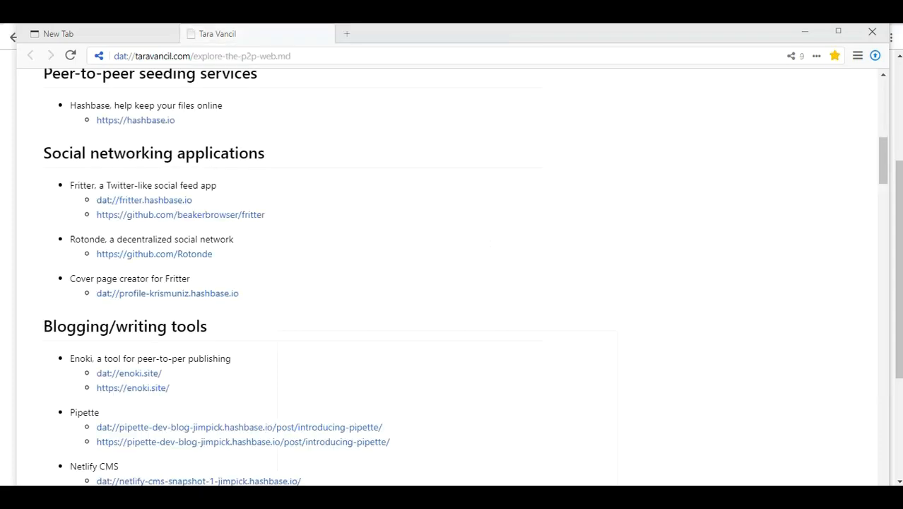
pyautogui.scroll(-3)
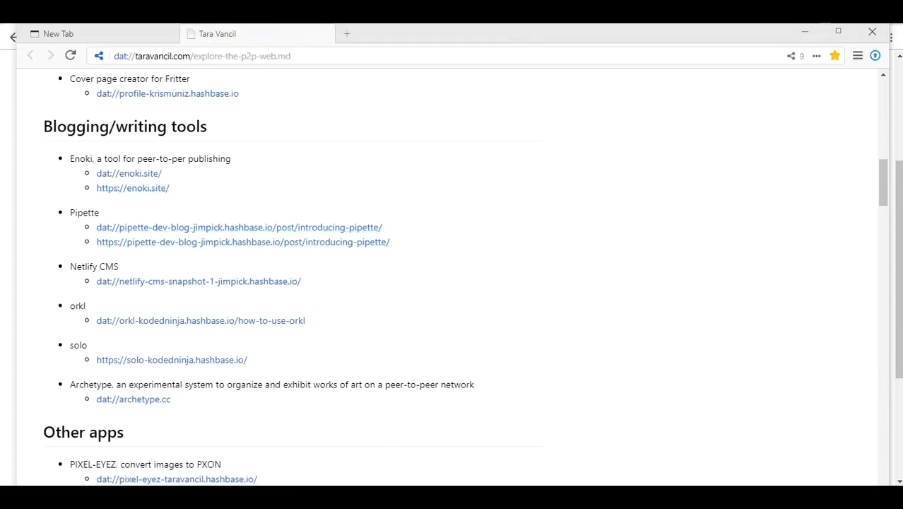
pyautogui.click(351, 34)
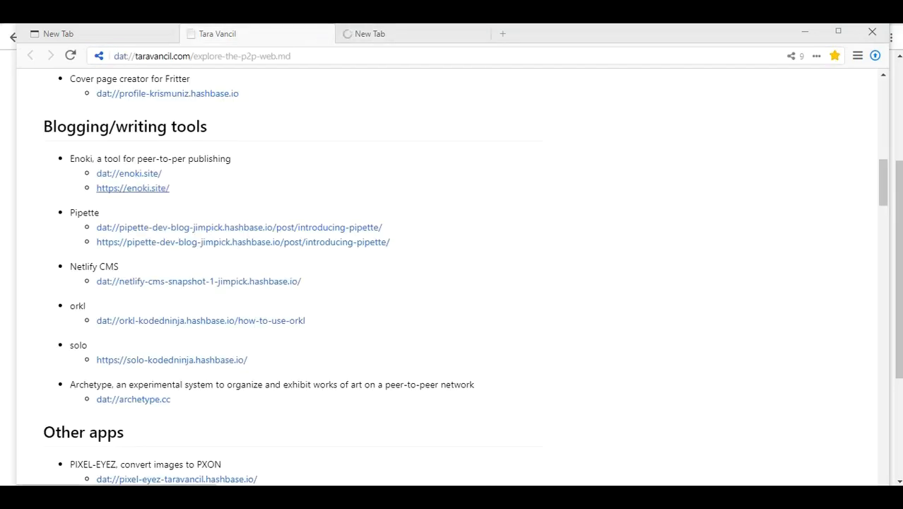
pyautogui.click(132, 188)
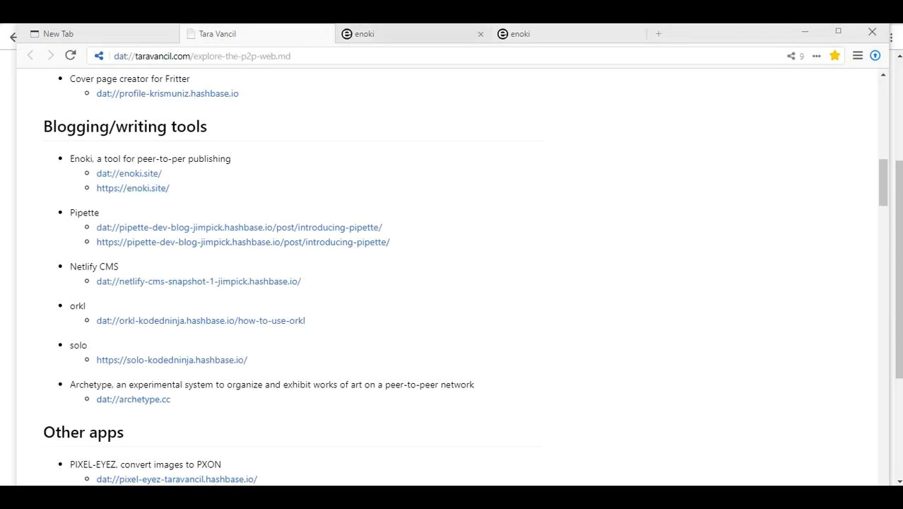
# Read the enoki.site homepage down through its features and footer, then return to the logo at top.
pyautogui.click(133, 187)
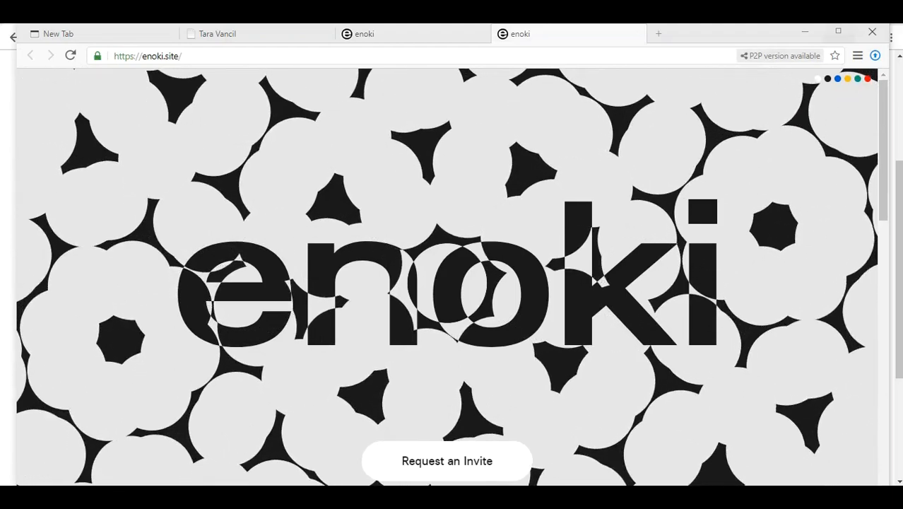
pyautogui.scroll(-3)
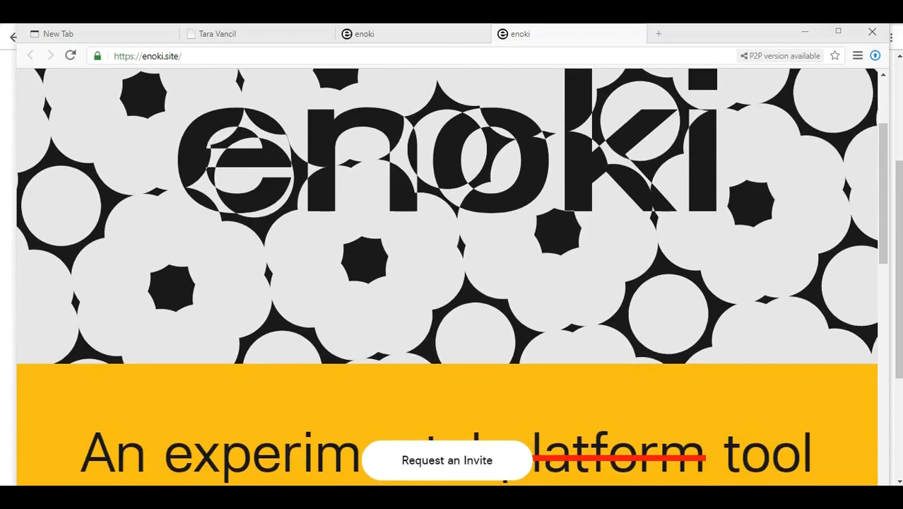
pyautogui.scroll(-3)
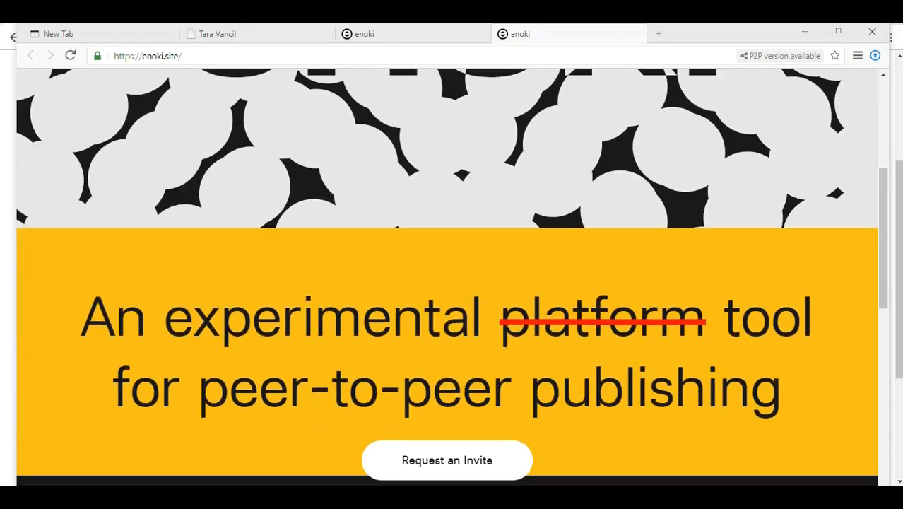
pyautogui.scroll(-3)
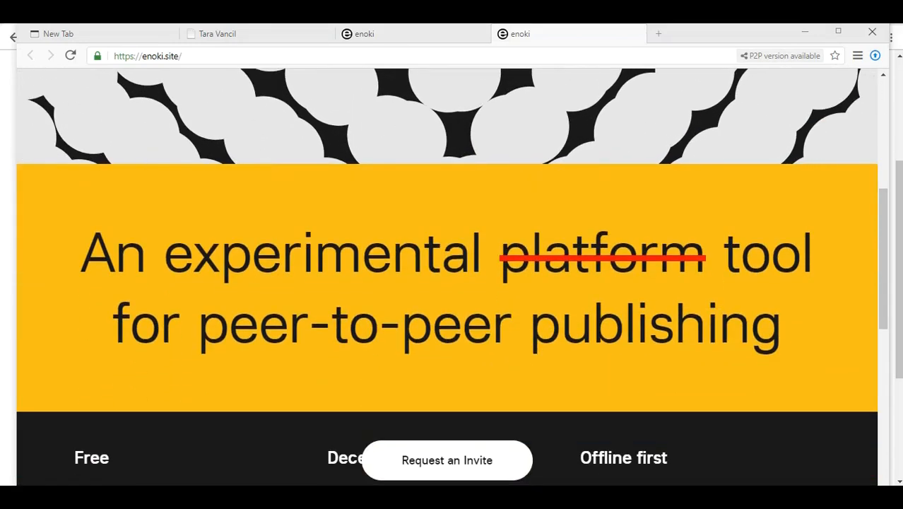
pyautogui.scroll(-3)
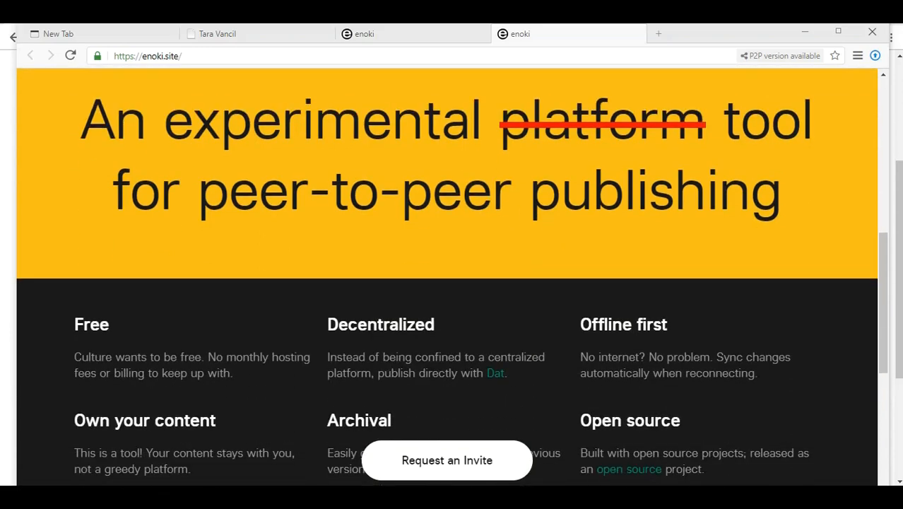
pyautogui.scroll(-3)
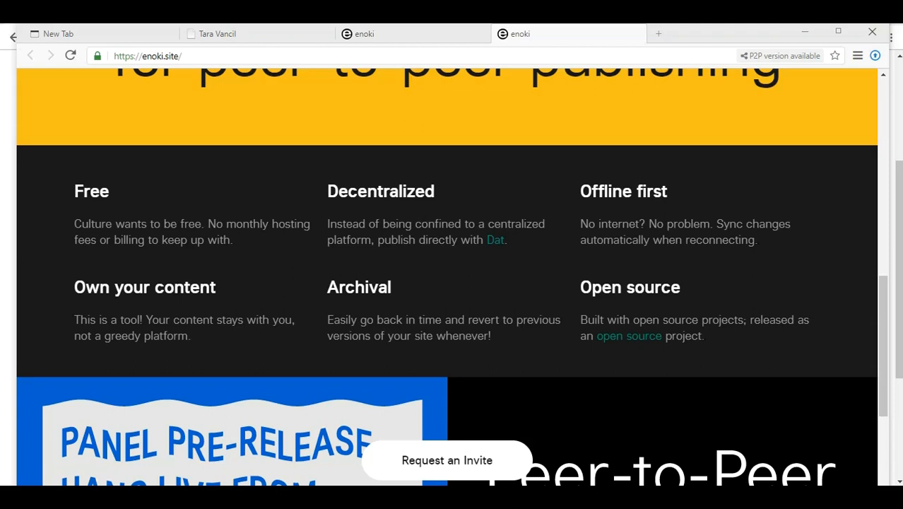
pyautogui.scroll(-3)
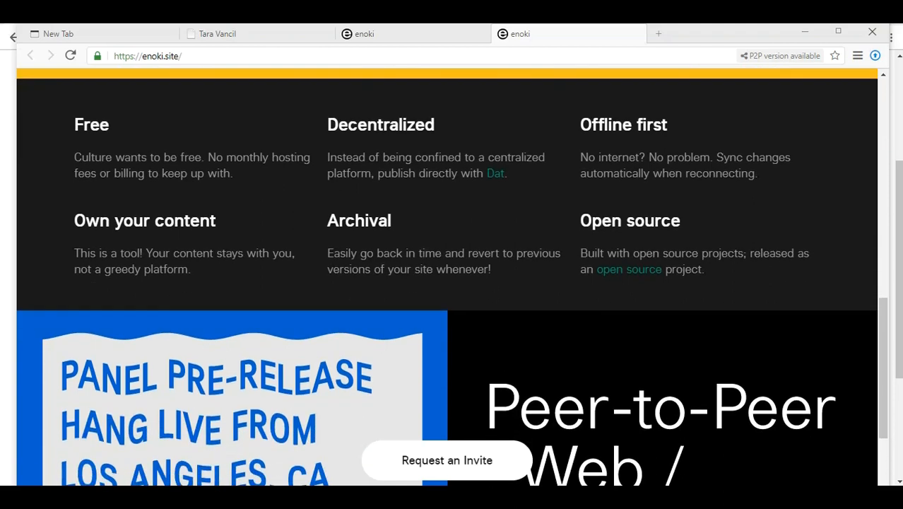
pyautogui.scroll(-3)
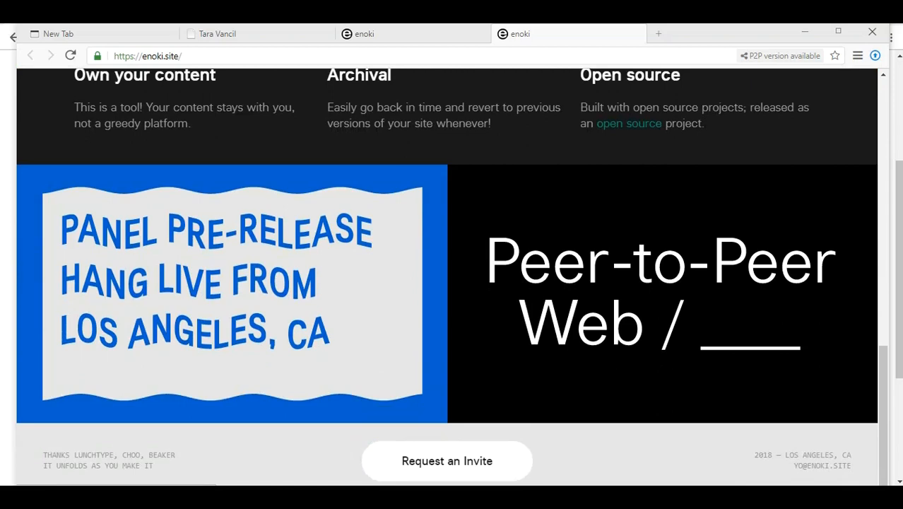
pyautogui.scroll(3)
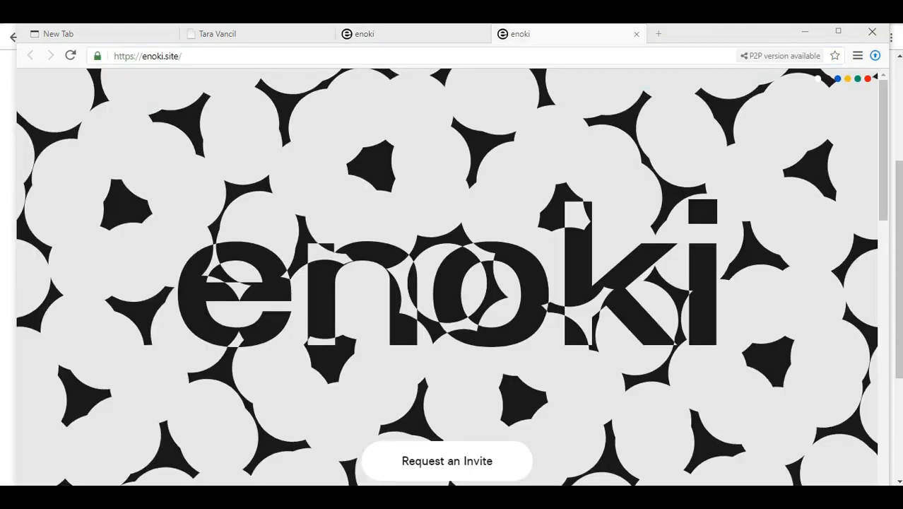
pyautogui.click(446, 460)
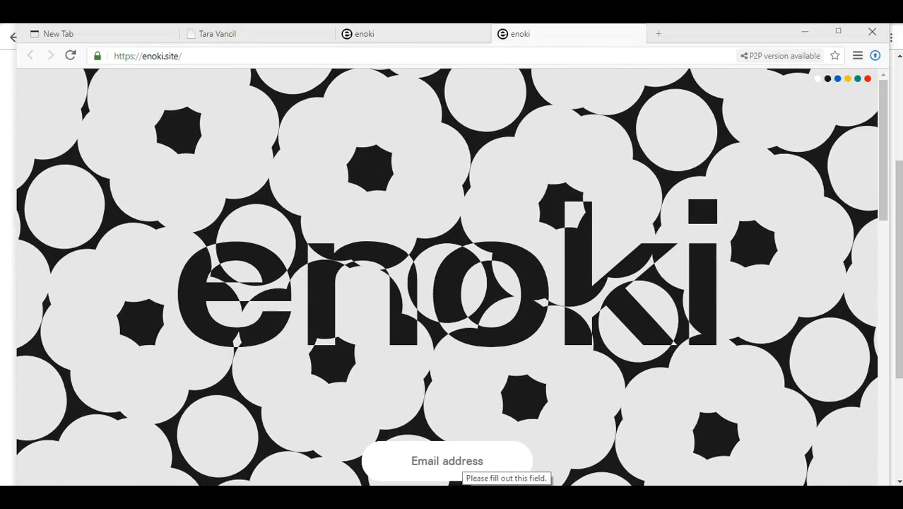
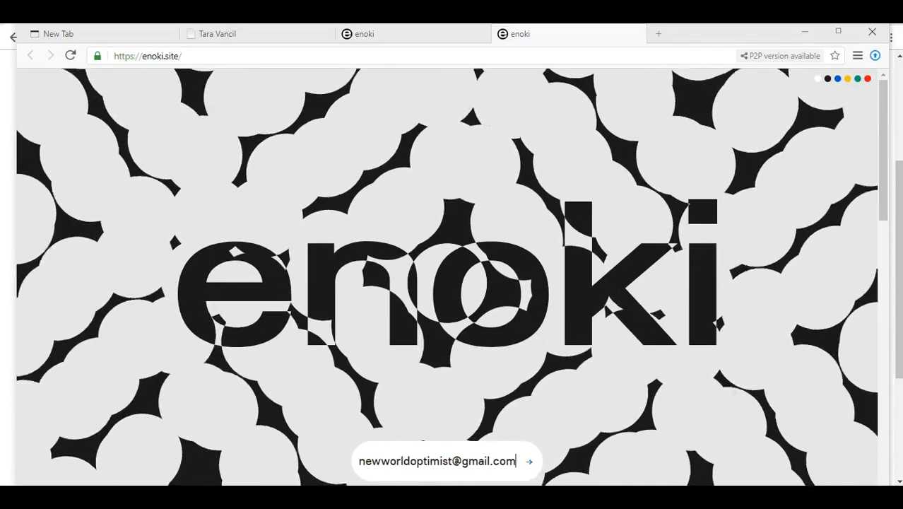
pyautogui.click(532, 459)
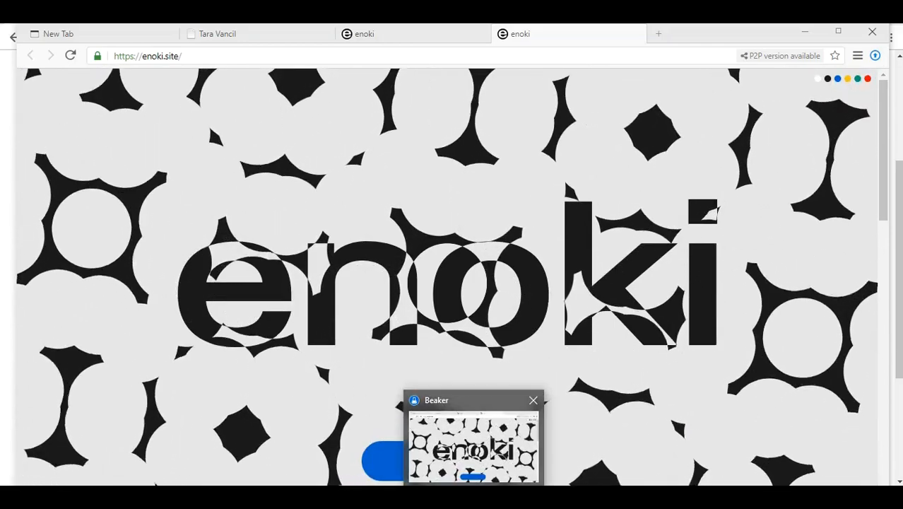
pyautogui.click(533, 400)
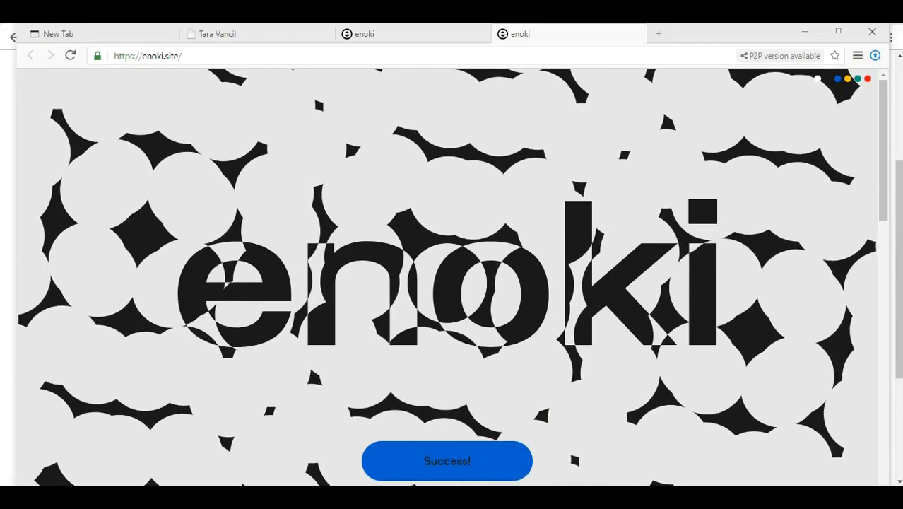
pyautogui.moveTo(636, 34)
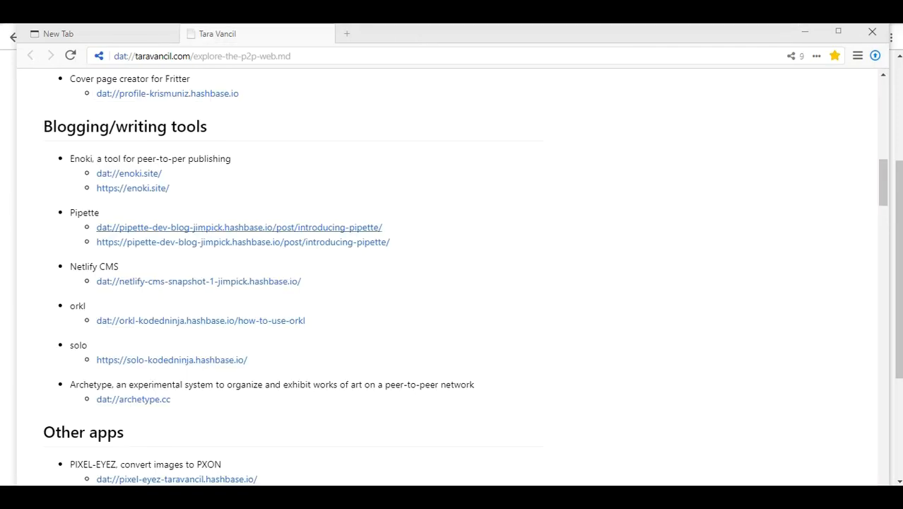
# Load the https Pipette blog link in a new tab and read 'Introducing Pipette' past its opening photo.
pyautogui.scroll(-3)
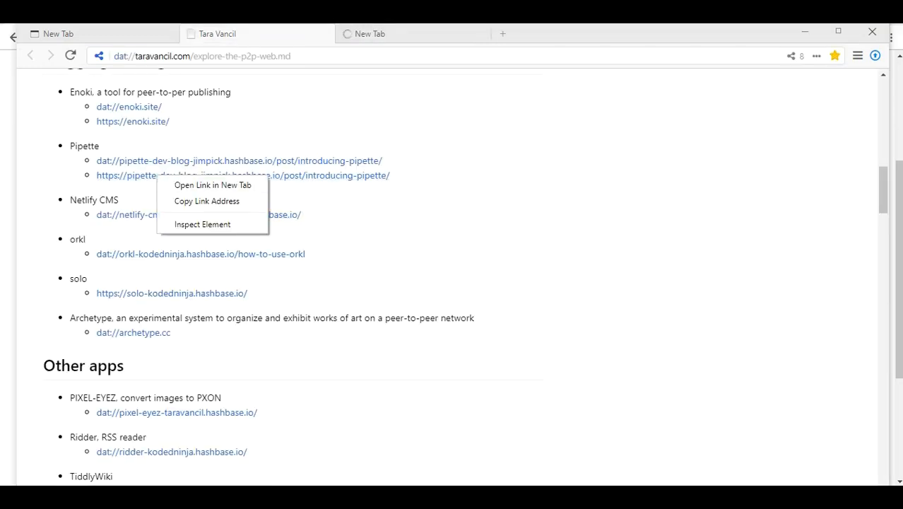
pyautogui.click(211, 186)
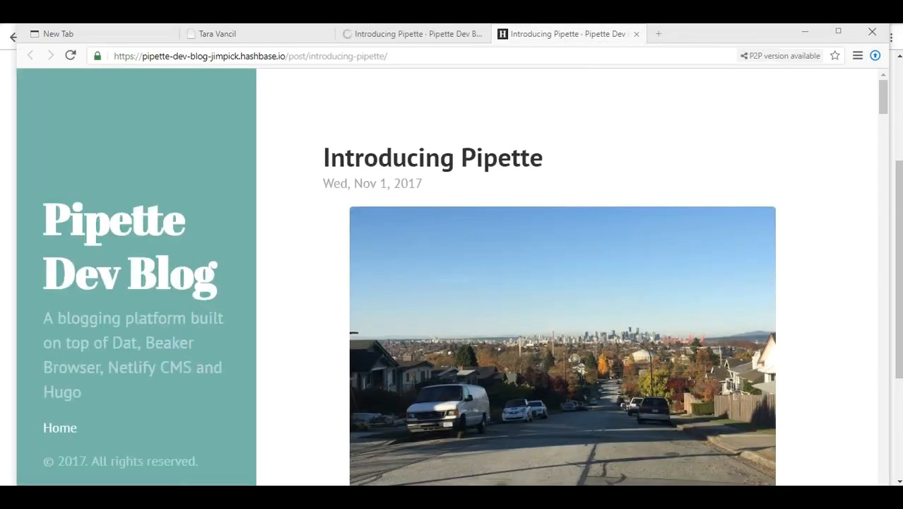
pyautogui.scroll(-3)
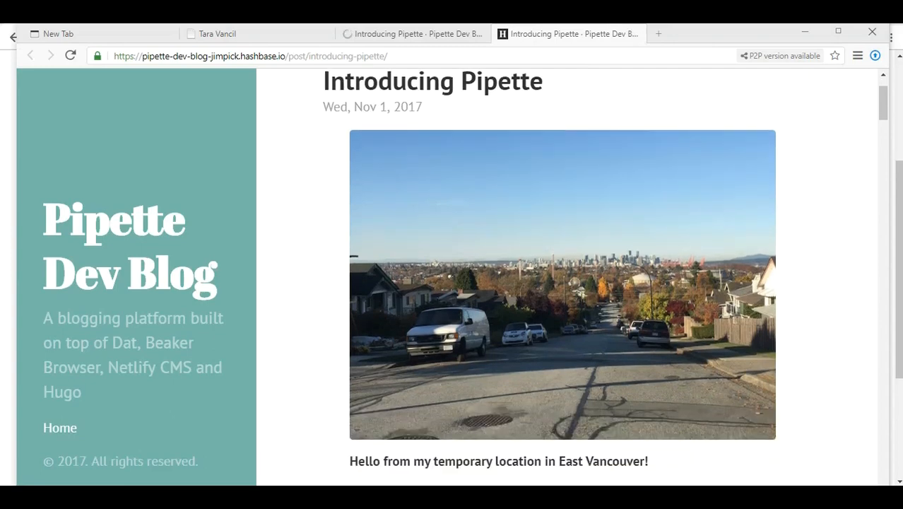
pyautogui.scroll(-3)
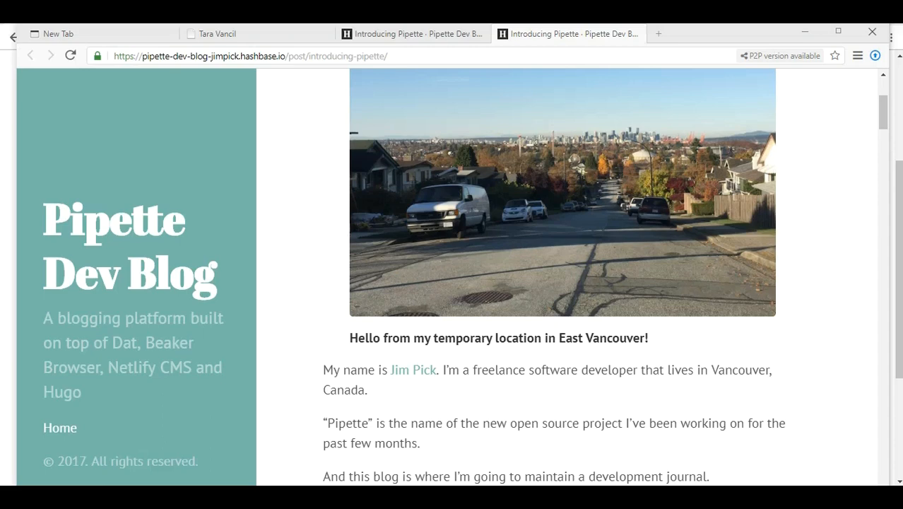
pyautogui.rightClick(412, 302)
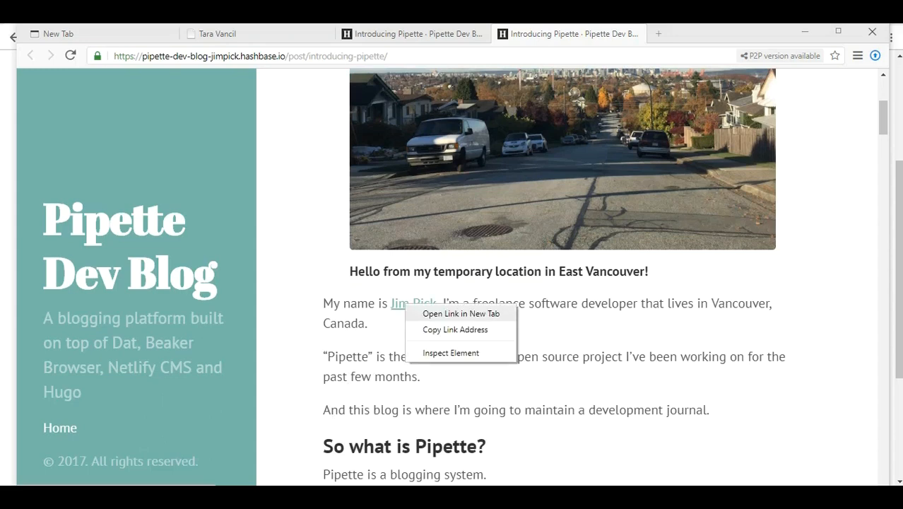
pyautogui.click(463, 314)
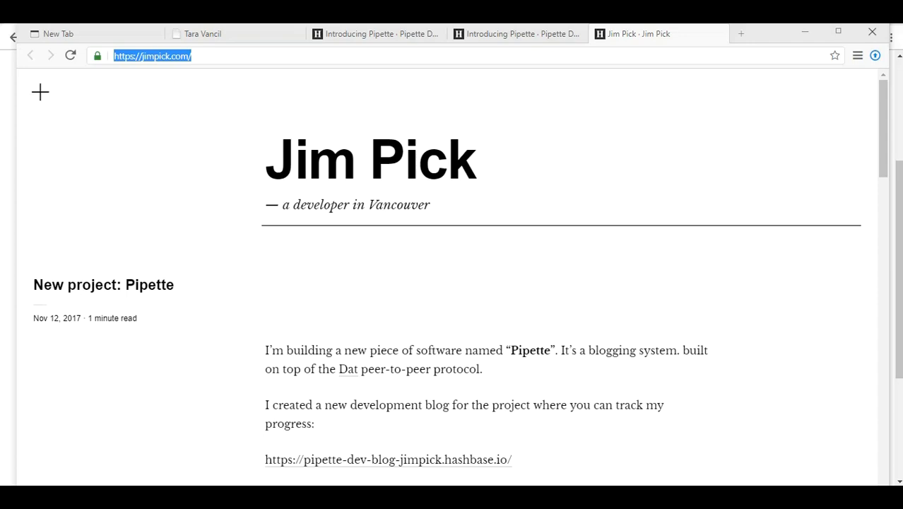
pyautogui.scroll(-3)
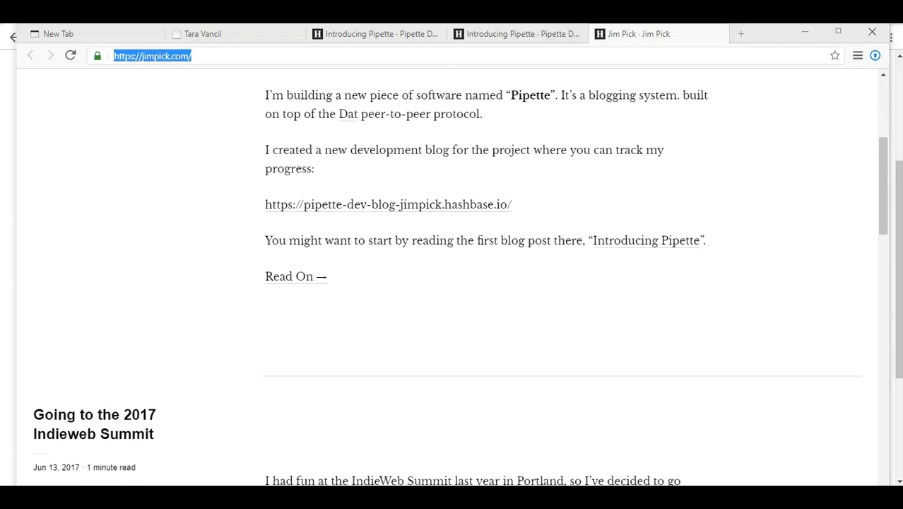
pyautogui.scroll(-3)
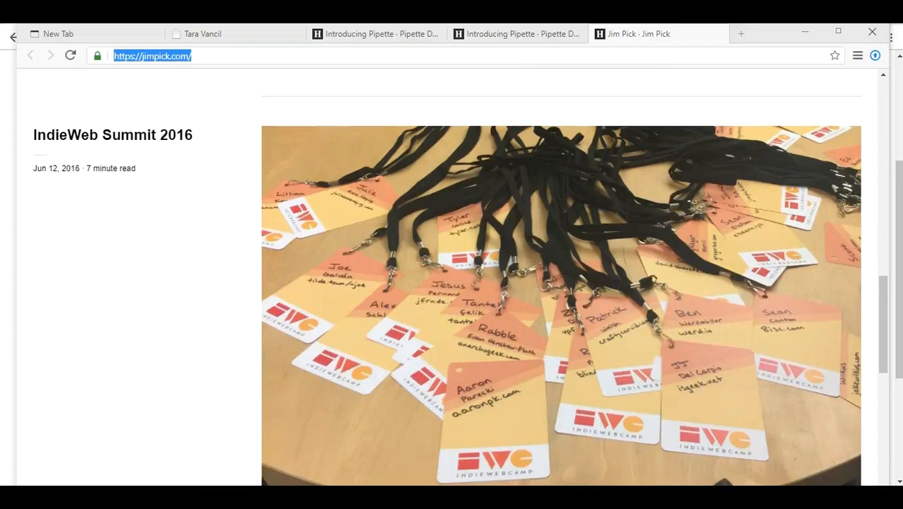
pyautogui.scroll(-3)
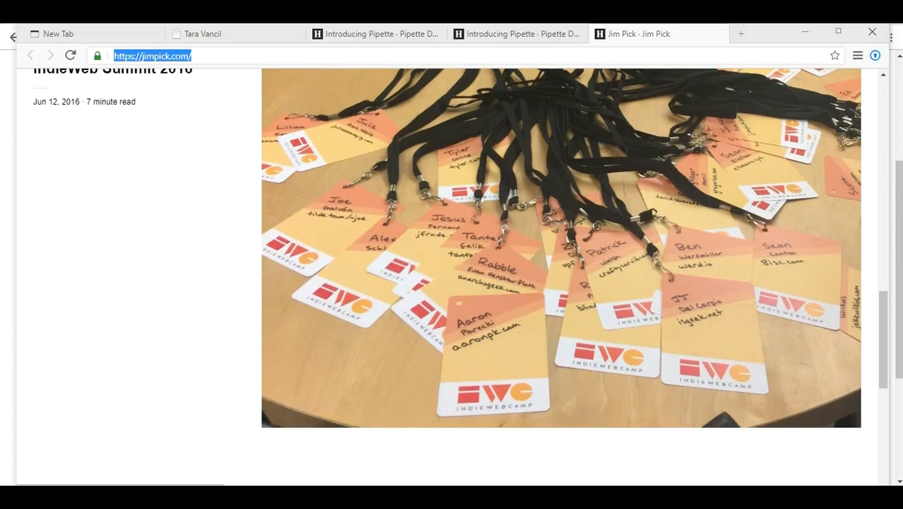
pyautogui.scroll(-3)
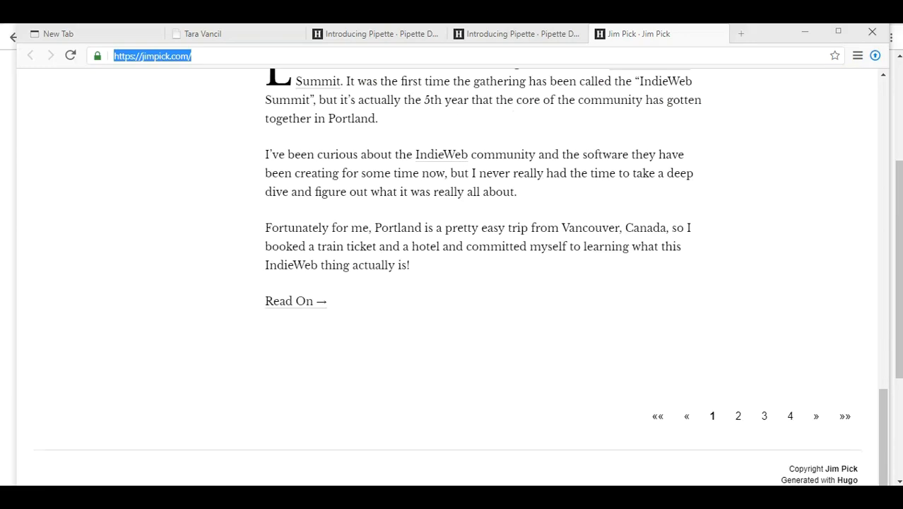
pyautogui.scroll(3)
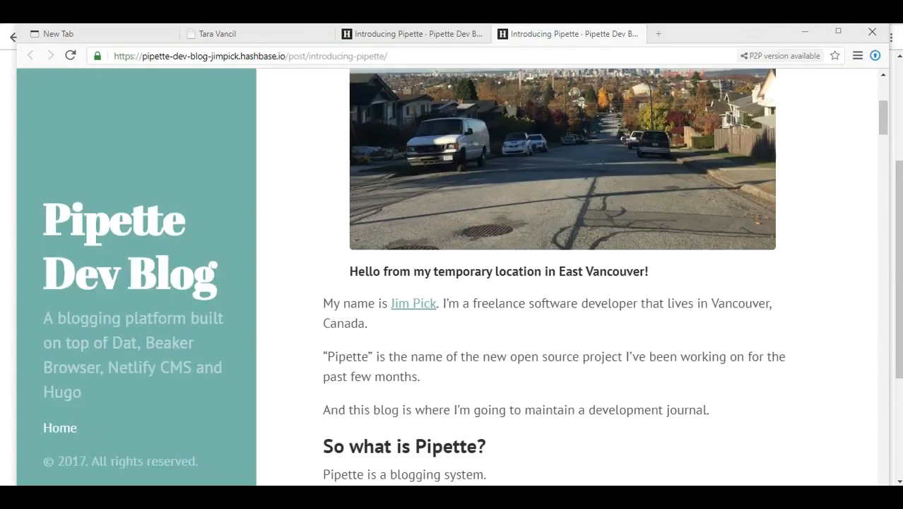
# Follow the Netlify CMS link in the Pipette post and view the blog's forkable CMS in its own tab.
pyautogui.scroll(-3)
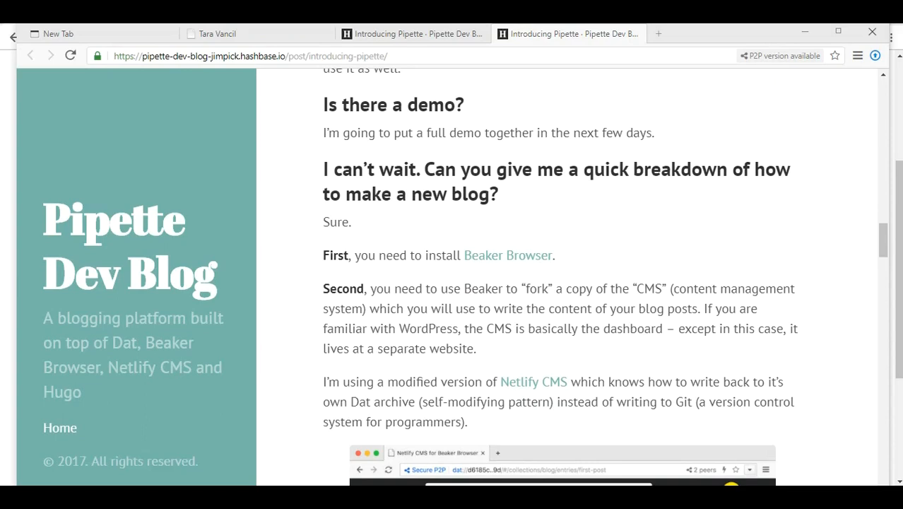
pyautogui.scroll(-3)
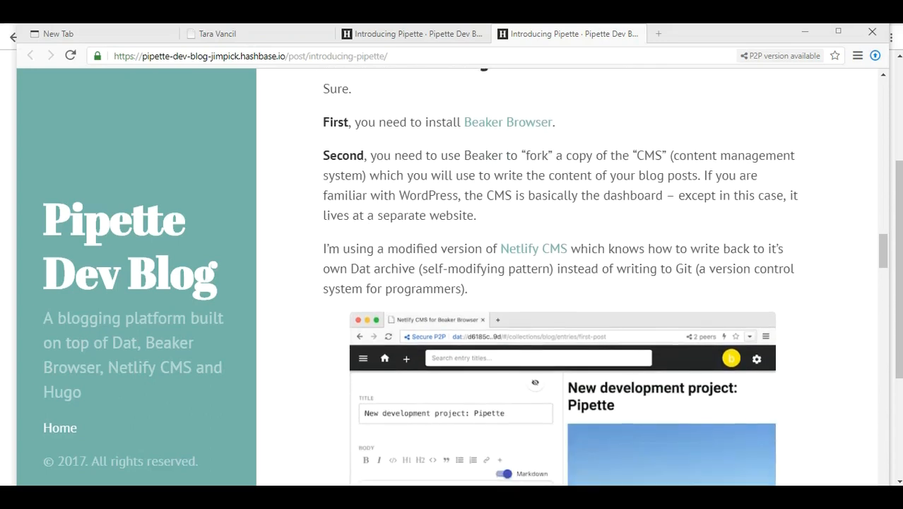
pyautogui.scroll(-3)
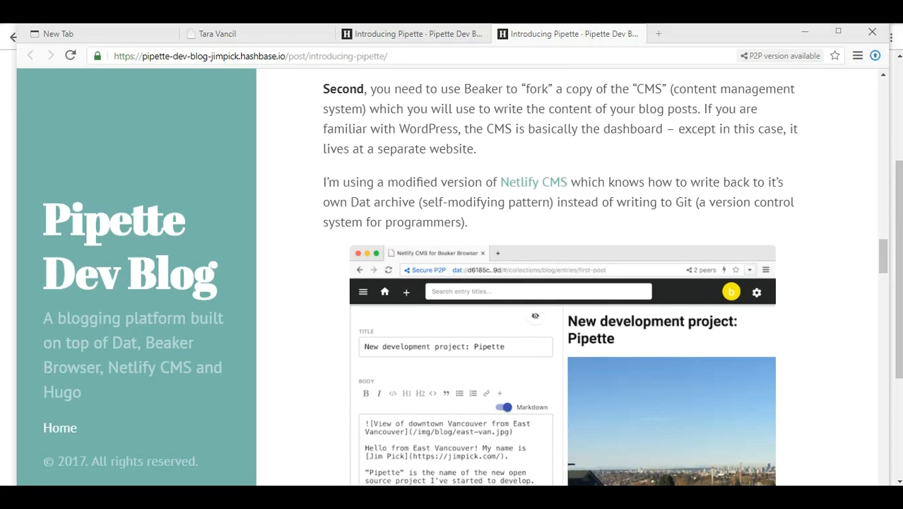
pyautogui.scroll(-3)
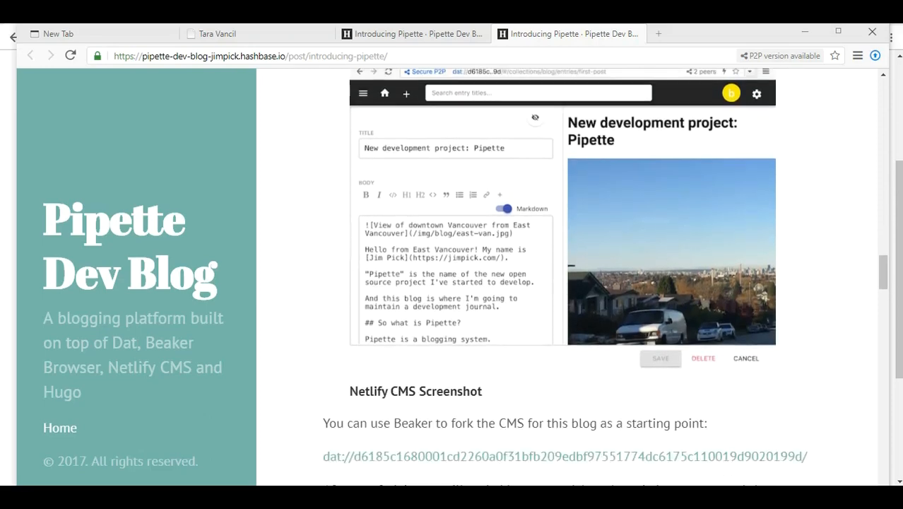
pyautogui.scroll(-3)
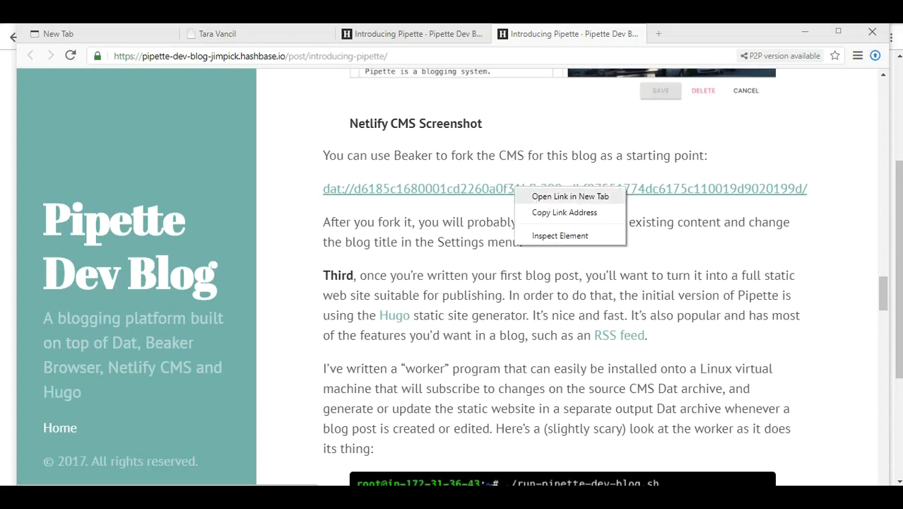
pyautogui.click(565, 197)
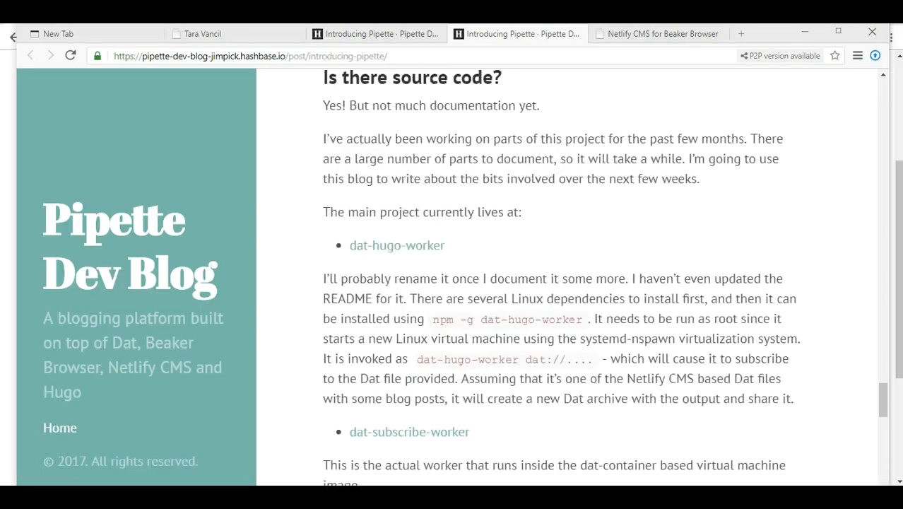
pyautogui.scroll(-3)
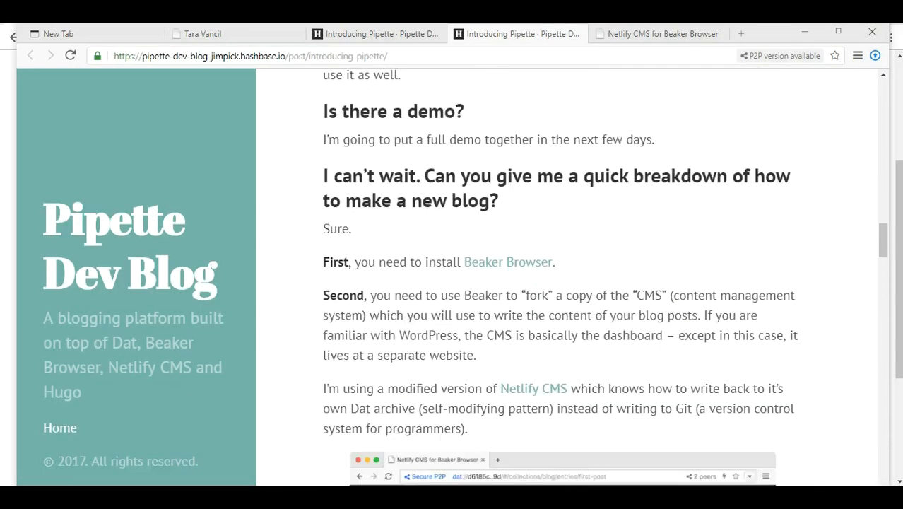
pyautogui.click(671, 34)
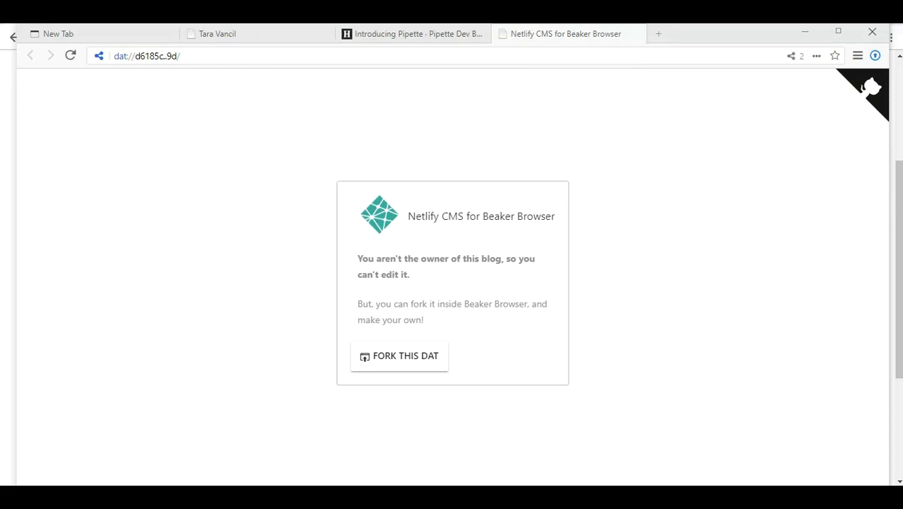
# Fork the dat as 'Pipette Dev Blog', creating the copy without downloading remaining files.
pyautogui.click(398, 356)
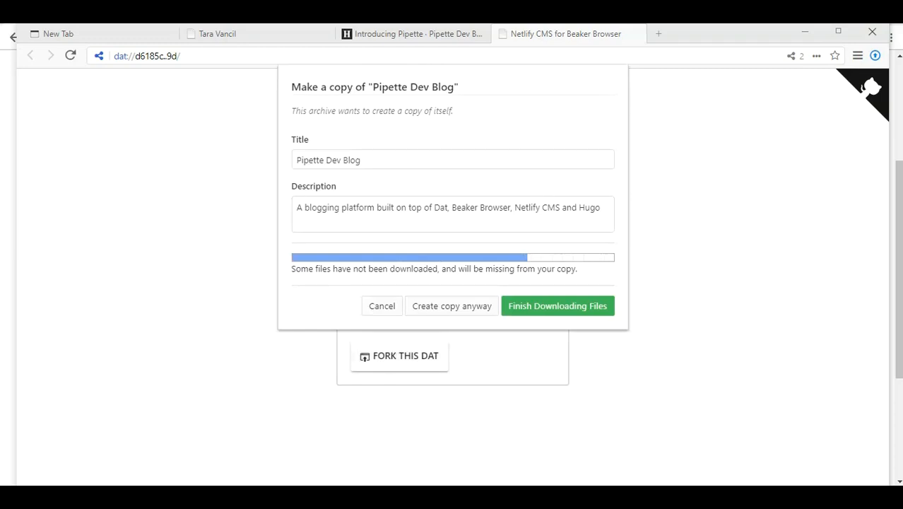
pyautogui.tripleClick(328, 159)
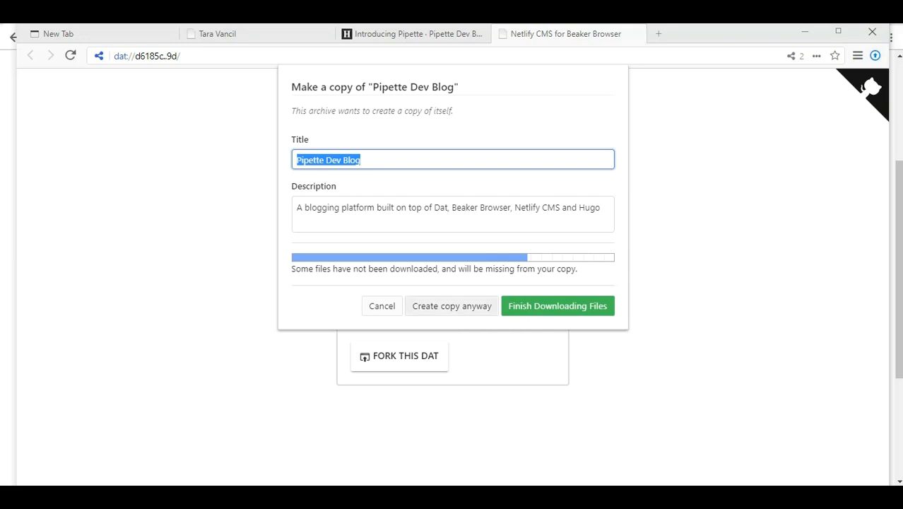
pyautogui.click(452, 305)
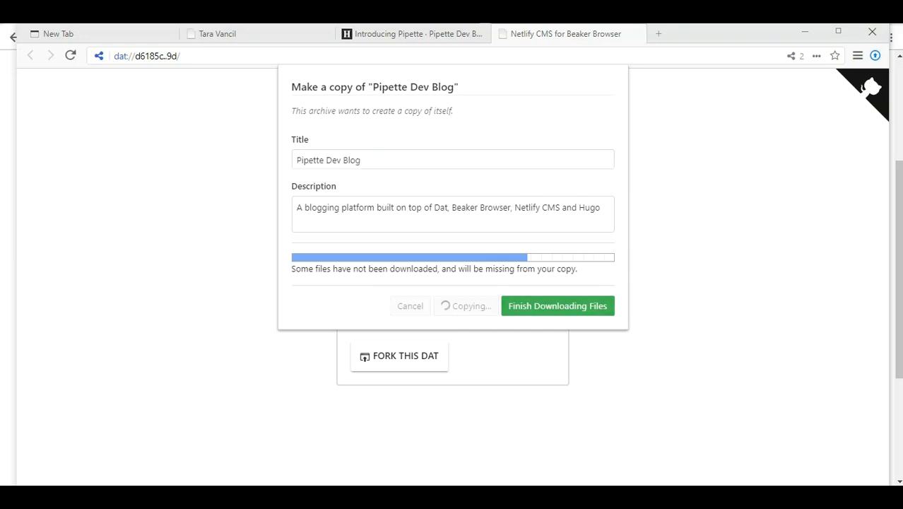
pyautogui.click(557, 306)
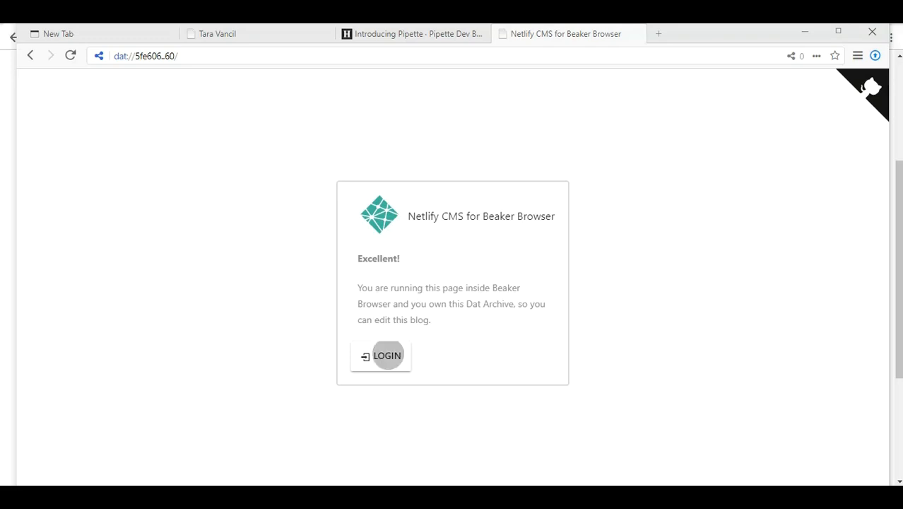
# Log in to the forked blog's CMS and leave the unsaved entry for the Settings collection.
pyautogui.click(382, 354)
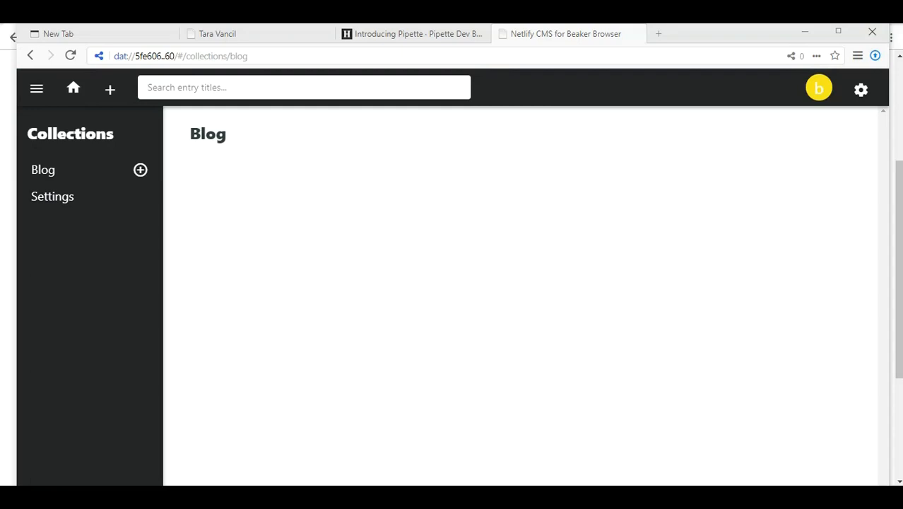
pyautogui.moveTo(43, 169)
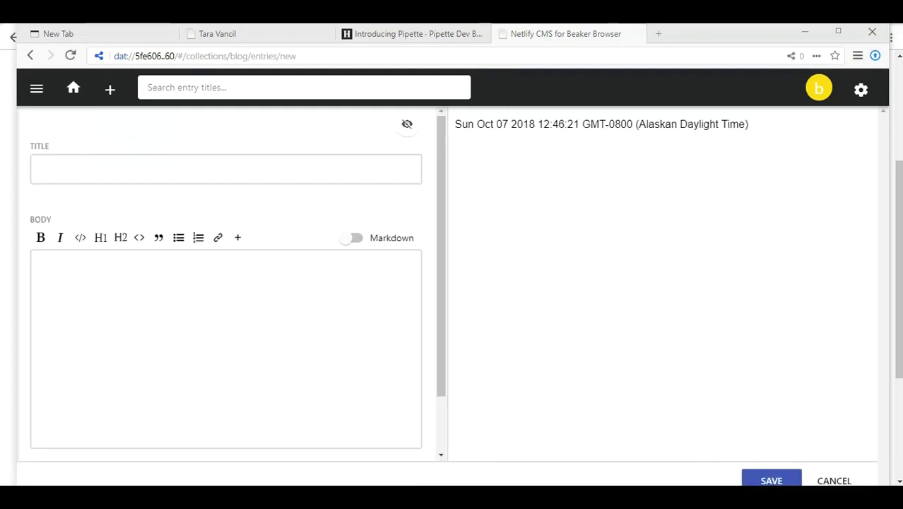
pyautogui.click(111, 87)
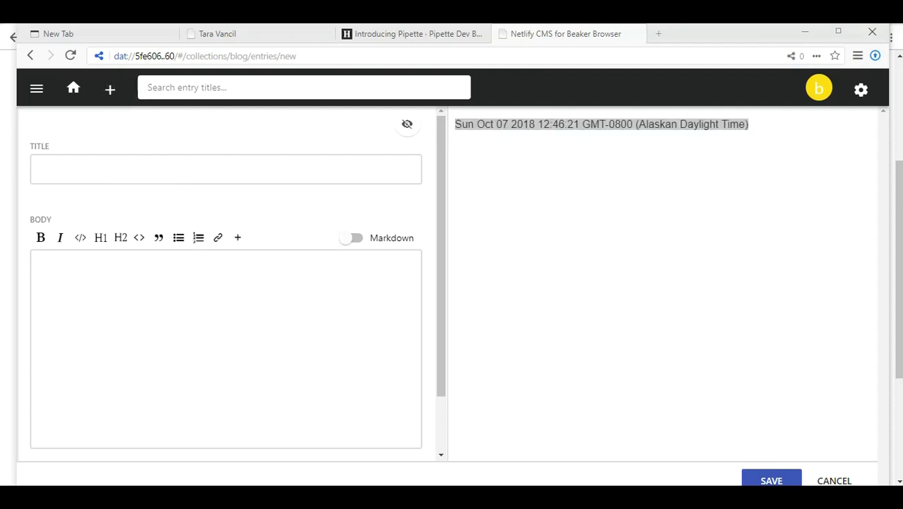
pyautogui.click(37, 88)
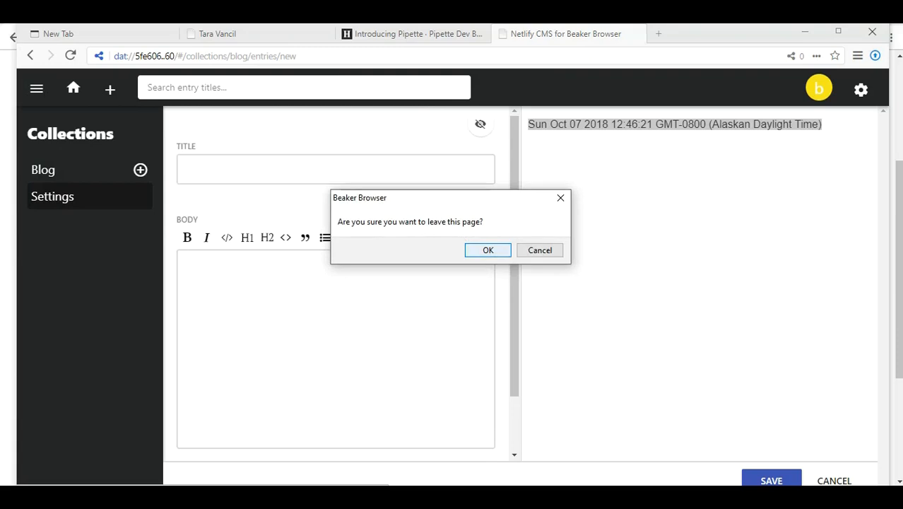
pyautogui.click(487, 249)
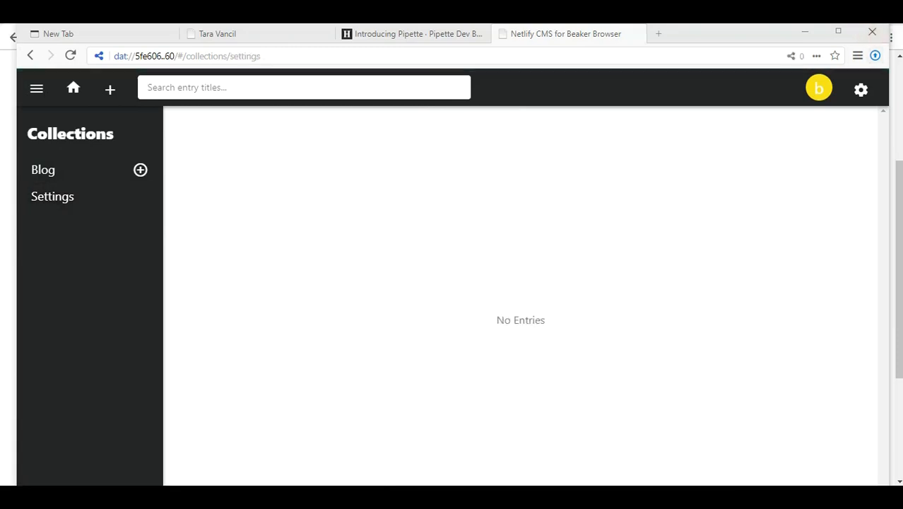
# Create a new Blog entry titled 'Test' with body 'Hello world!' and return to the explore list.
pyautogui.click(819, 88)
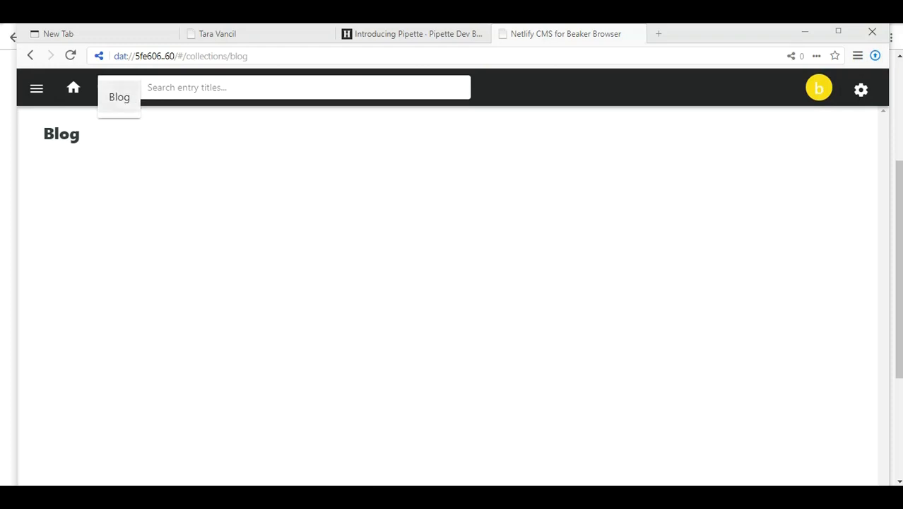
pyautogui.click(118, 98)
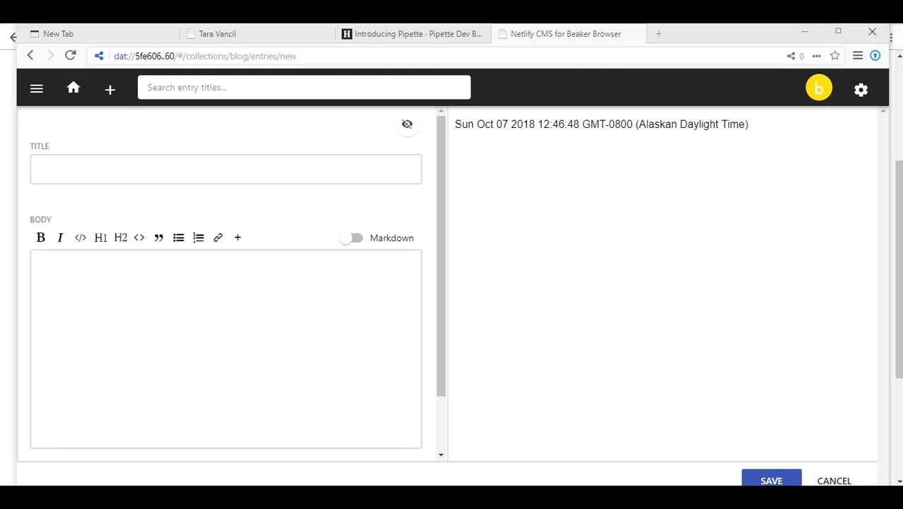
pyautogui.write('Test')
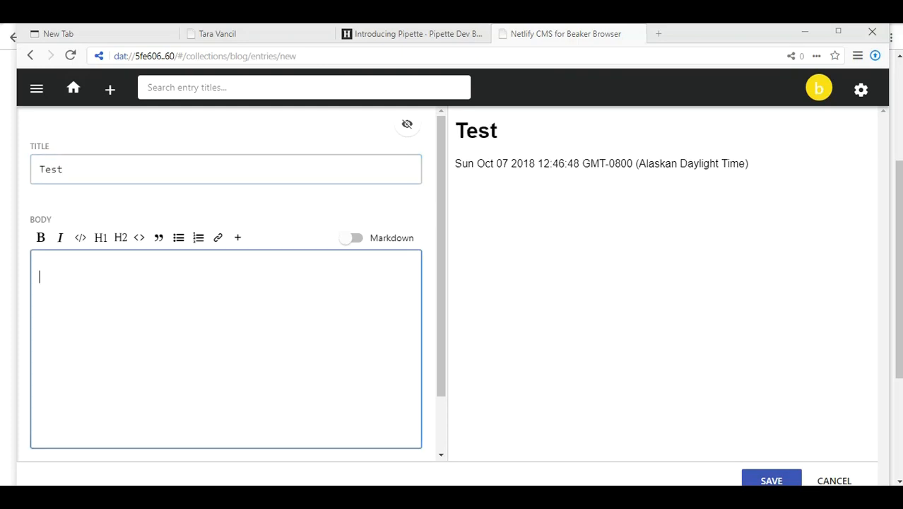
pyautogui.write('Hello world!')
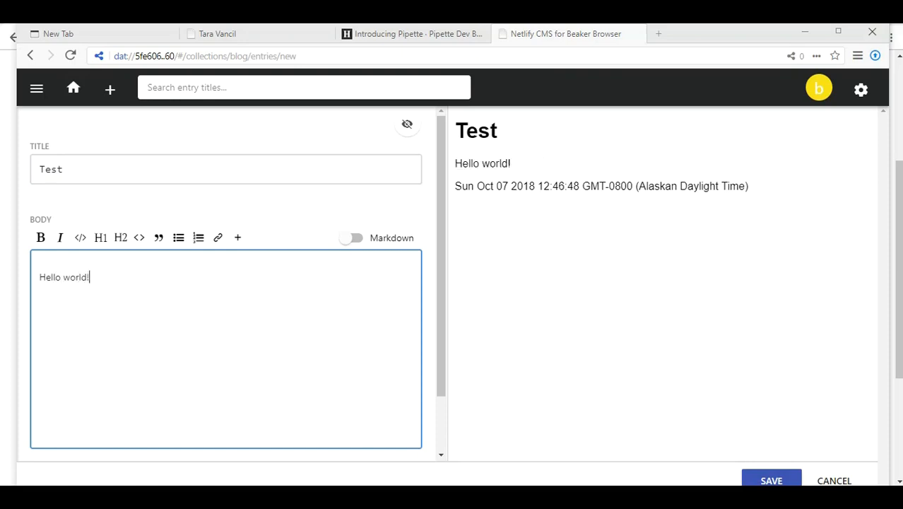
pyautogui.scroll(-3)
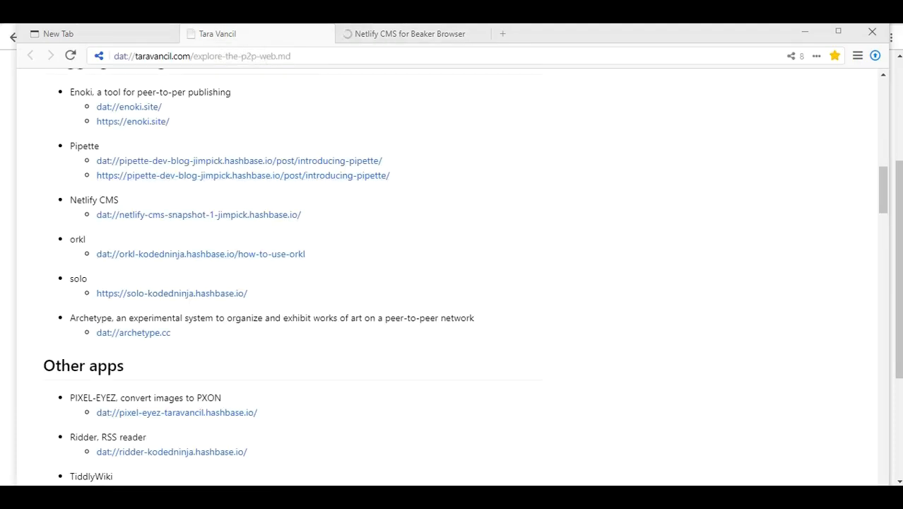
# Load the Netlify CMS snapshot site and the Archetype dat link in new tabs.
pyautogui.click(198, 215)
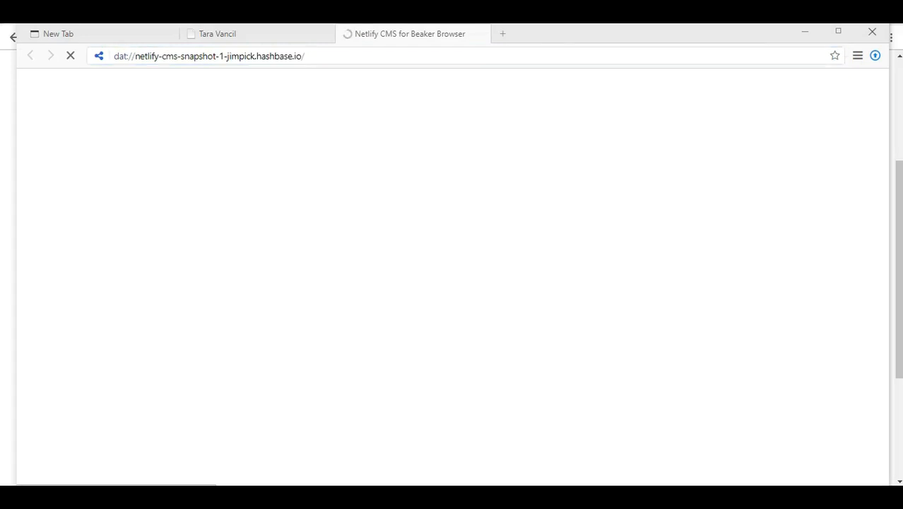
pyautogui.moveTo(480, 34)
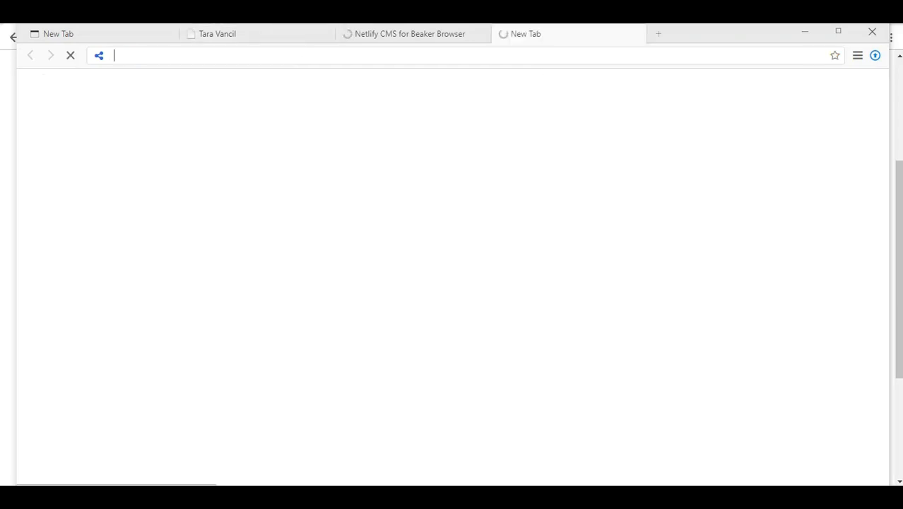
pyautogui.moveTo(223, 34)
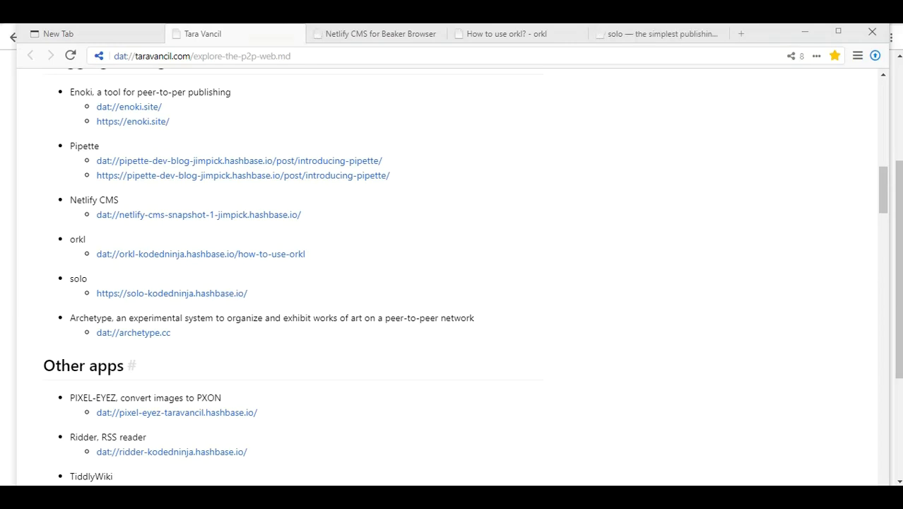
pyautogui.rightClick(135, 332)
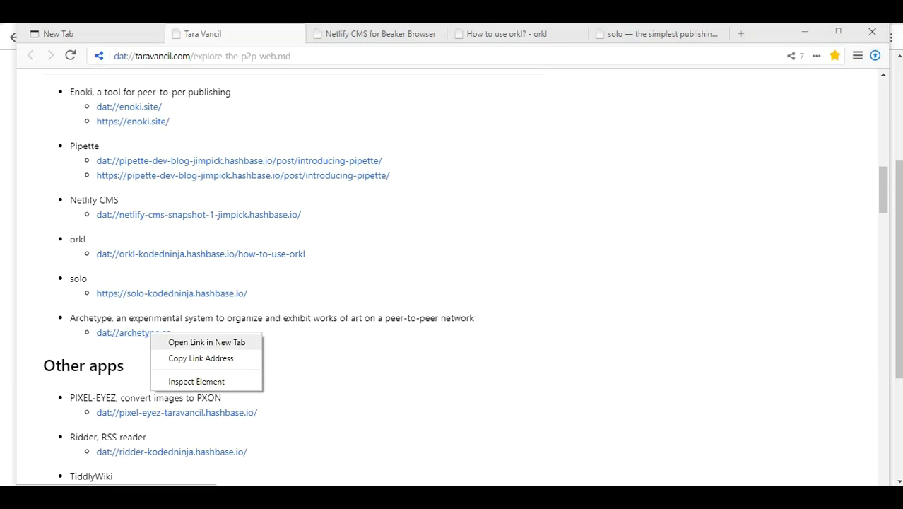
pyautogui.click(206, 341)
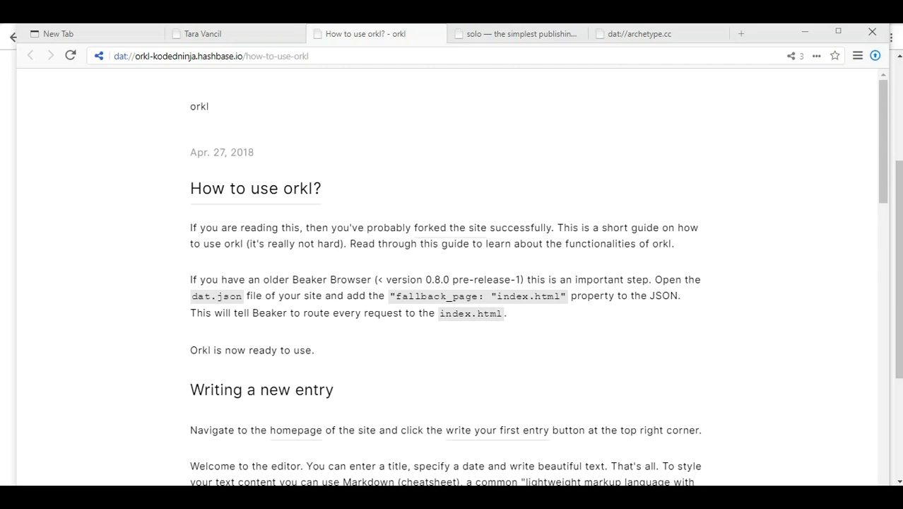
pyautogui.scroll(-3)
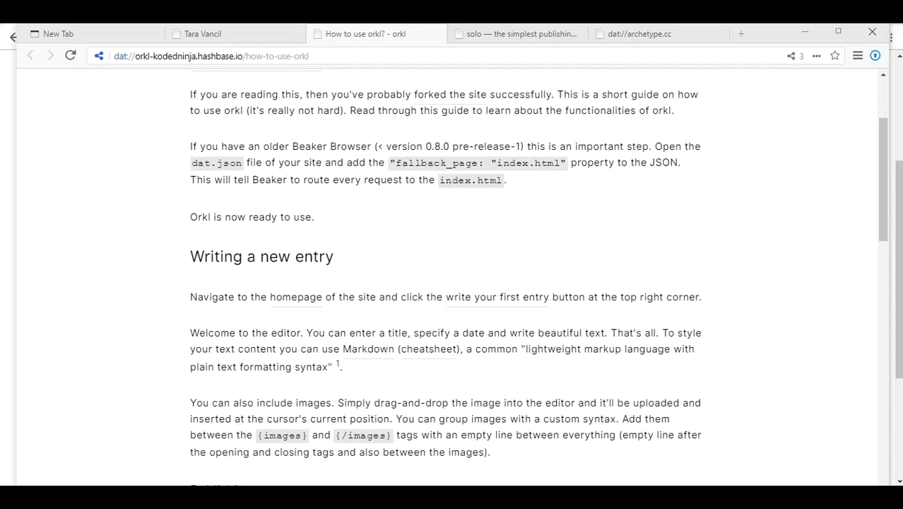
pyautogui.scroll(-3)
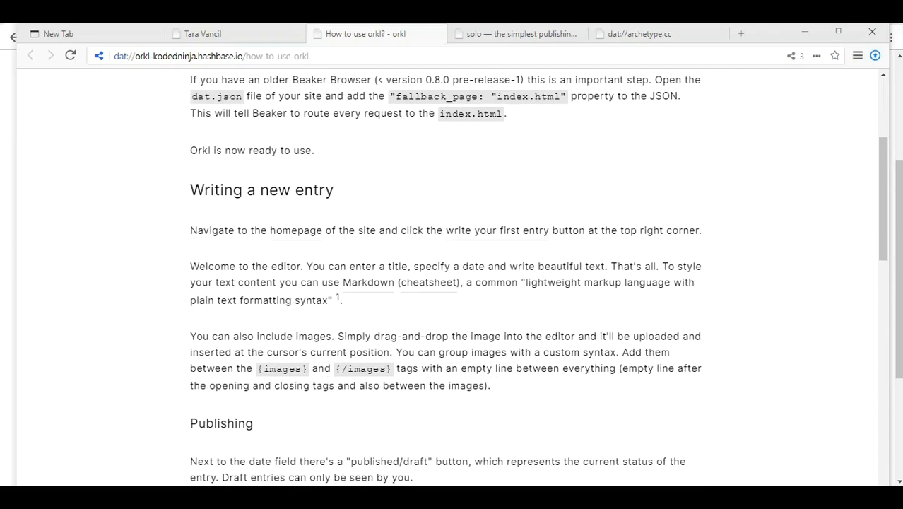
pyautogui.scroll(-3)
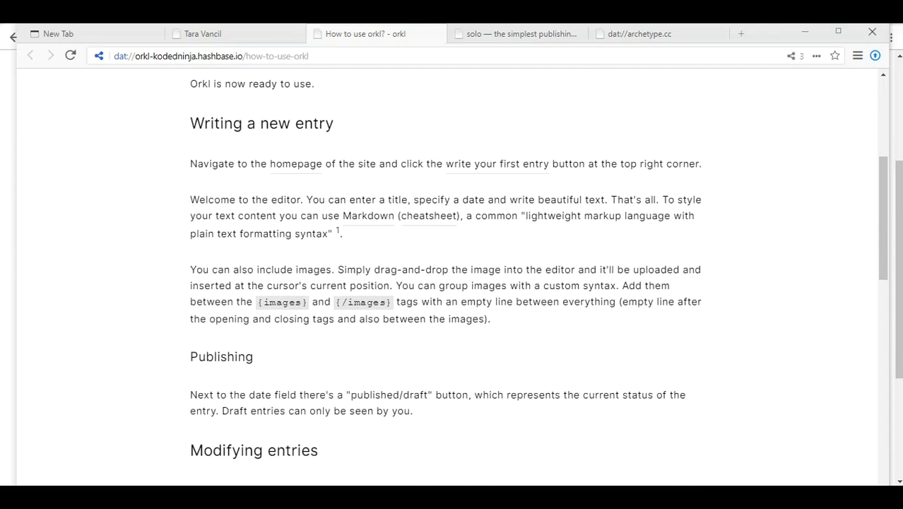
pyautogui.scroll(-3)
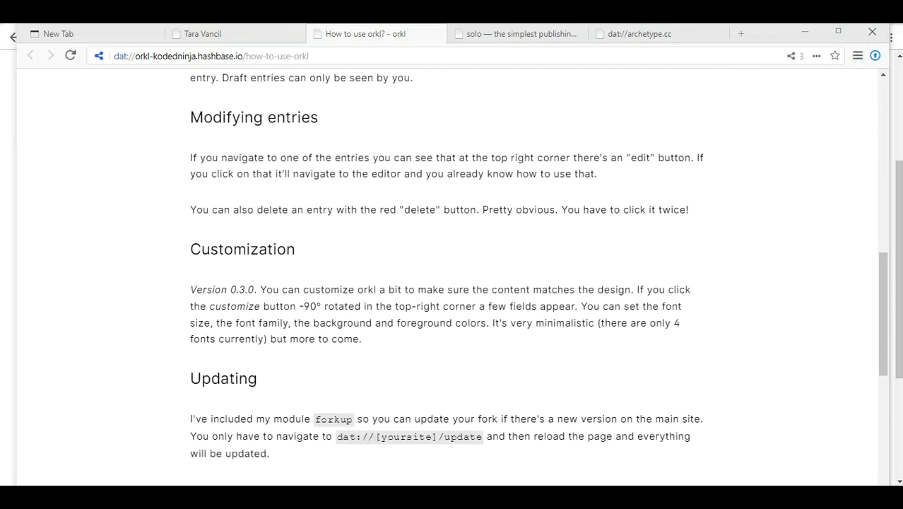
pyautogui.scroll(-3)
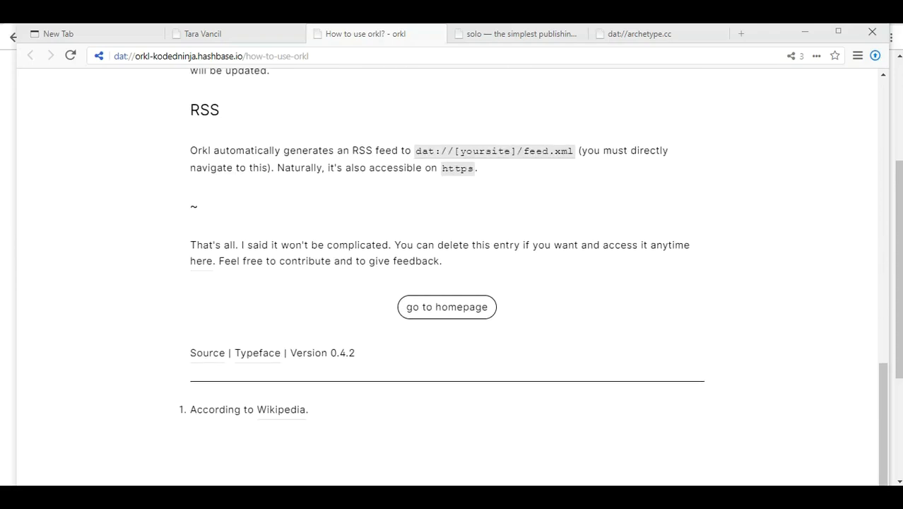
pyautogui.click(446, 307)
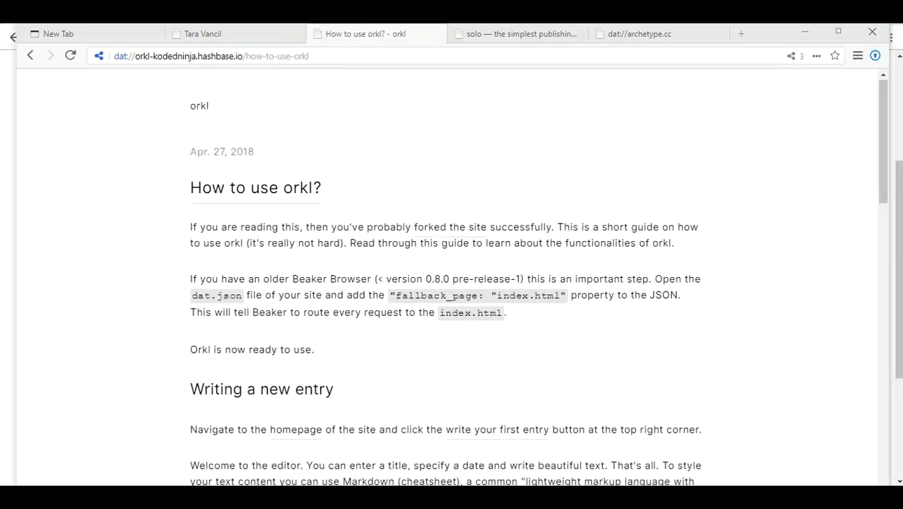
pyautogui.scroll(-3)
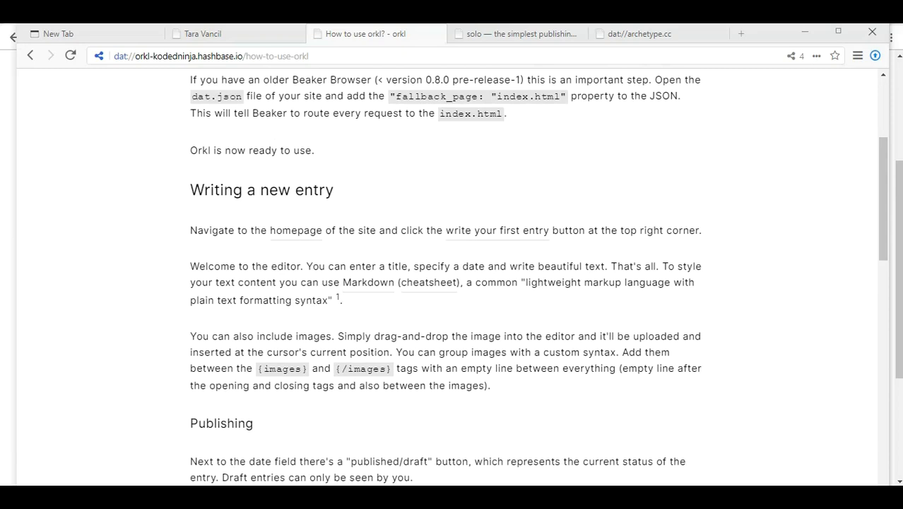
pyautogui.scroll(3)
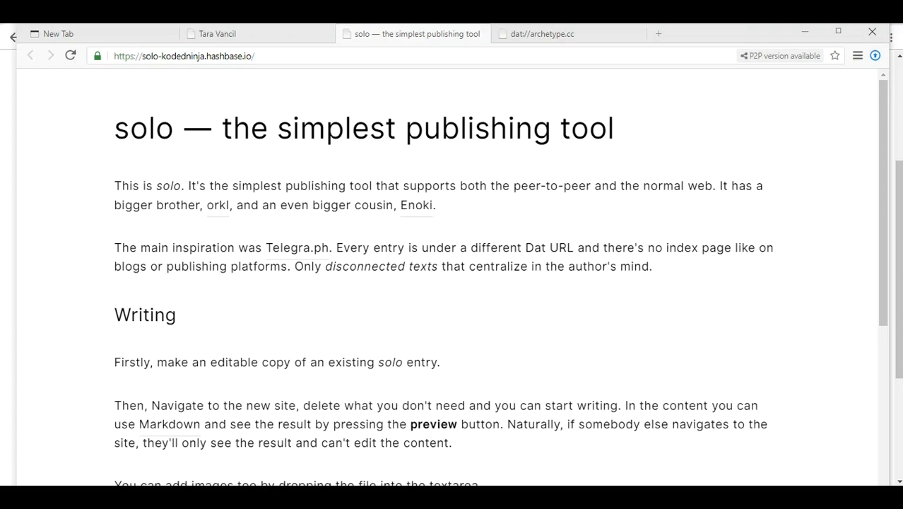
# Reach solo's 'Made by' credit, visit the author's hex22.org site and read down to its dat address.
pyautogui.scroll(-3)
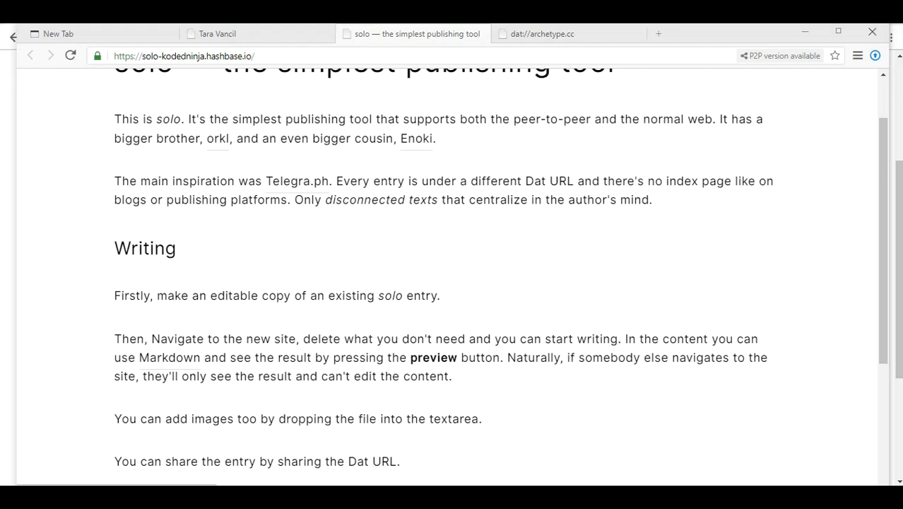
pyautogui.scroll(-3)
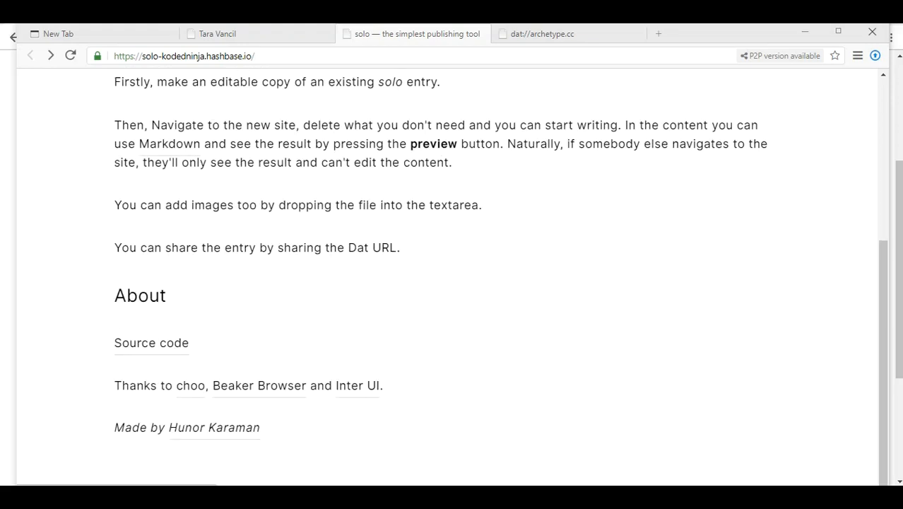
pyautogui.click(214, 427)
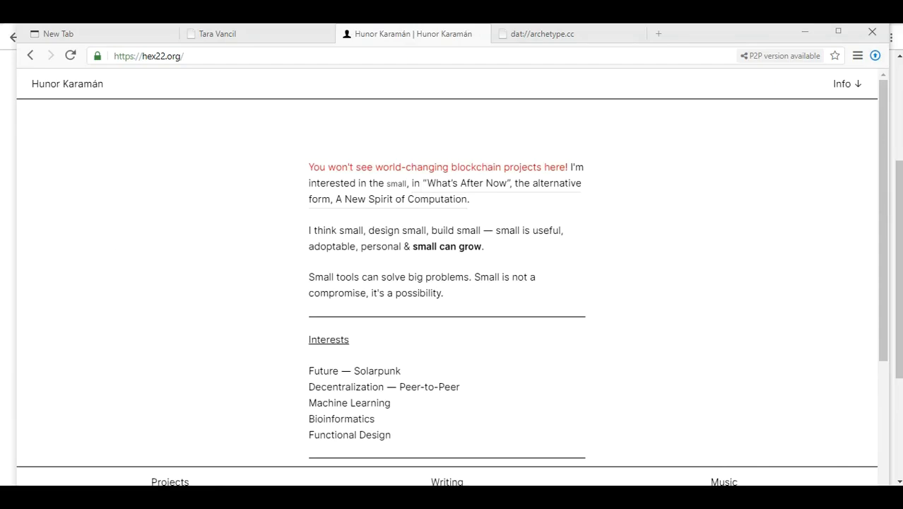
pyautogui.scroll(-3)
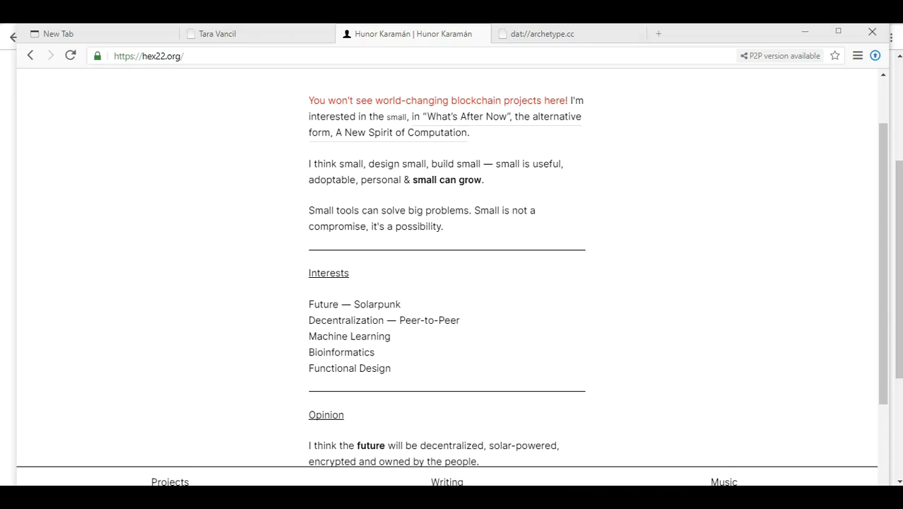
pyautogui.scroll(-3)
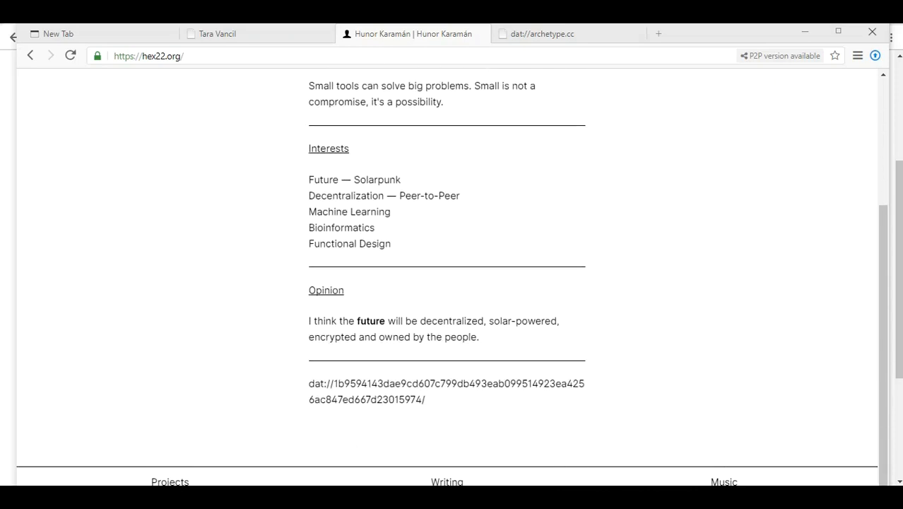
pyautogui.scroll(3)
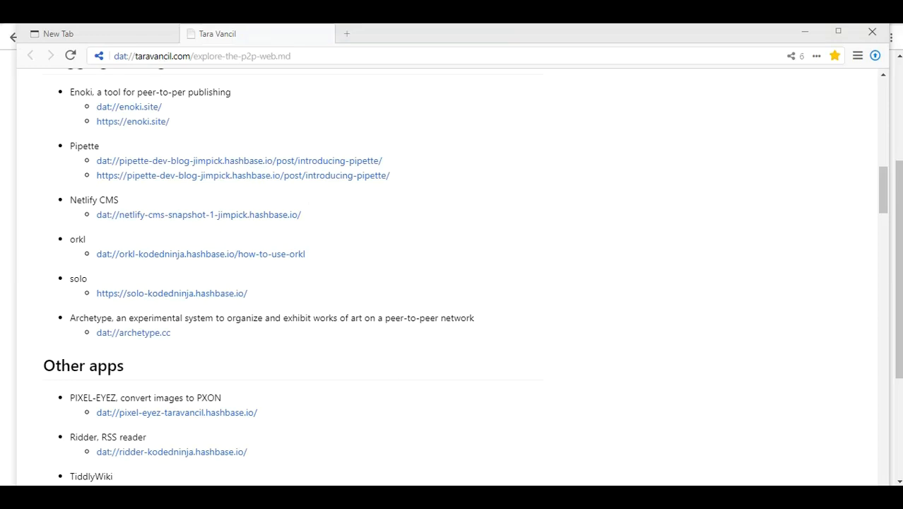
# Open PIXEL-EYEZ, TiddlyWiki, the hypercast GitHub page and the text editor app in new tabs.
pyautogui.scroll(-3)
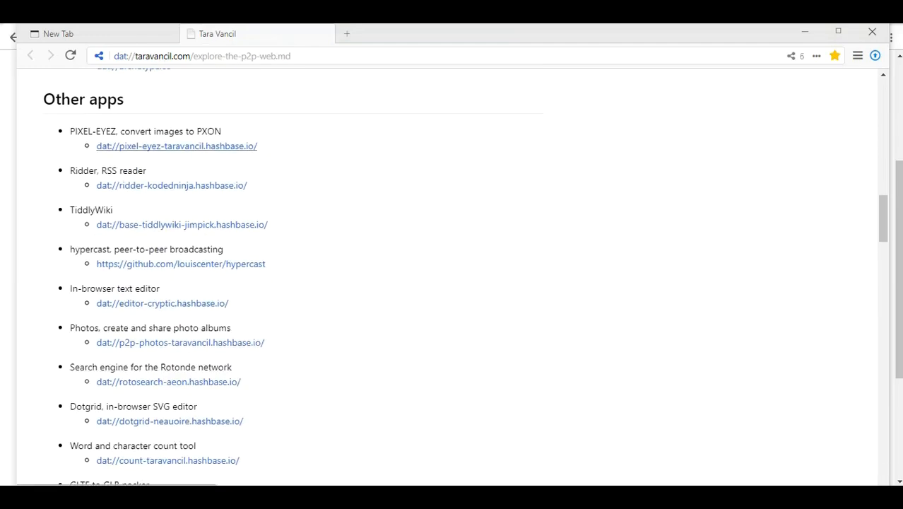
pyautogui.click(347, 34)
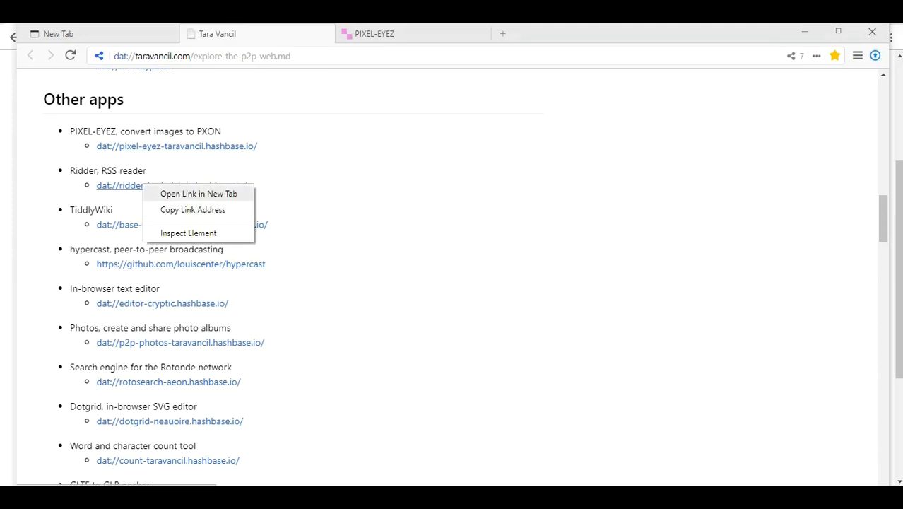
pyautogui.rightClick(127, 224)
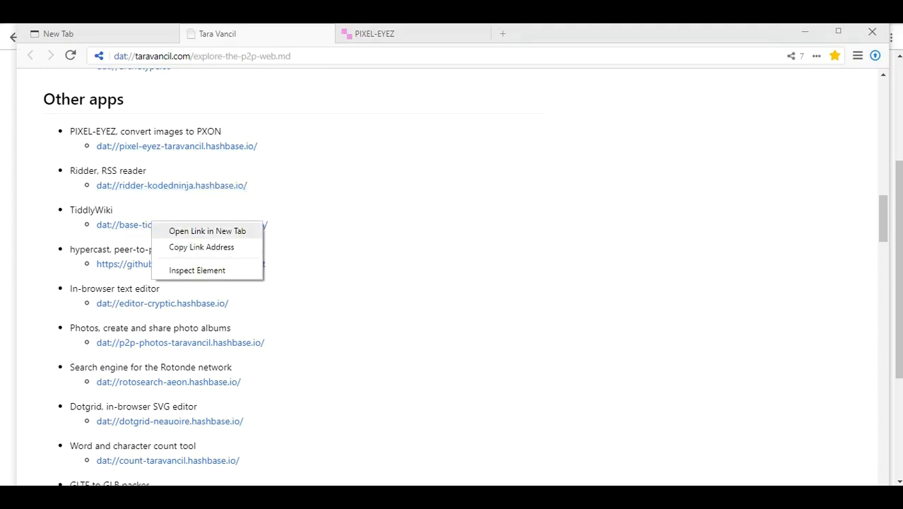
pyautogui.click(206, 230)
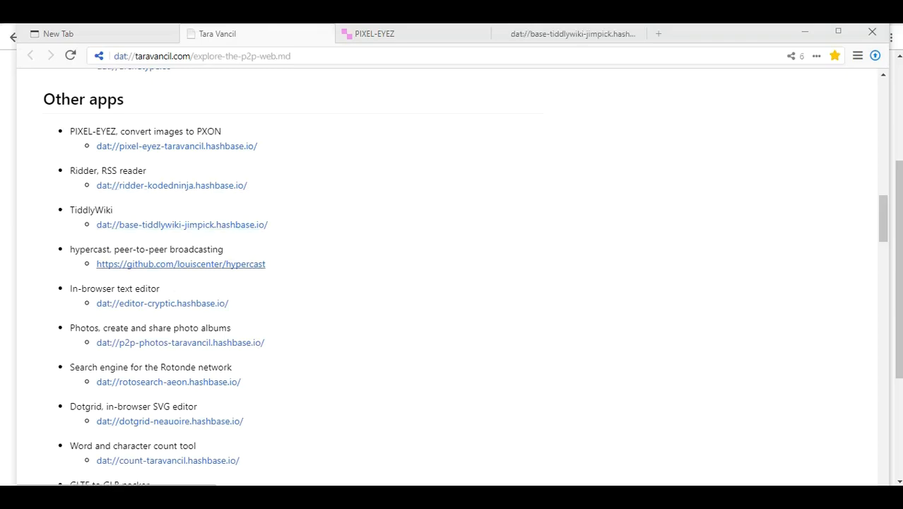
pyautogui.click(660, 32)
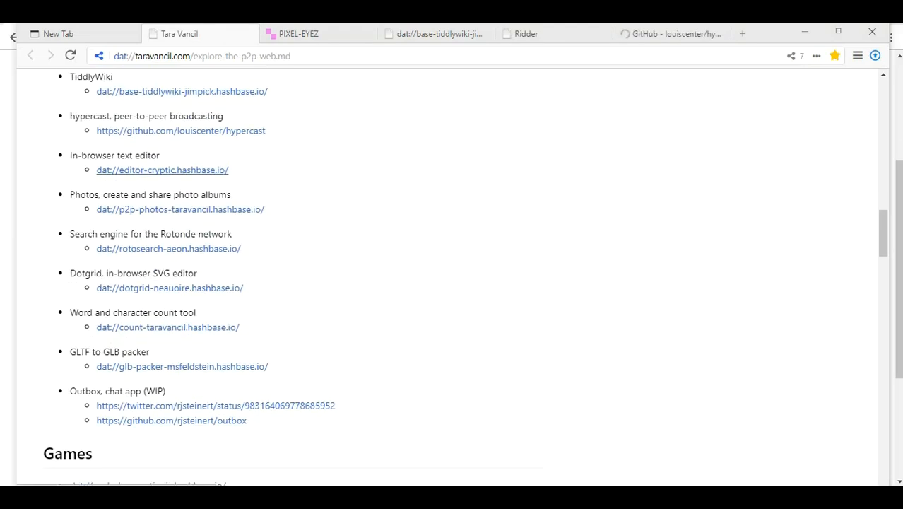
pyautogui.click(744, 33)
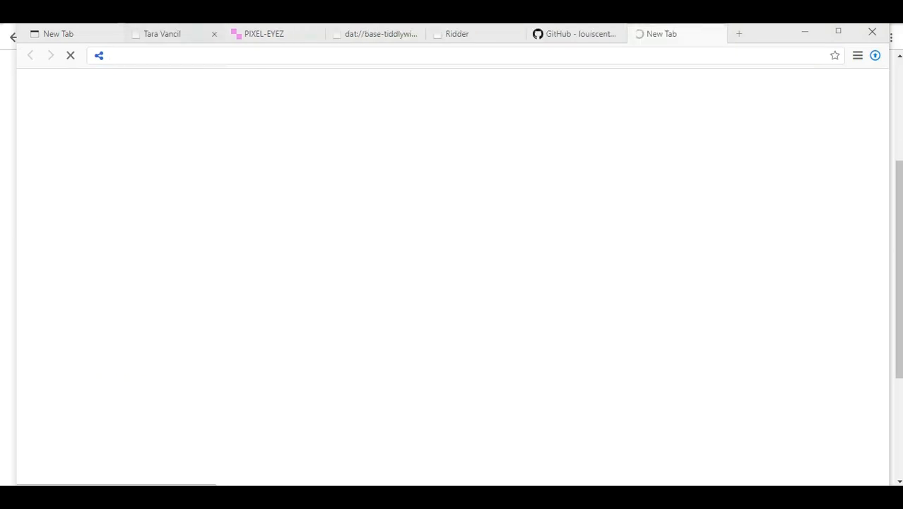
# Open rotosearch, Dotgrid and another listed app in new tabs, then return to PIXEL-EYEZ.
pyautogui.rightClick(169, 249)
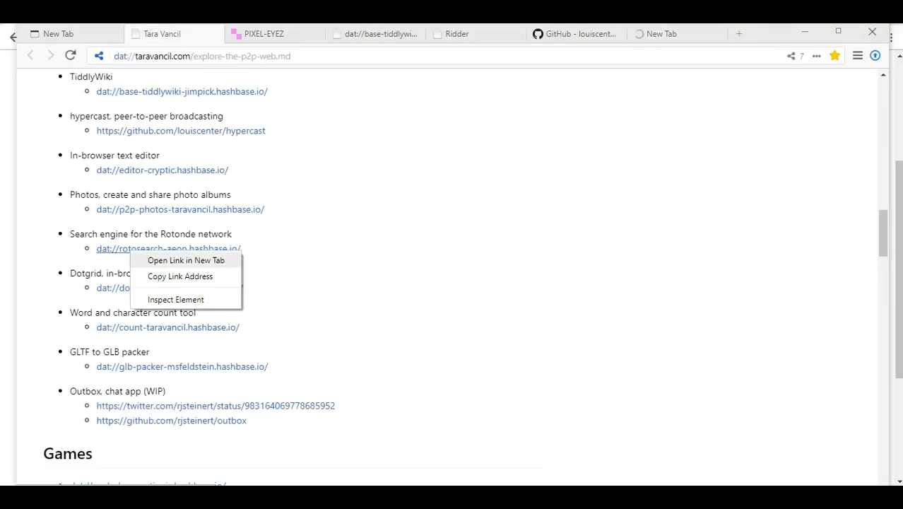
pyautogui.click(186, 260)
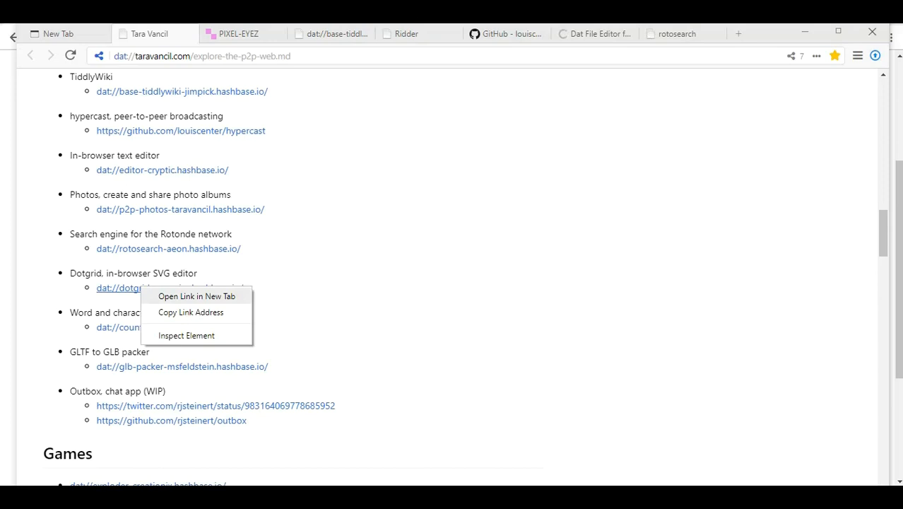
pyautogui.click(197, 297)
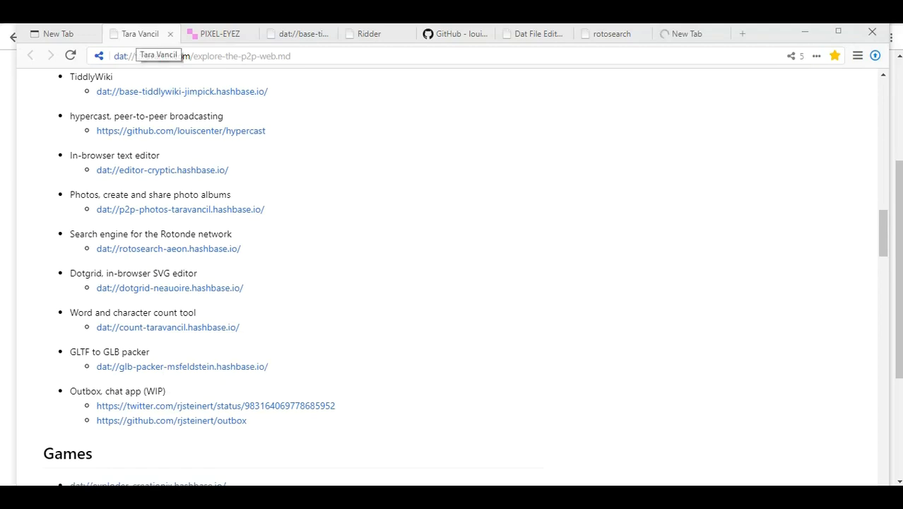
pyautogui.moveTo(150, 170)
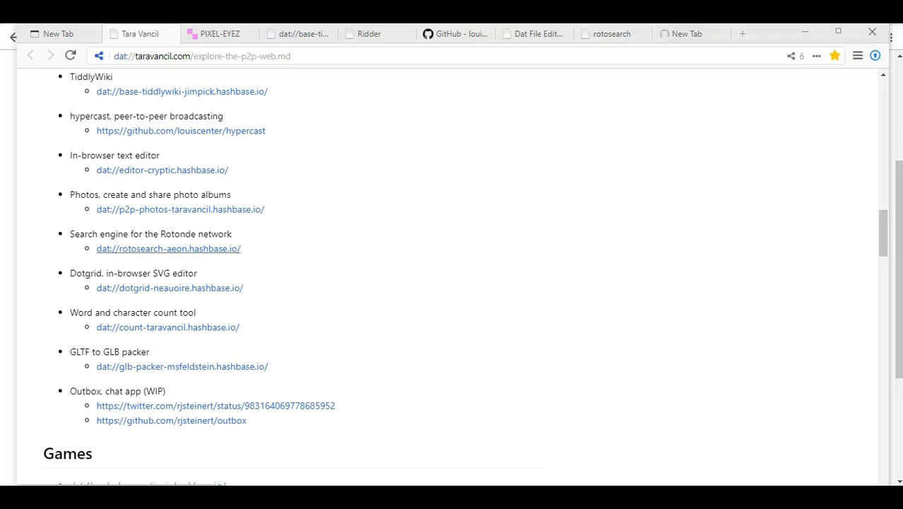
pyautogui.rightClick(169, 288)
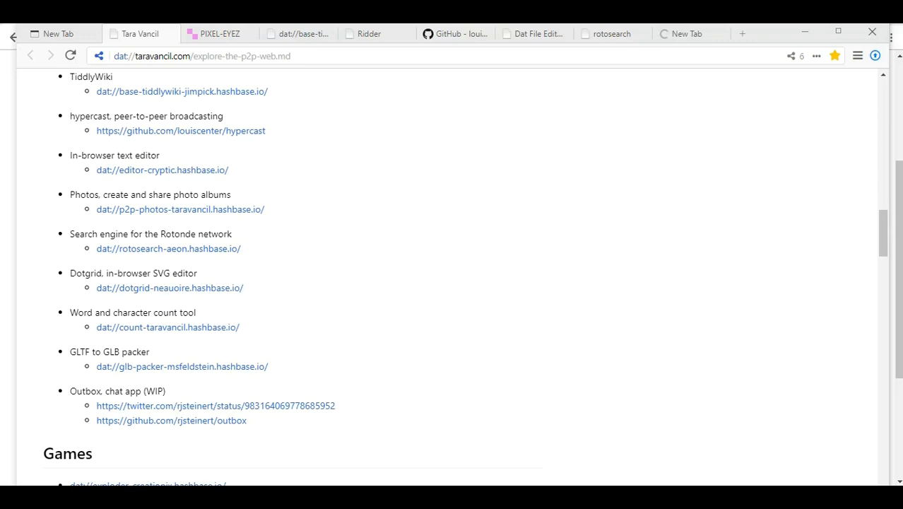
pyautogui.click(741, 32)
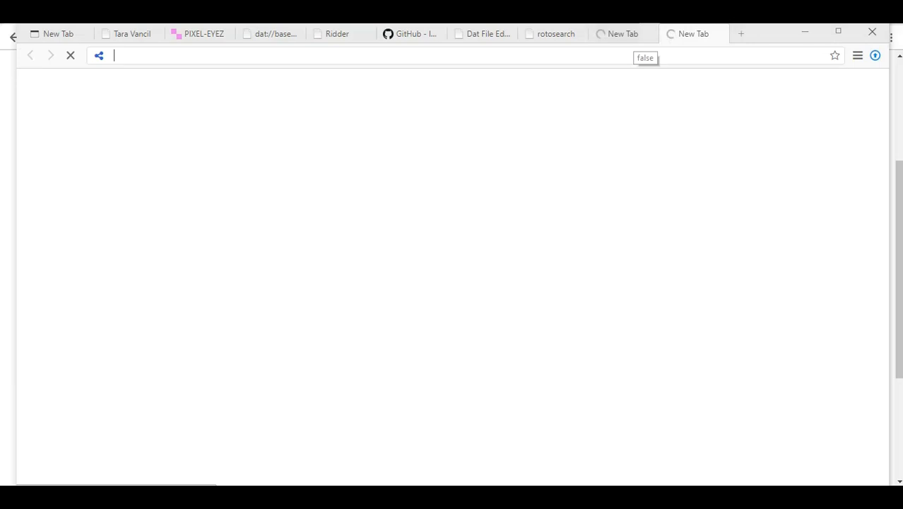
pyautogui.click(206, 34)
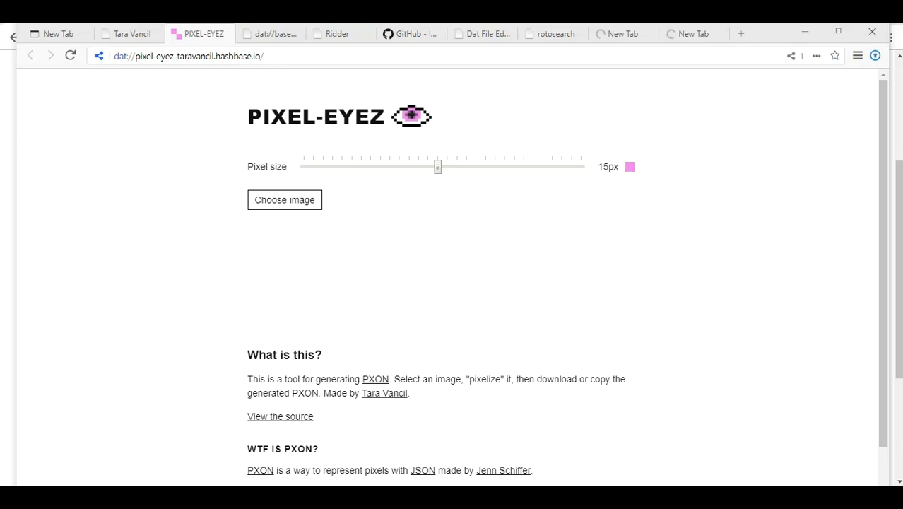
# Load the atom image in PIXEL-EYEZ and generate PXON from its pixelized version.
pyautogui.scroll(-3)
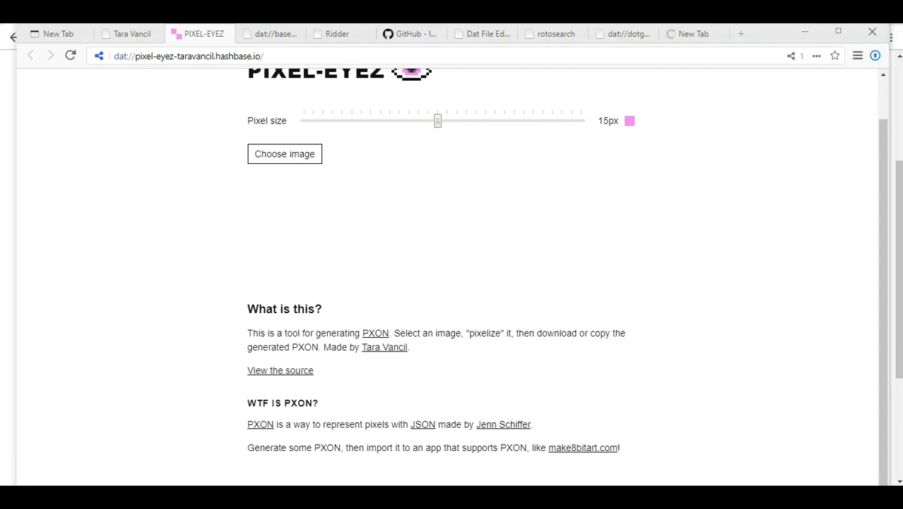
pyautogui.scroll(3)
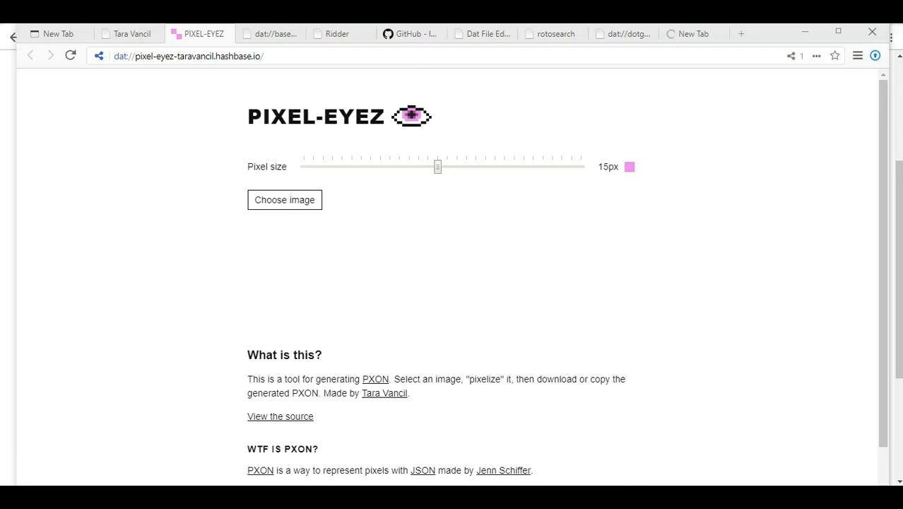
pyautogui.click(284, 199)
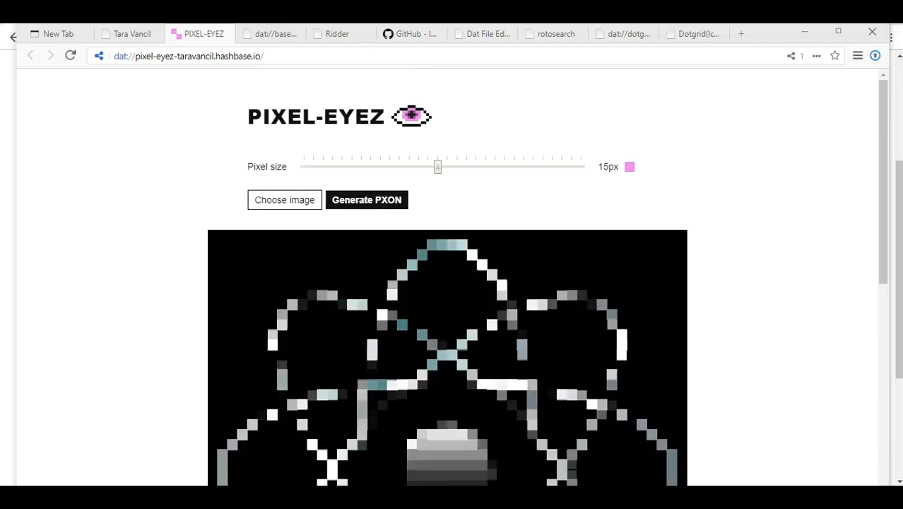
pyautogui.scroll(-3)
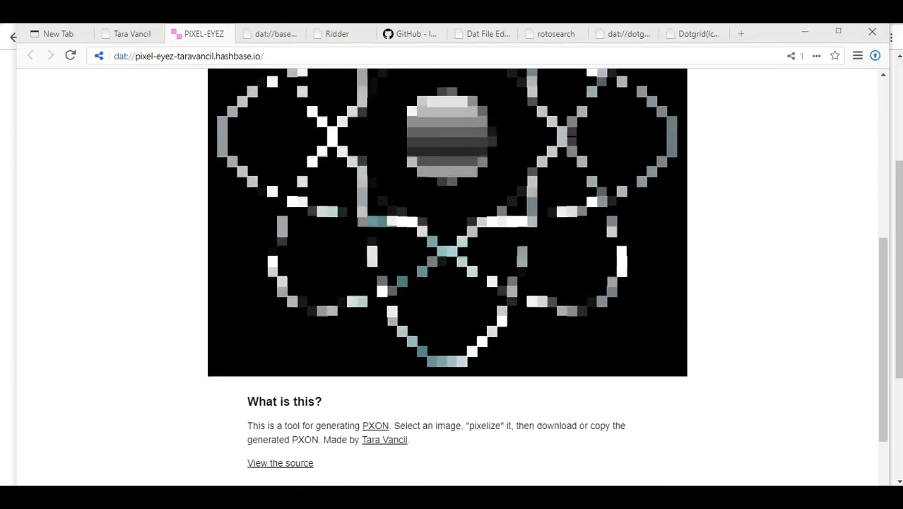
pyautogui.scroll(3)
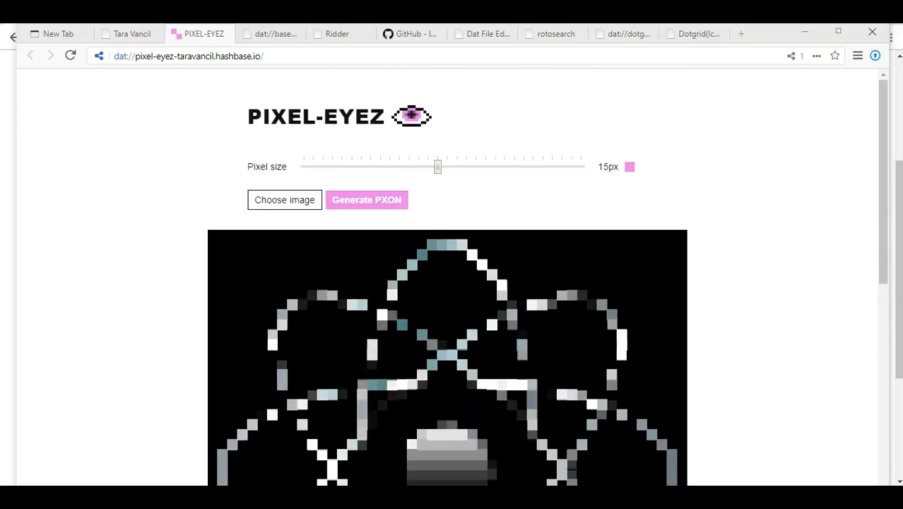
pyautogui.click(367, 199)
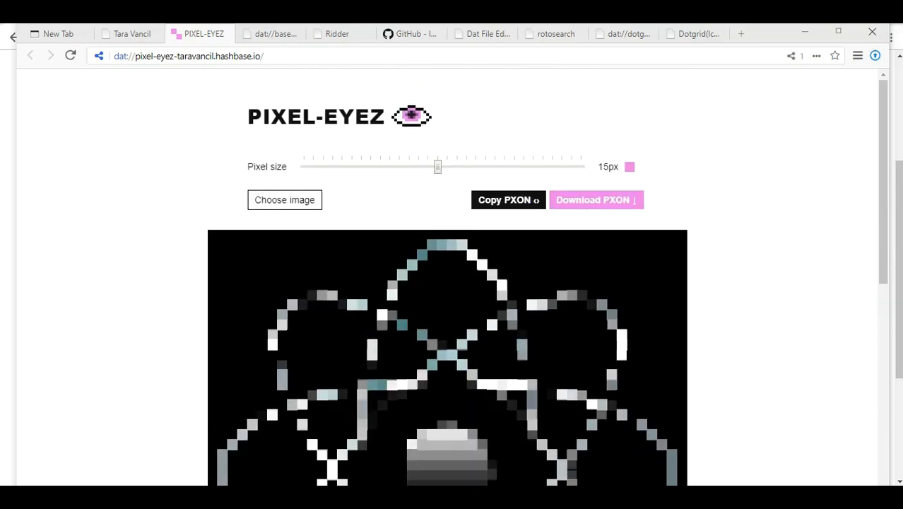
pyautogui.scroll(-3)
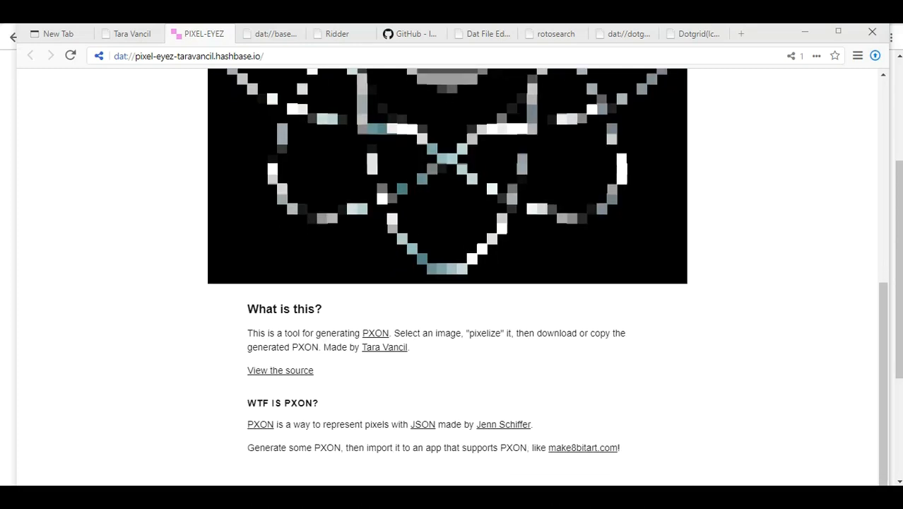
pyautogui.scroll(3)
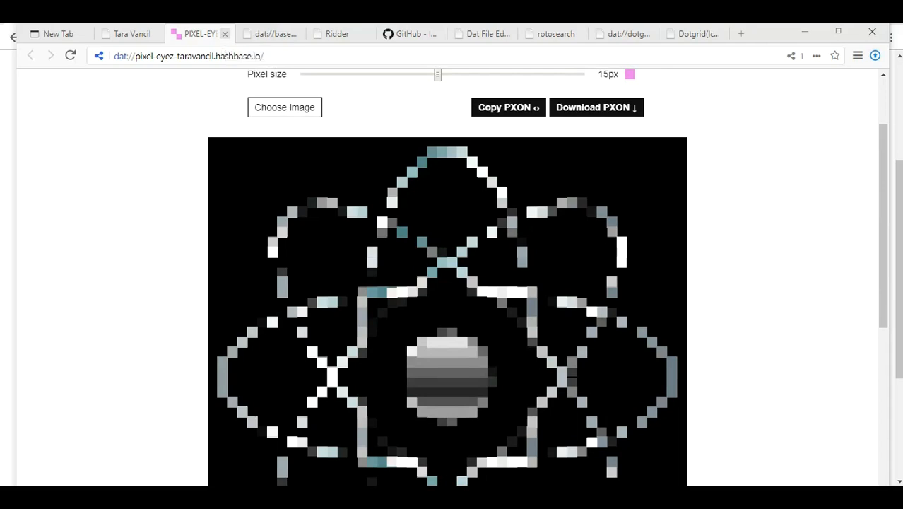
pyautogui.scroll(3)
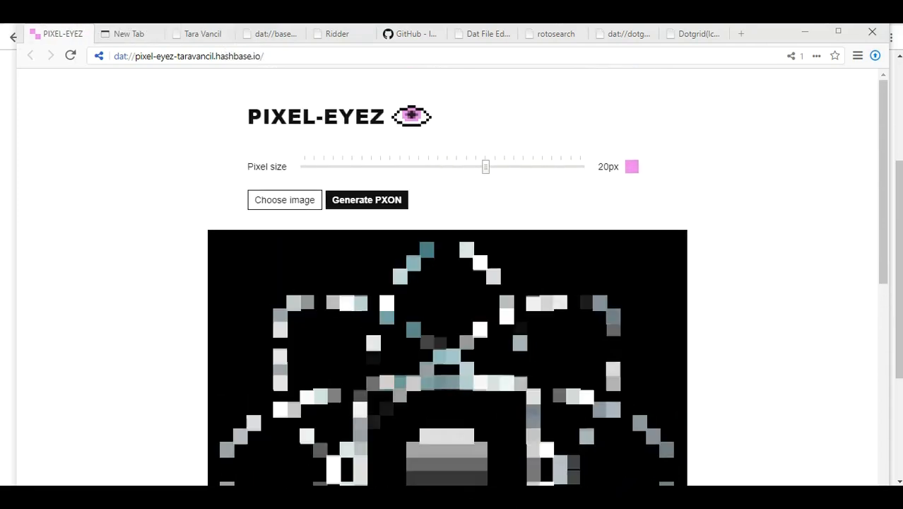
# Re-pixelate the image at 30px, 12px, 1px and finally 21px using the Pixel size slider.
pyautogui.moveTo(486, 167); pyautogui.dragTo(579, 167)
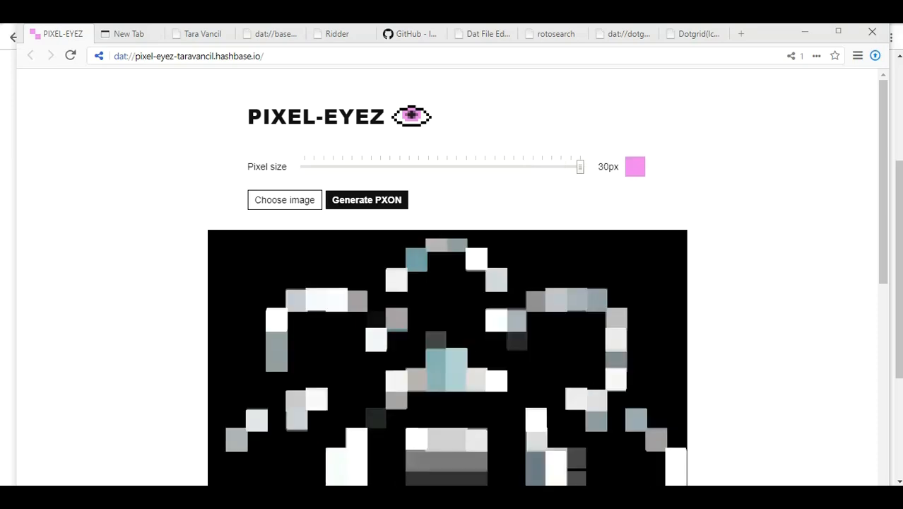
pyautogui.moveTo(580, 167); pyautogui.dragTo(408, 166)
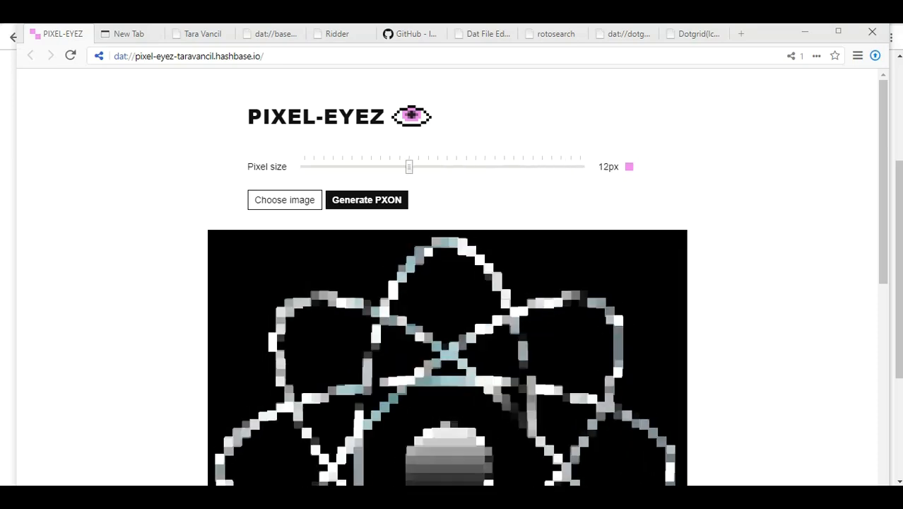
pyautogui.moveTo(408, 167); pyautogui.dragTo(304, 166)
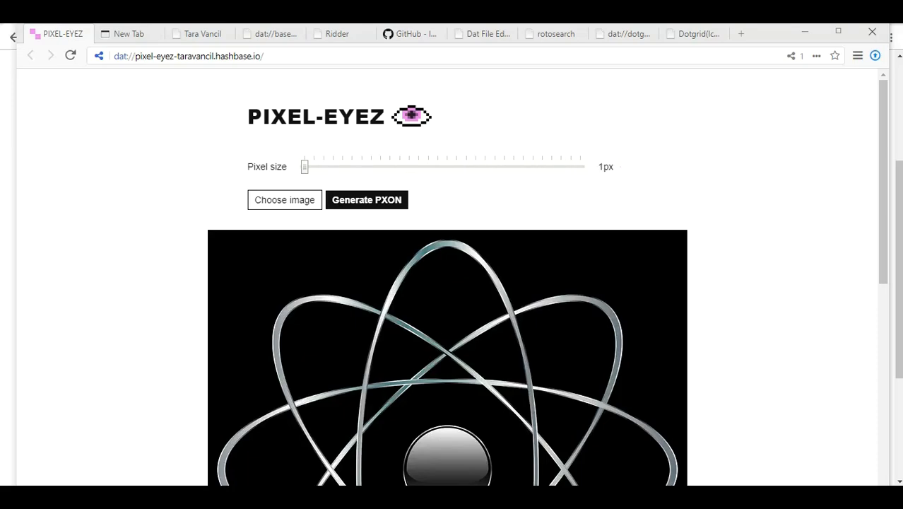
pyautogui.scroll(-3)
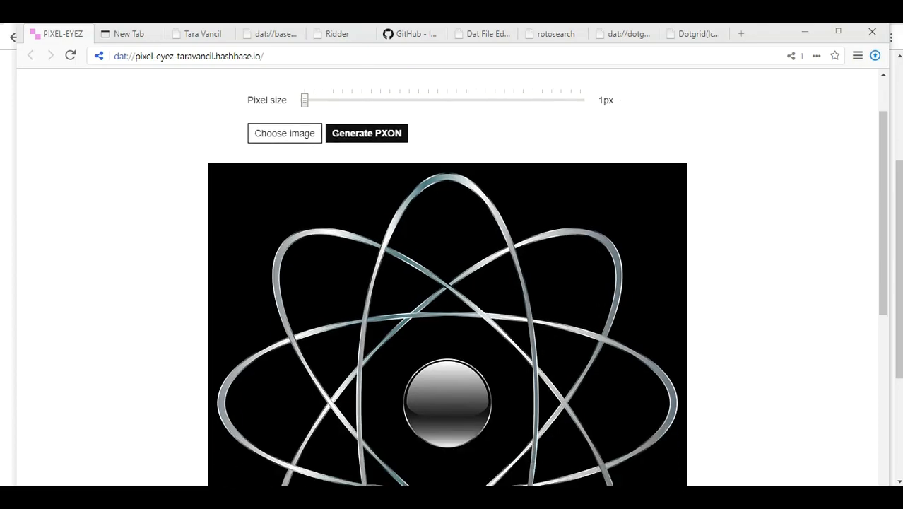
pyautogui.moveTo(304, 99); pyautogui.dragTo(494, 99)
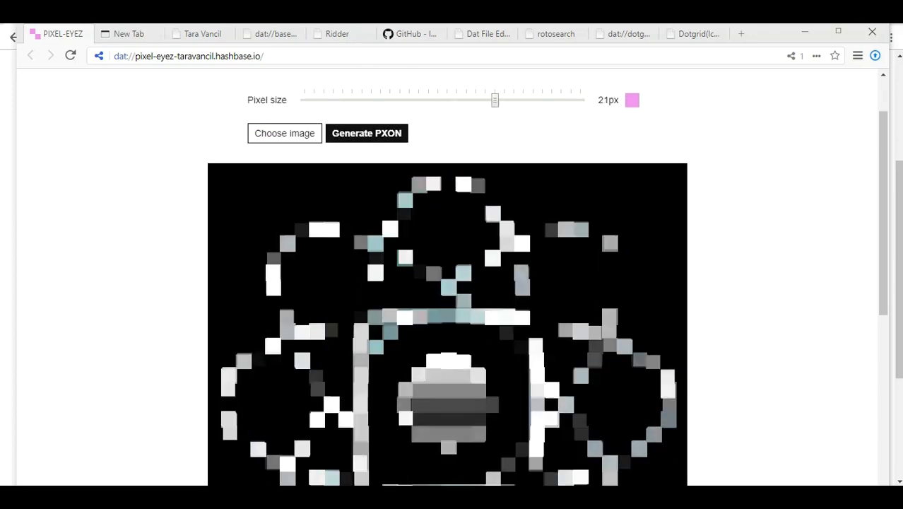
pyautogui.scroll(-3)
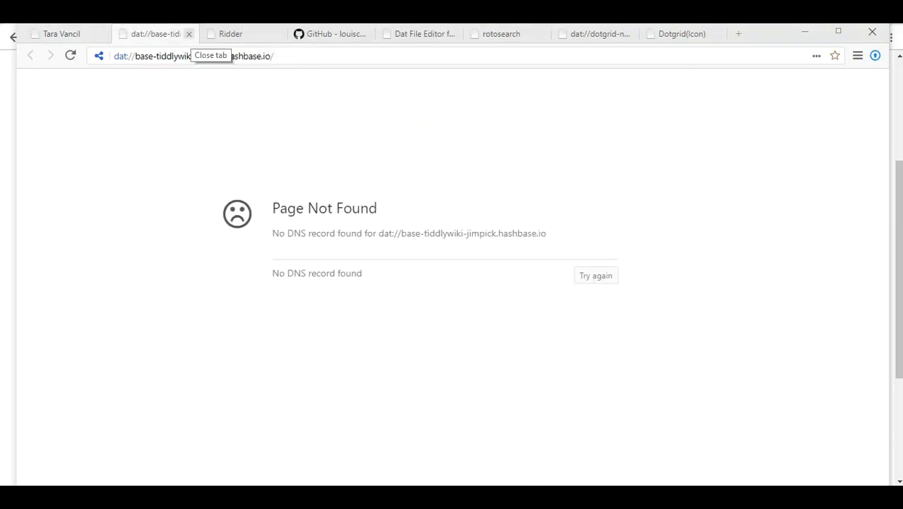
# Close the Page Not Found tab, read Ridder's homepage and About section, then close Ridder.
pyautogui.click(190, 34)
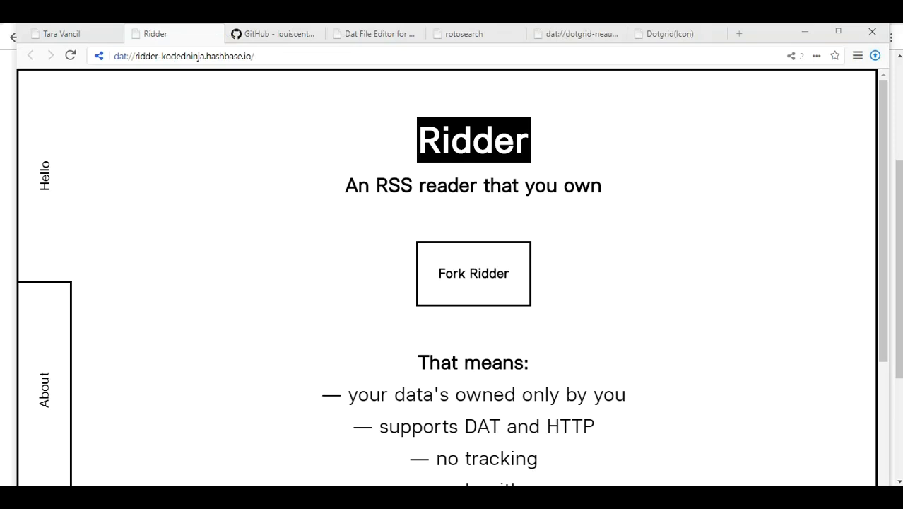
pyautogui.scroll(-3)
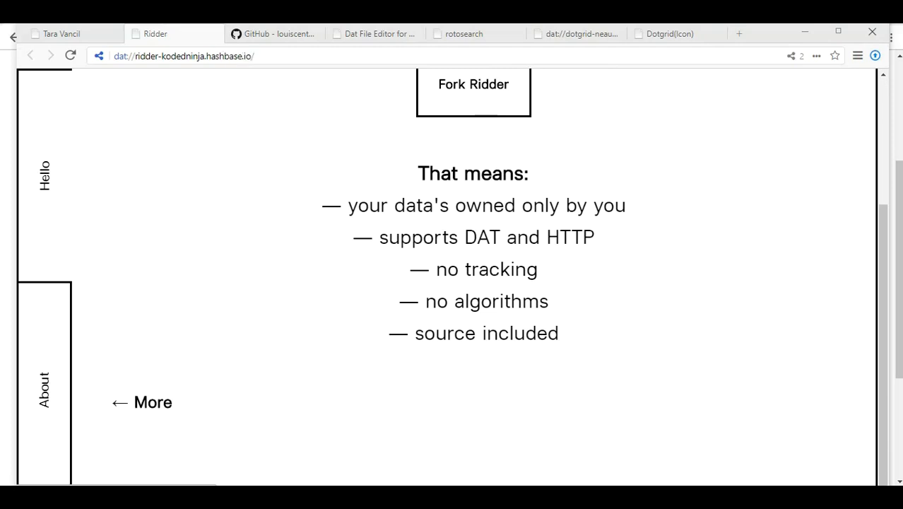
pyautogui.click(45, 396)
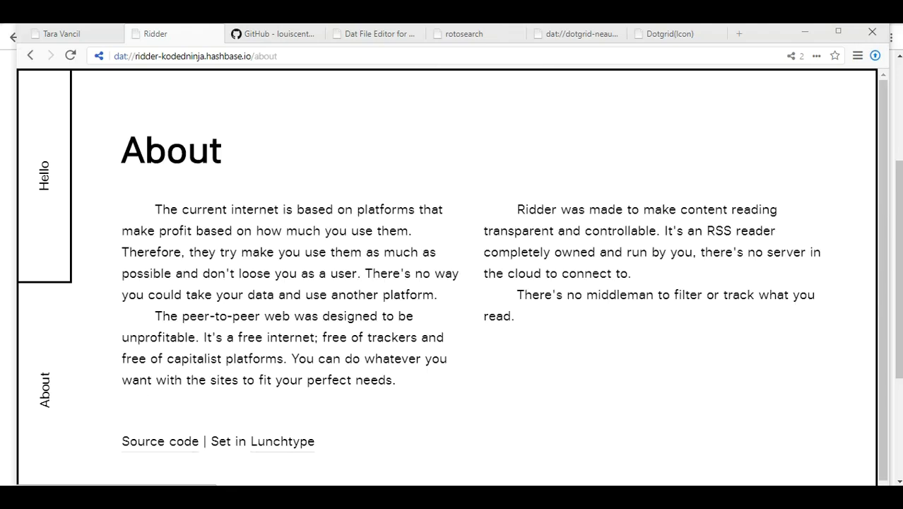
pyautogui.scroll(-3)
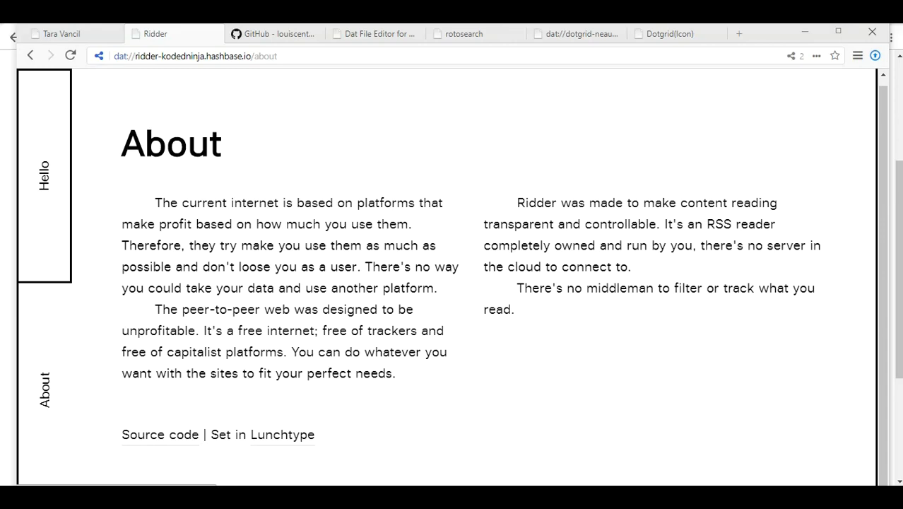
pyautogui.click(59, 34)
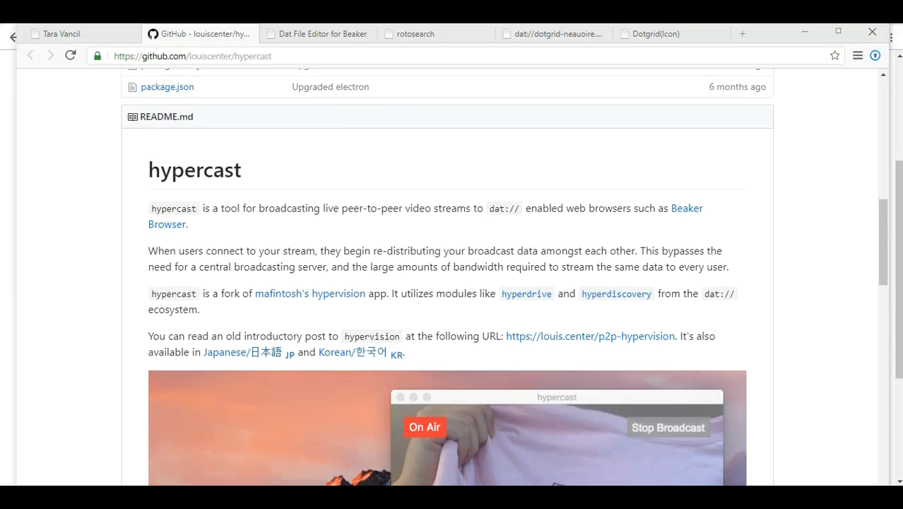
# Read the hypercast README down to its license and close the GitHub tab.
pyautogui.scroll(3)
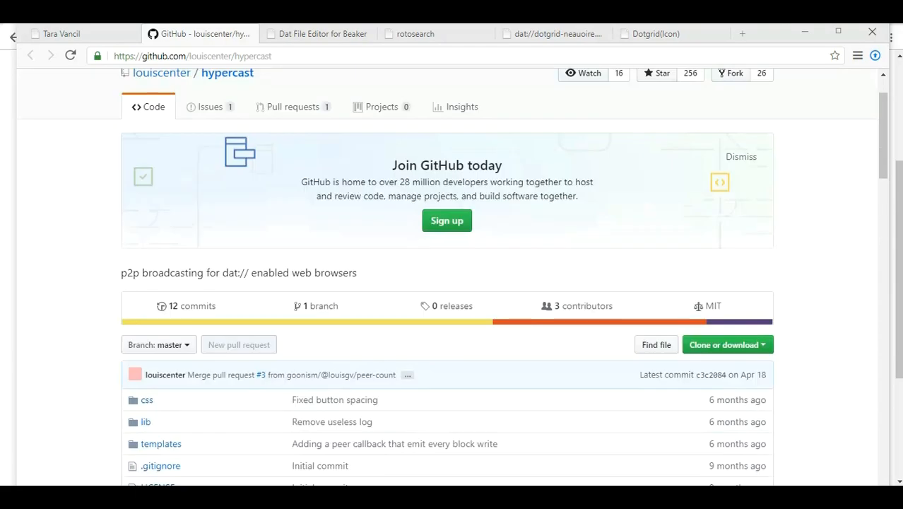
pyautogui.scroll(-3)
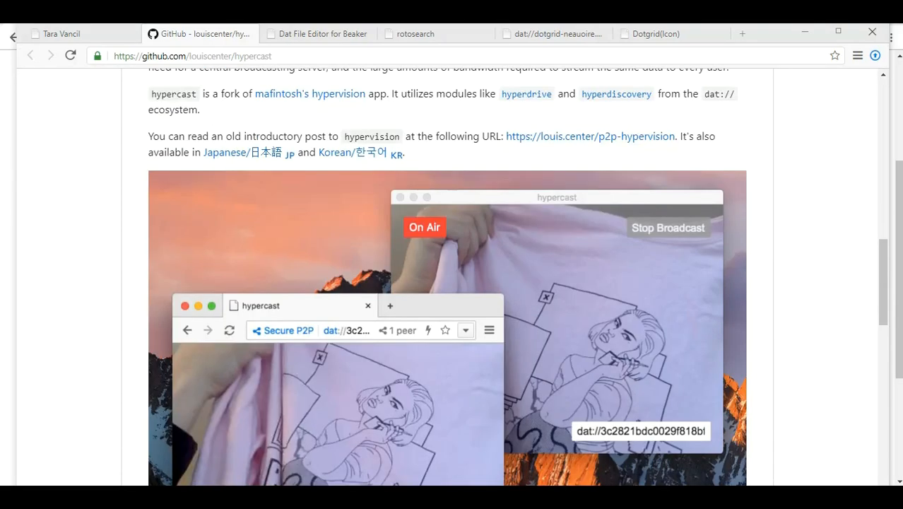
pyautogui.scroll(-3)
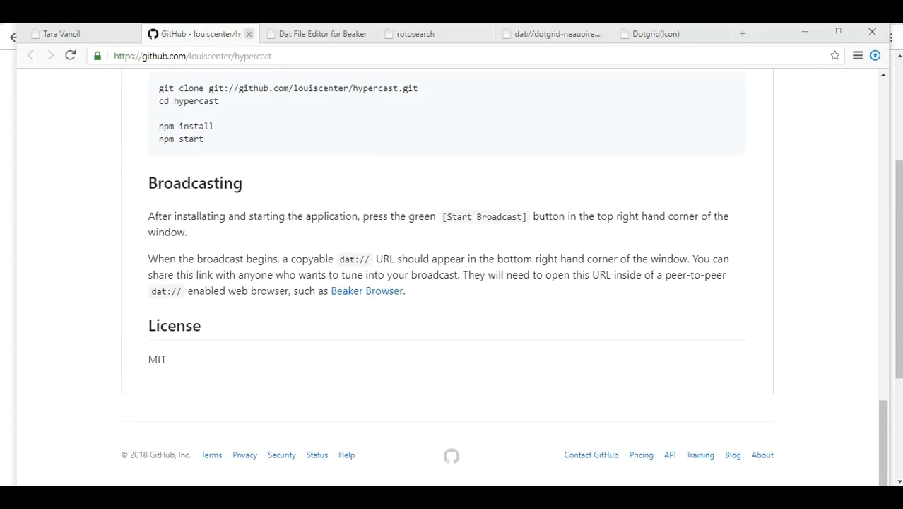
pyautogui.click(318, 33)
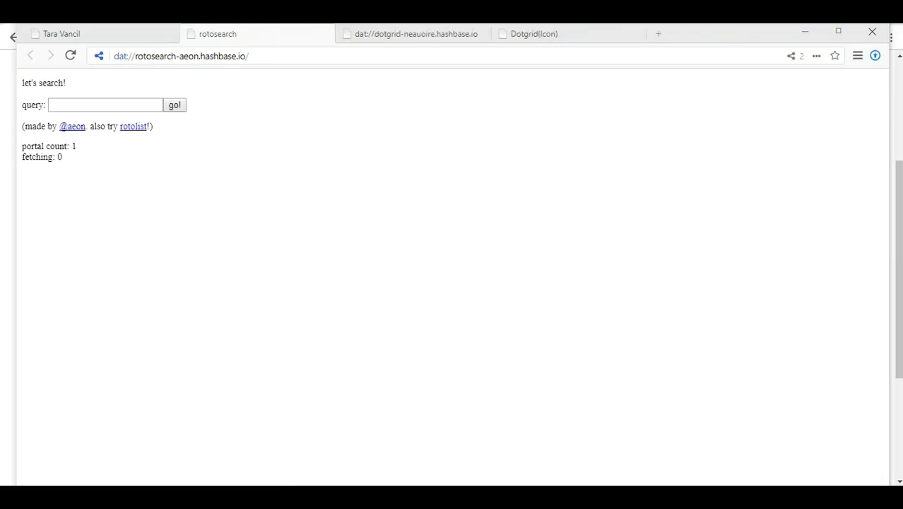
# Search rotosearch for 'pixies' and set the site to seed its files for 1 day.
pyautogui.click(104, 105)
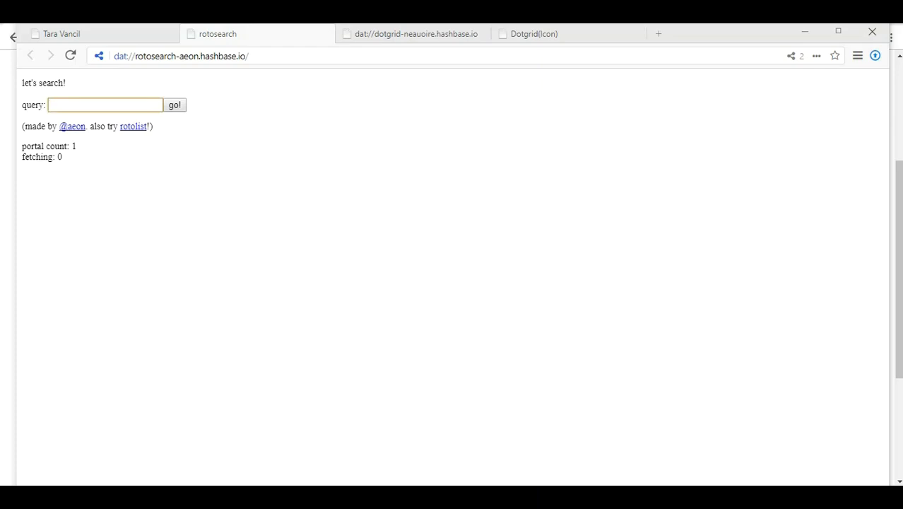
pyautogui.write('pixi')
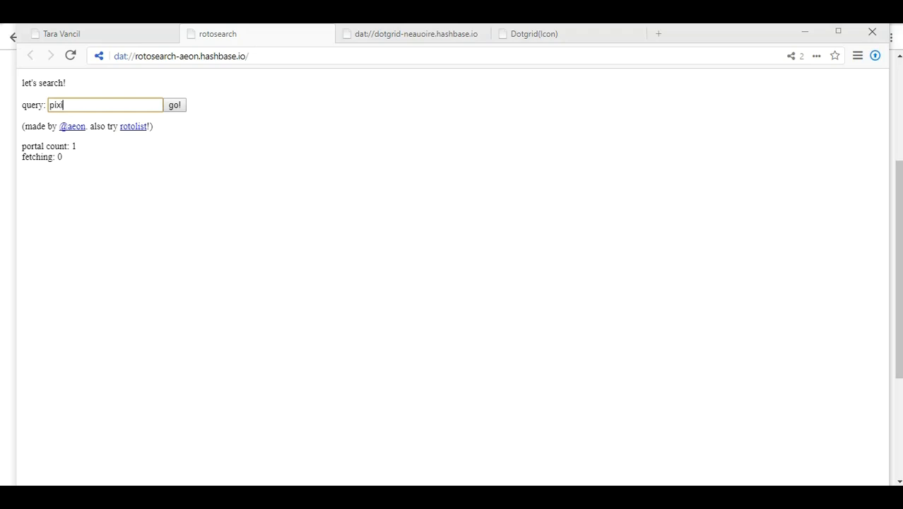
pyautogui.write('es')
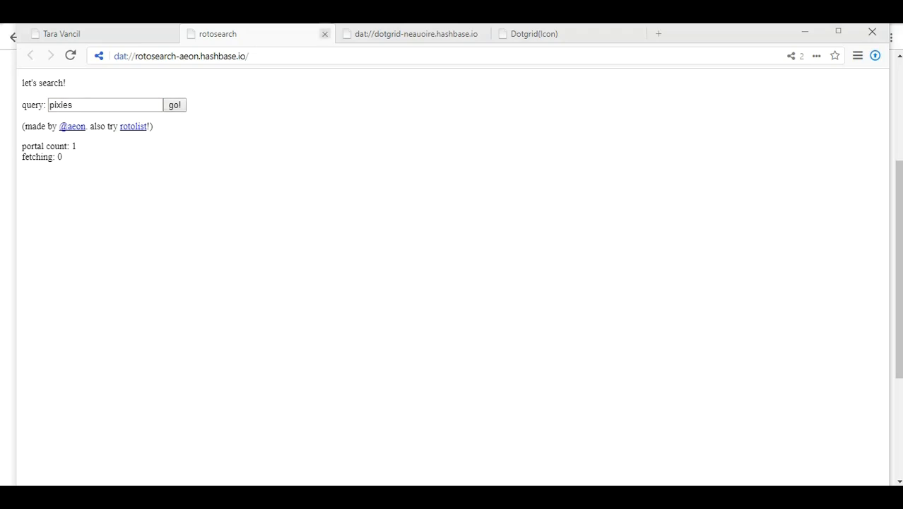
pyautogui.moveTo(325, 34)
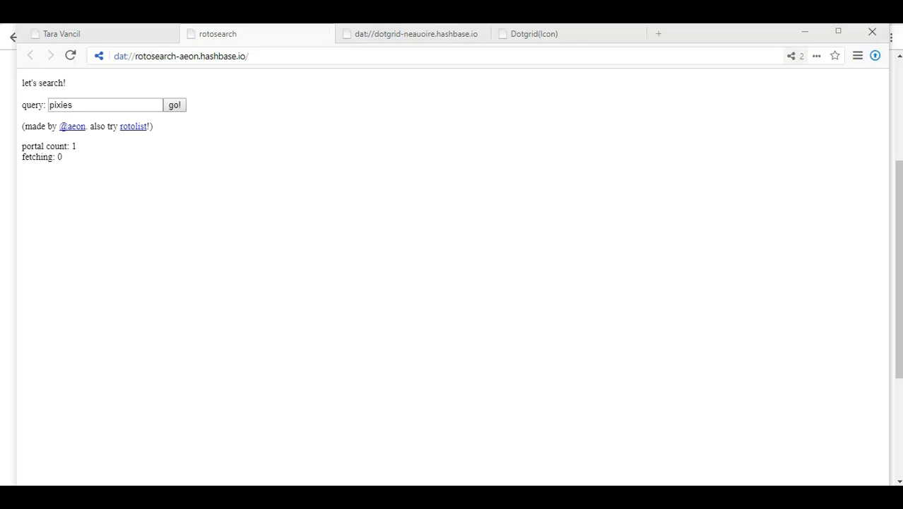
pyautogui.click(792, 57)
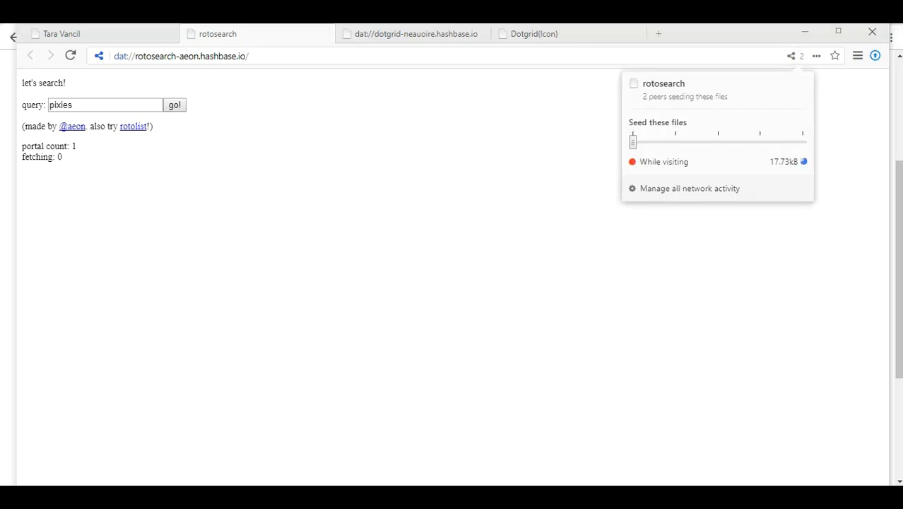
pyautogui.moveTo(633, 141); pyautogui.dragTo(675, 141)
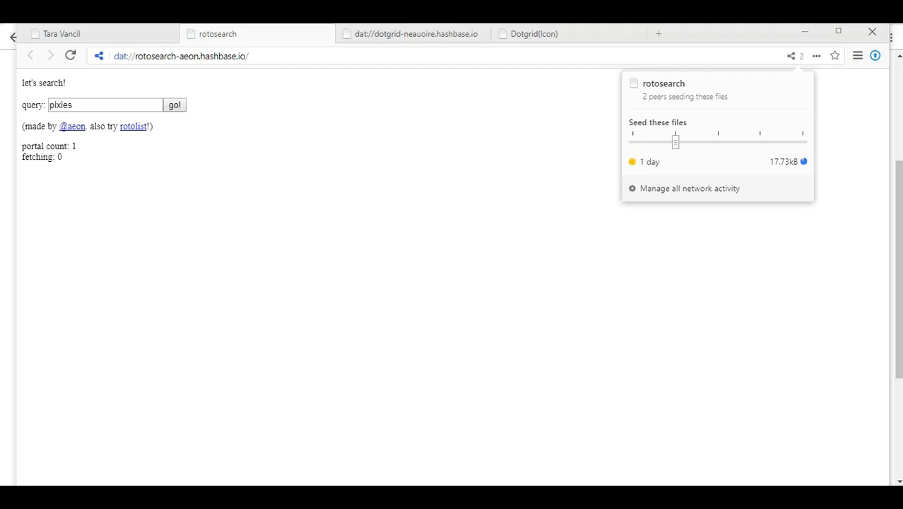
pyautogui.moveTo(675, 142); pyautogui.dragTo(717, 142)
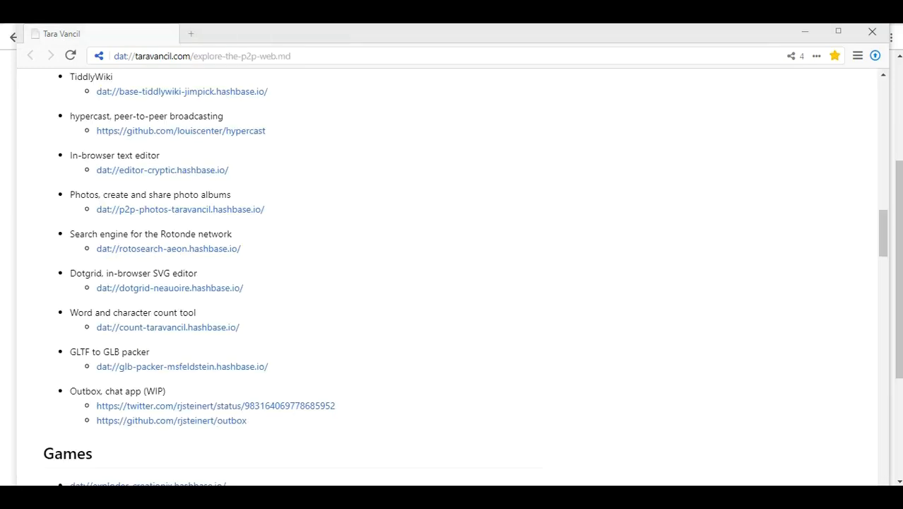
# Open the Count word-count tool and the GLB packer in new tabs from the list.
pyautogui.scroll(-3)
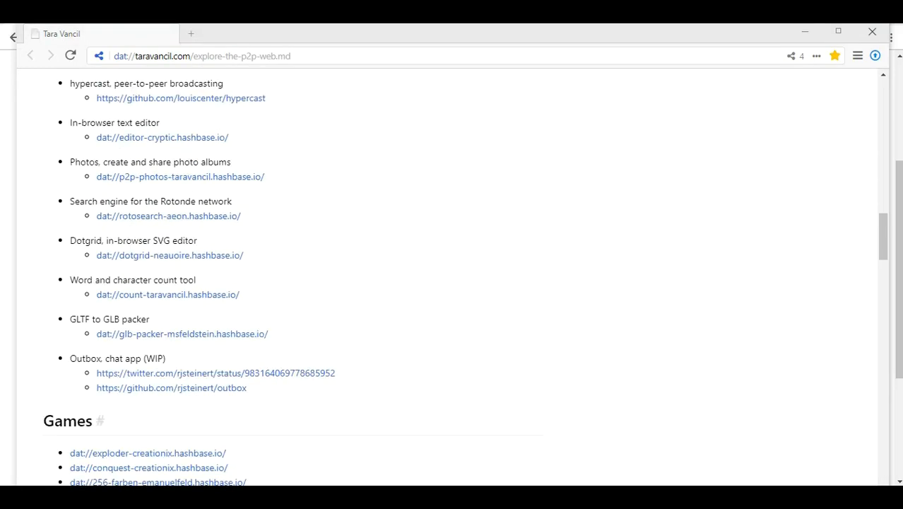
pyautogui.scroll(-3)
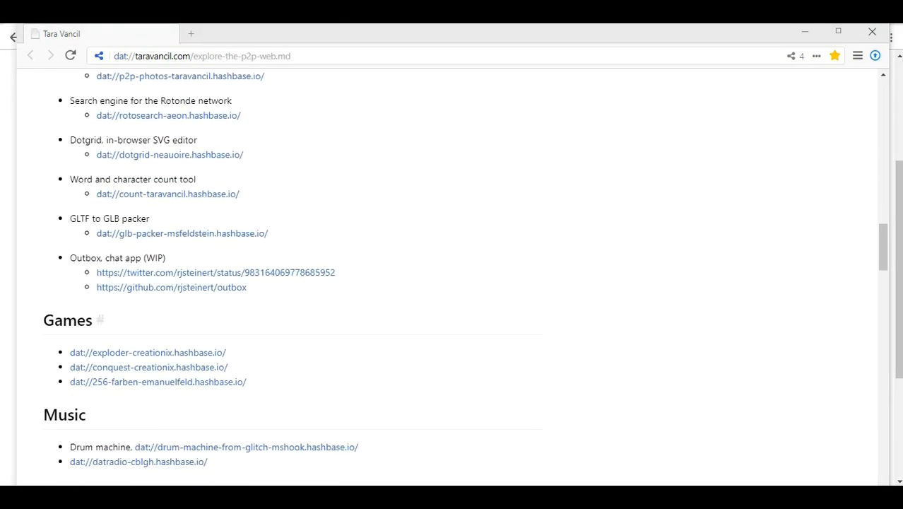
pyautogui.rightClick(168, 194)
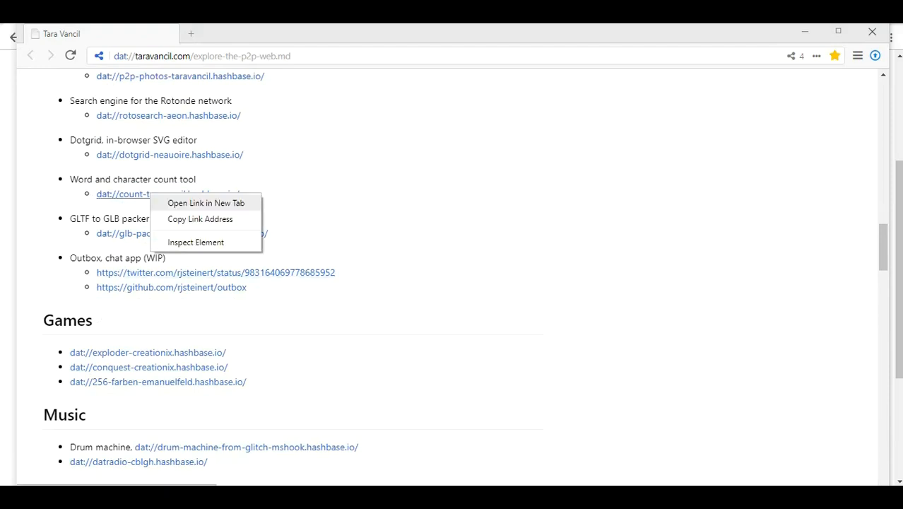
pyautogui.click(207, 204)
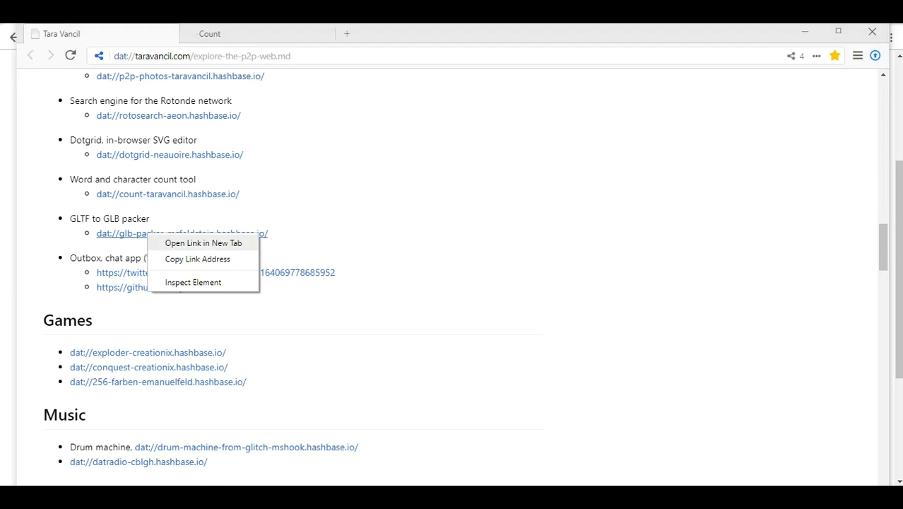
pyautogui.click(203, 243)
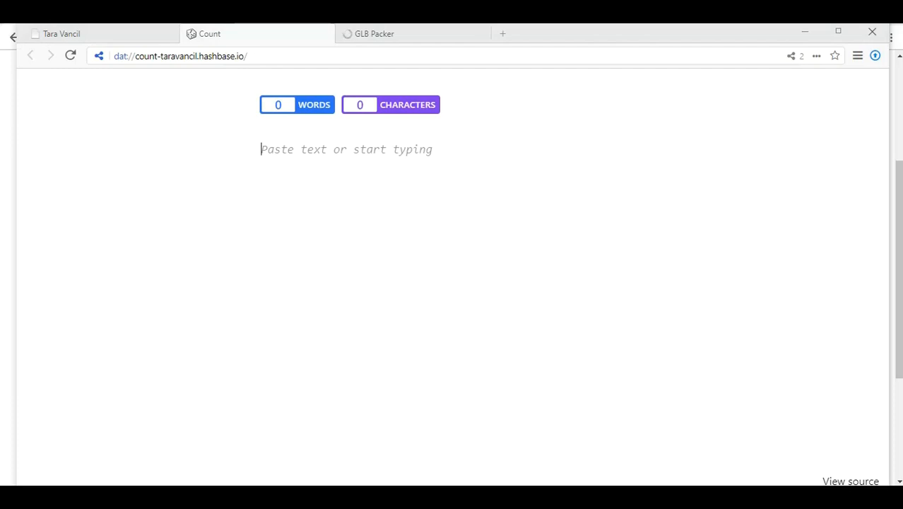
# Count 'Hello world' as 2 words and 12 characters, then close the Count tab.
pyautogui.write('Hell')
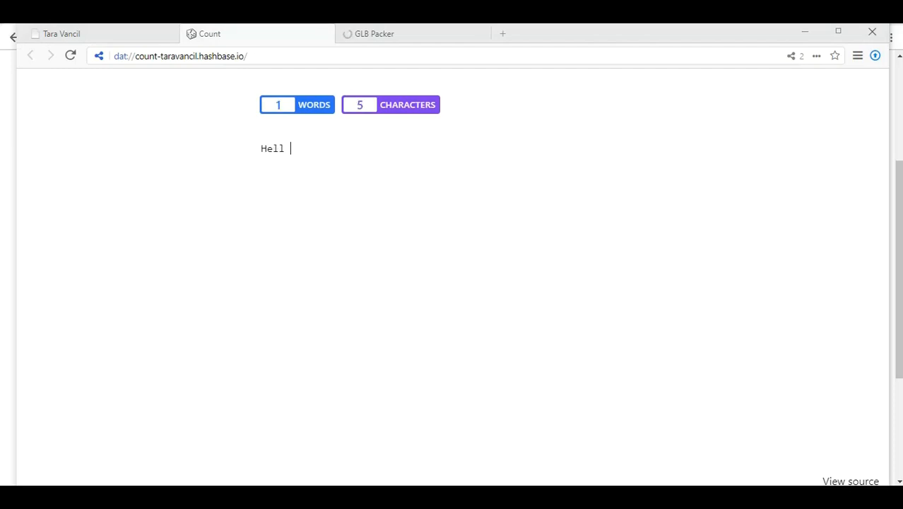
pyautogui.write('o world')
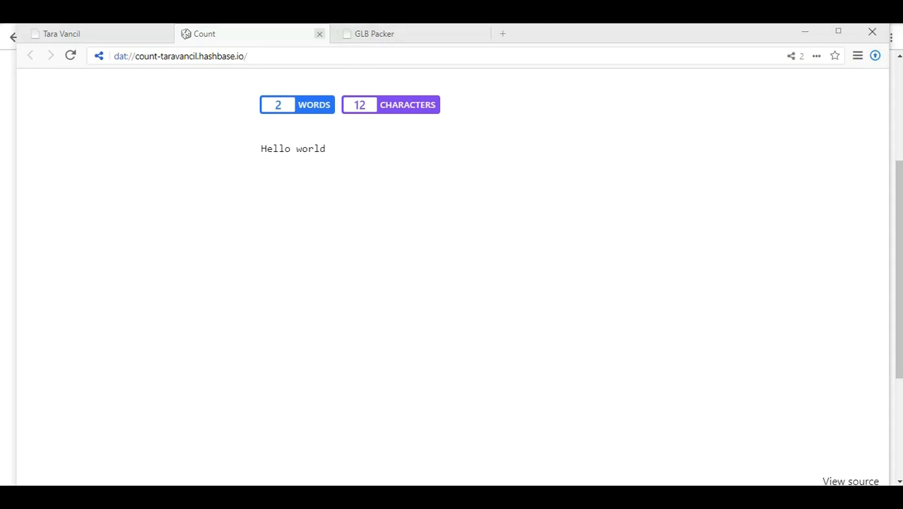
pyautogui.click(318, 34)
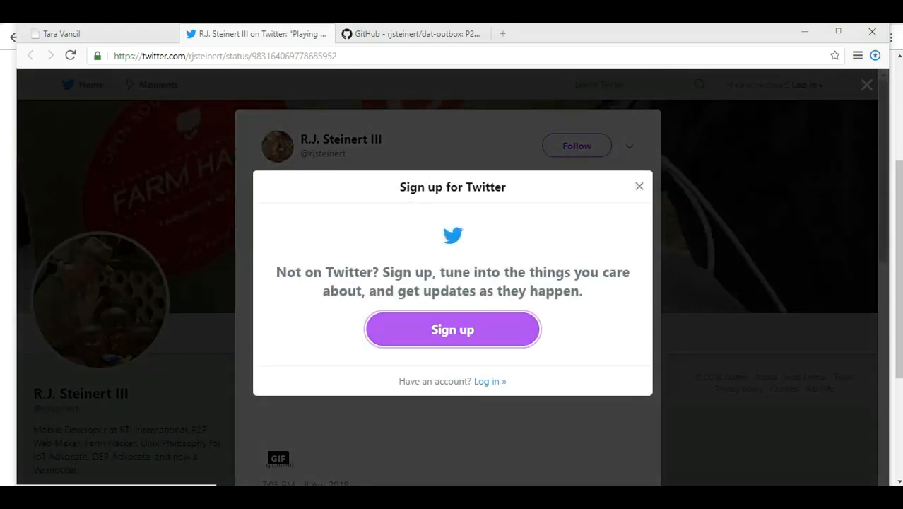
# Dismiss the Twitter sign-up prompt and move to the GitHub page for Outbox.
pyautogui.click(638, 187)
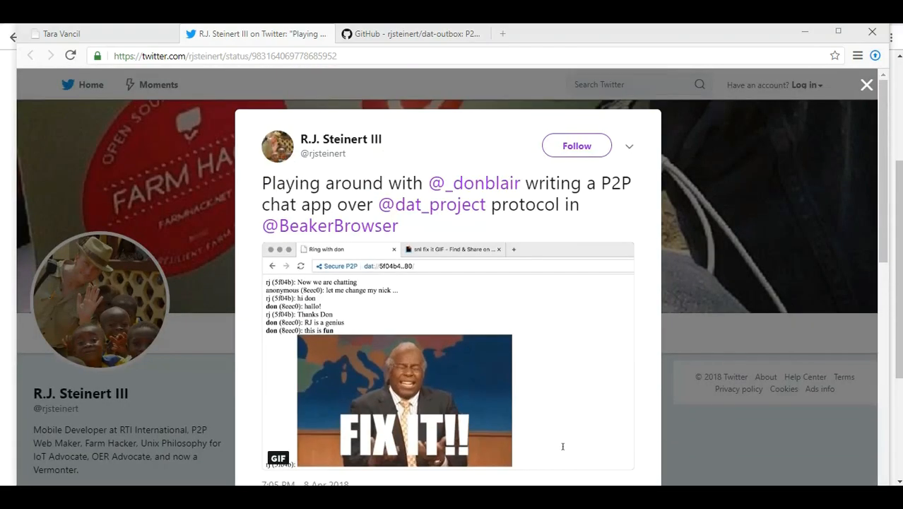
pyautogui.scroll(-3)
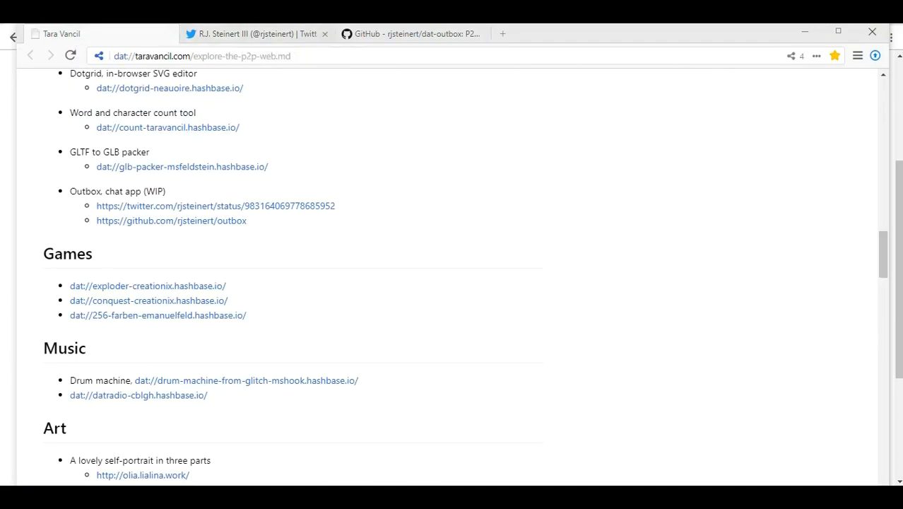
pyautogui.click(255, 34)
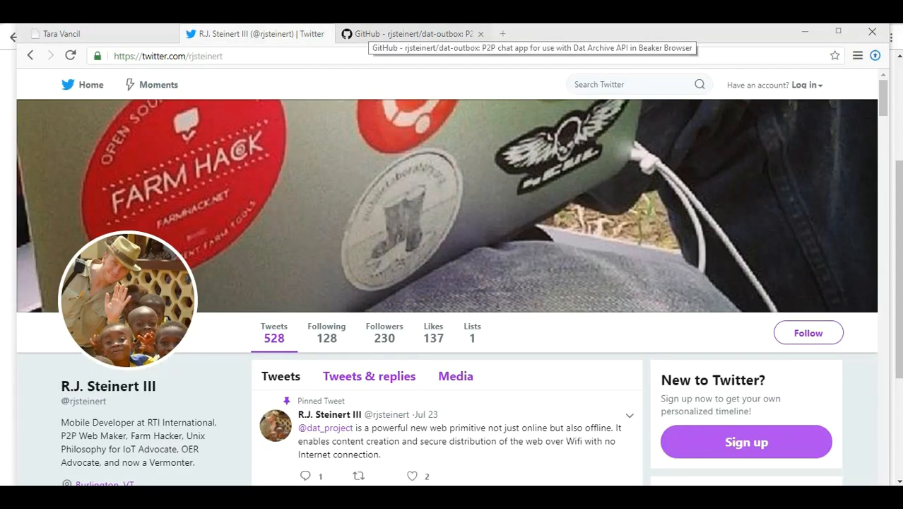
pyautogui.click(412, 34)
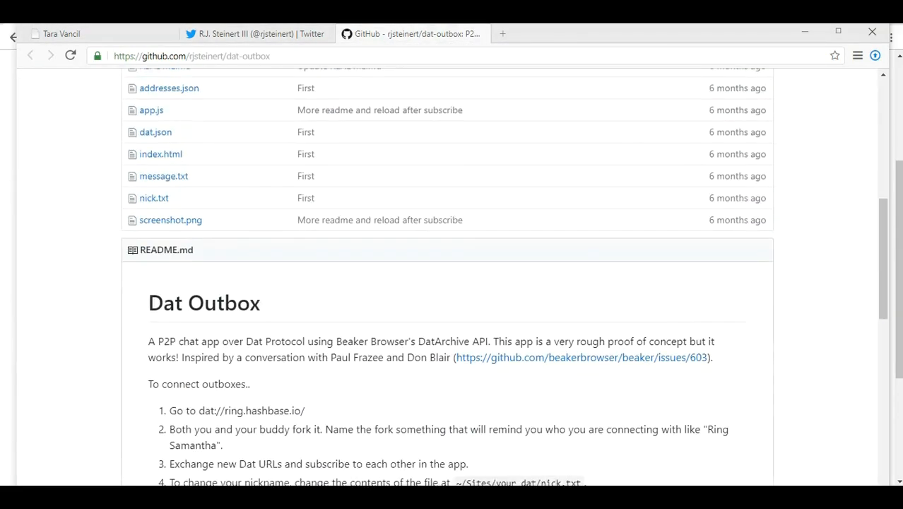
# Read the Dat Outbox README and its connection steps, then close the GitHub tab.
pyautogui.scroll(-3)
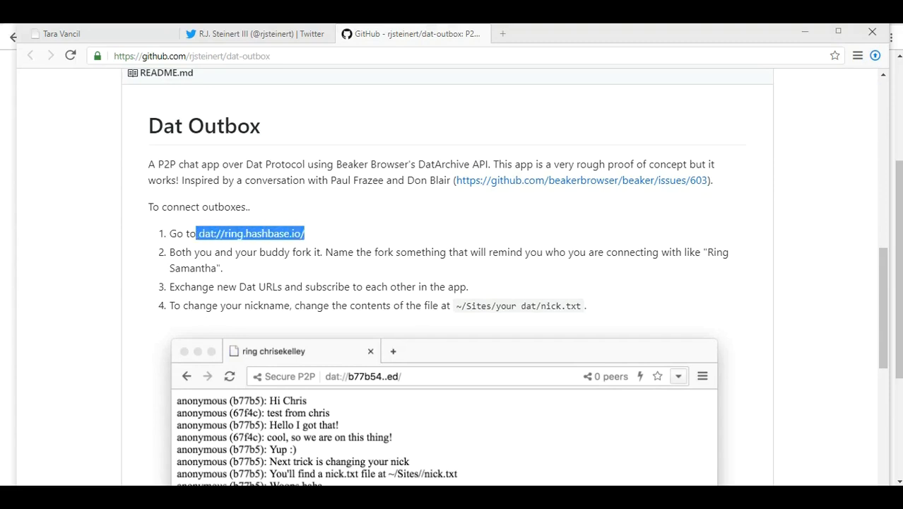
pyautogui.scroll(-3)
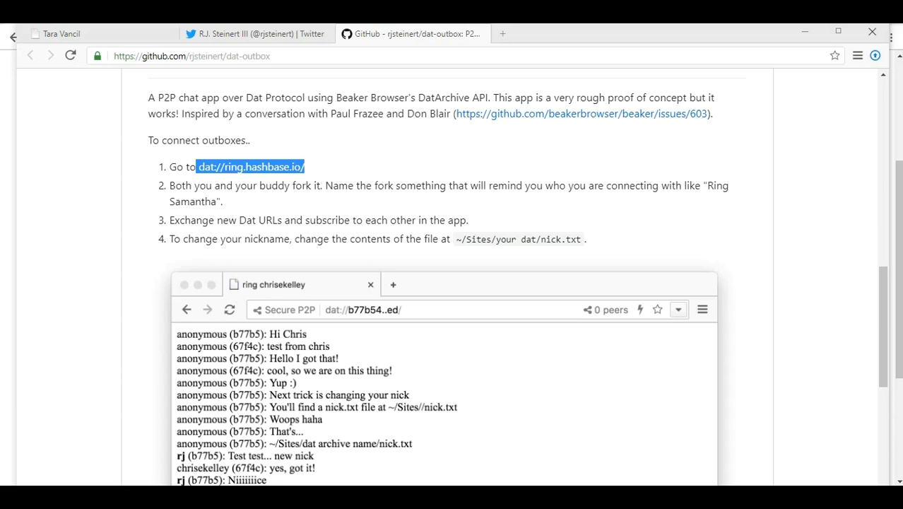
pyautogui.scroll(-3)
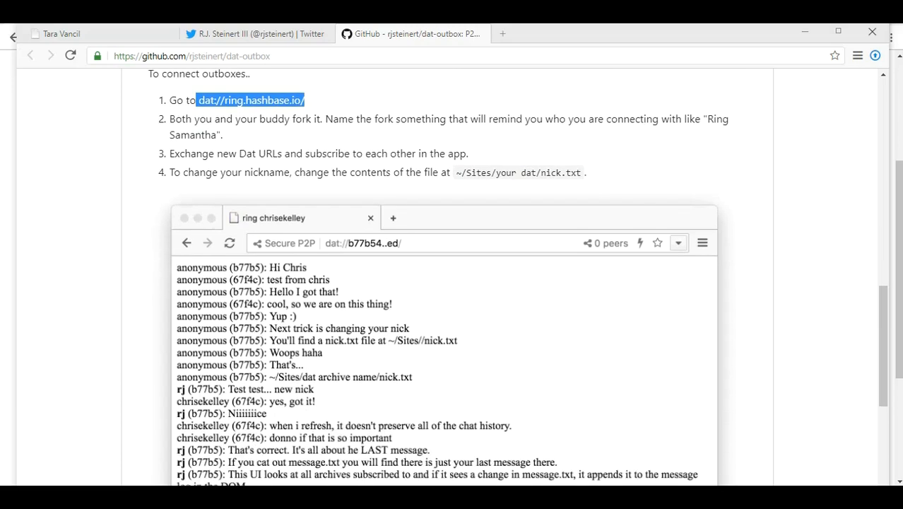
pyautogui.scroll(-3)
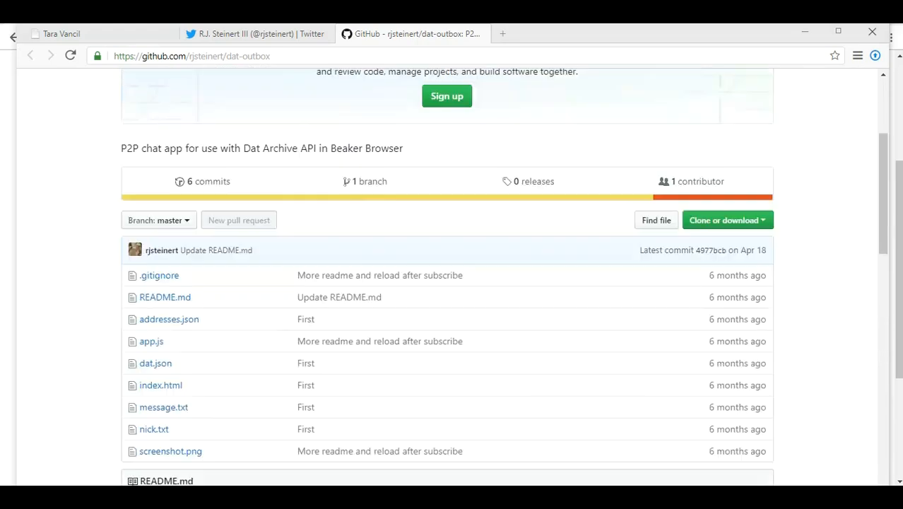
pyautogui.click(254, 34)
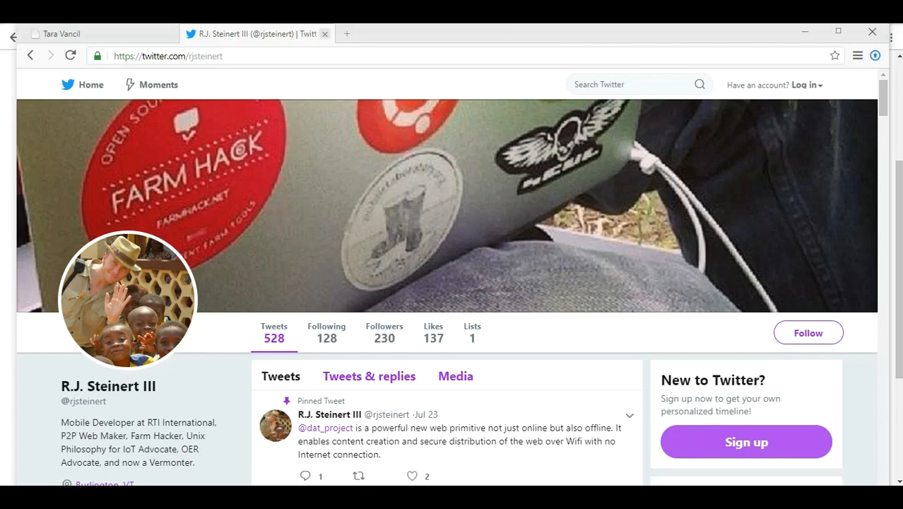
# Close the Twitter tab and open the Conquest and 256 Farben games in new tabs.
pyautogui.click(64, 34)
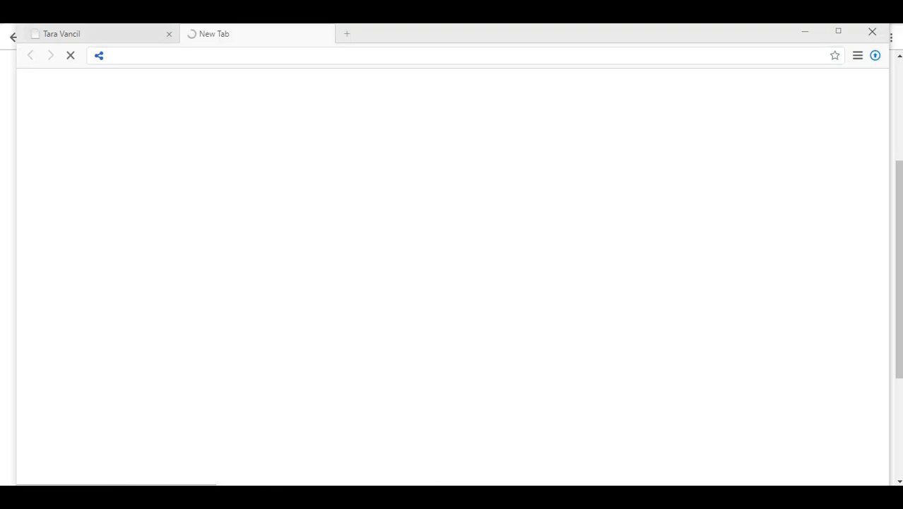
pyautogui.click(346, 34)
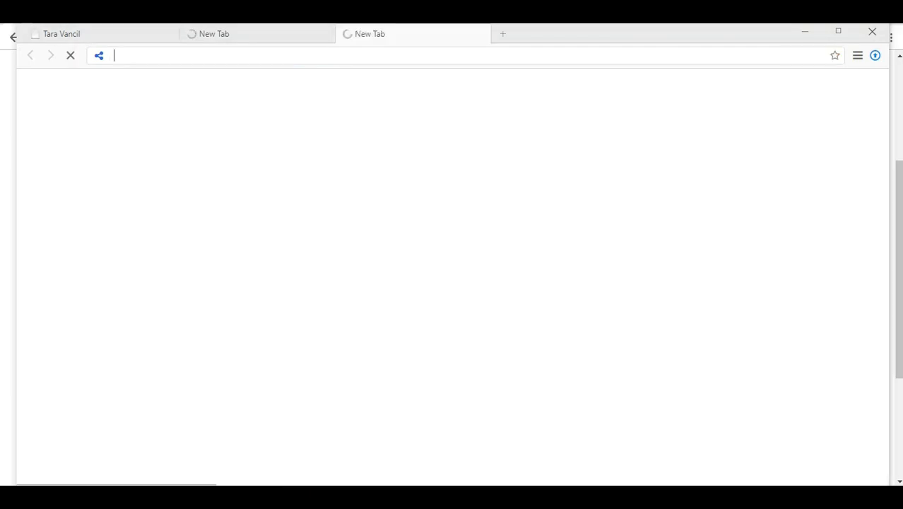
pyautogui.rightClick(158, 180)
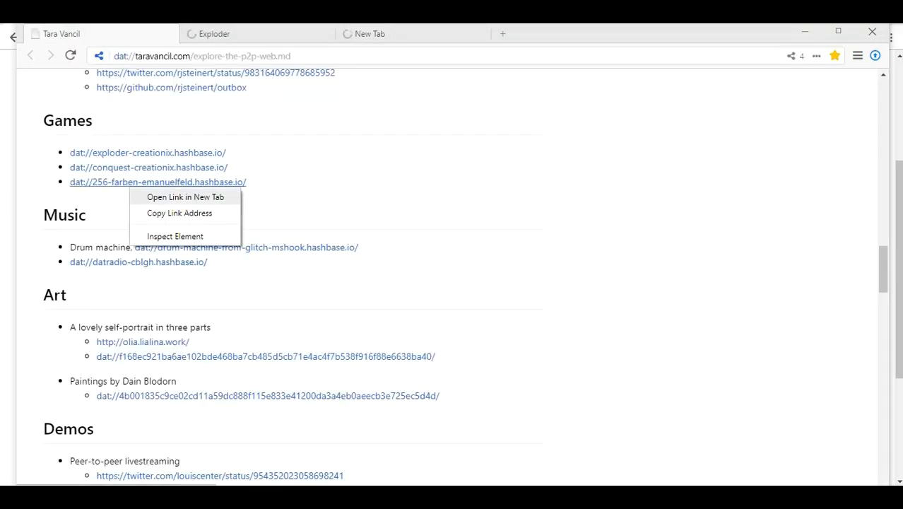
pyautogui.click(185, 196)
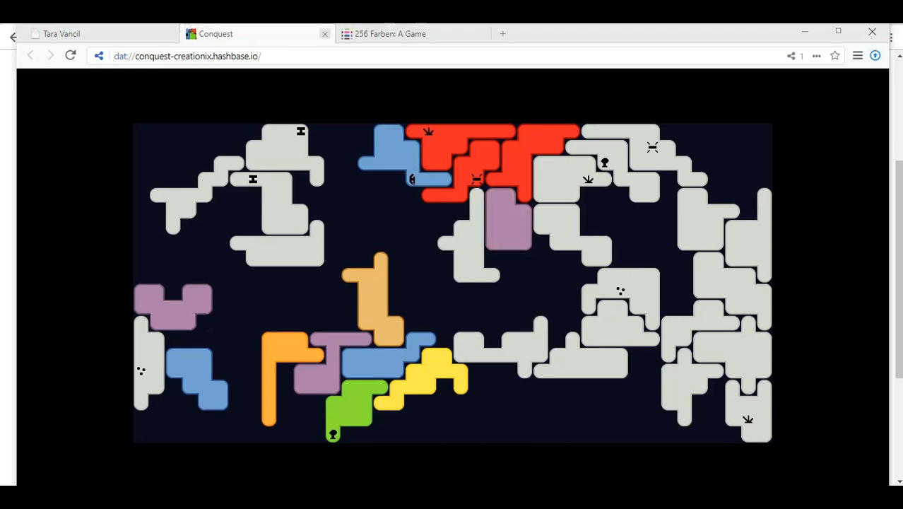
pyautogui.moveTo(325, 34)
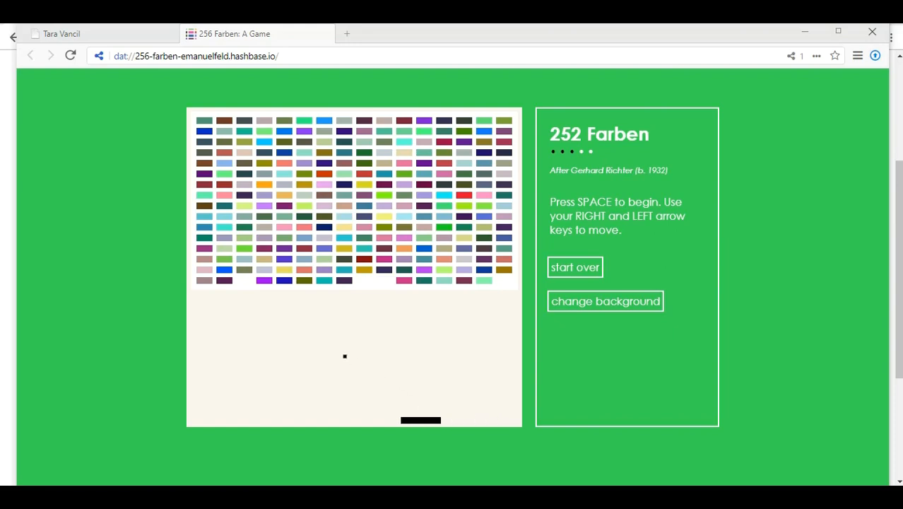
# Play 256 Farben down to 247 colors, change its background twice, then close the game.
pyautogui.press('Left')
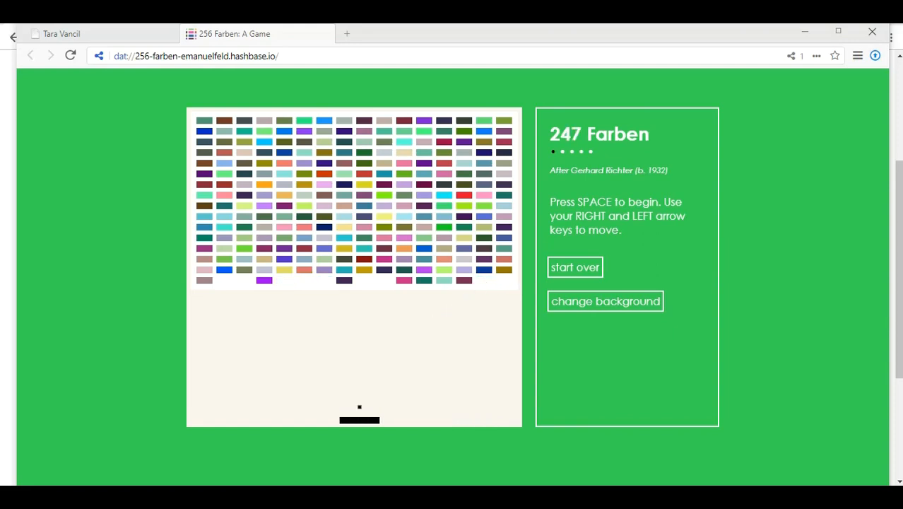
pyautogui.click(605, 301)
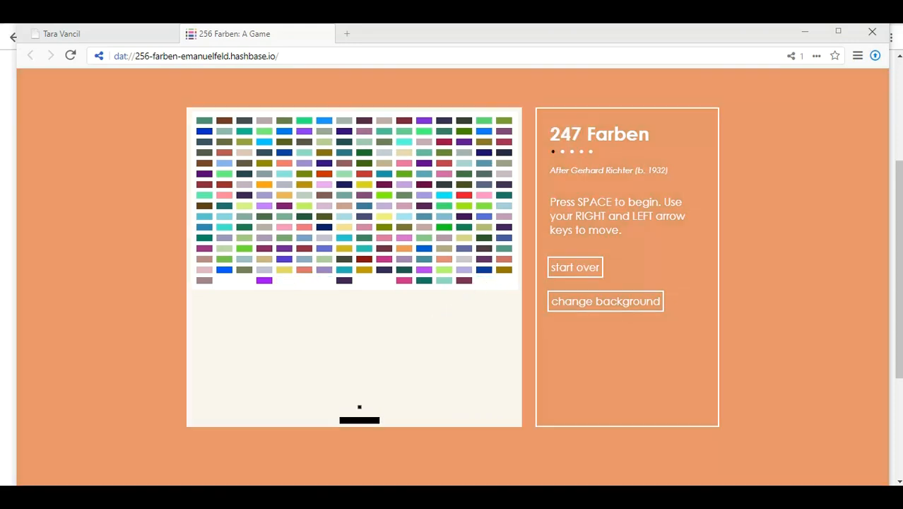
pyautogui.click(605, 301)
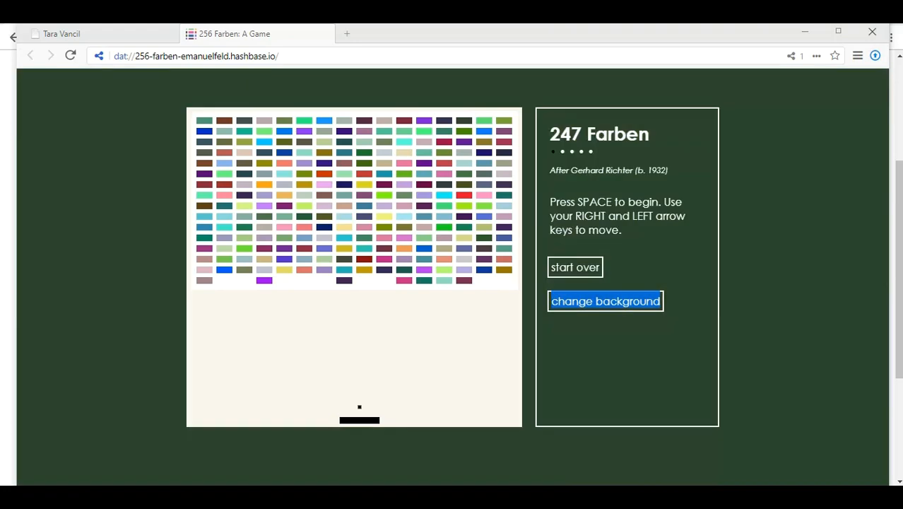
pyautogui.click(604, 301)
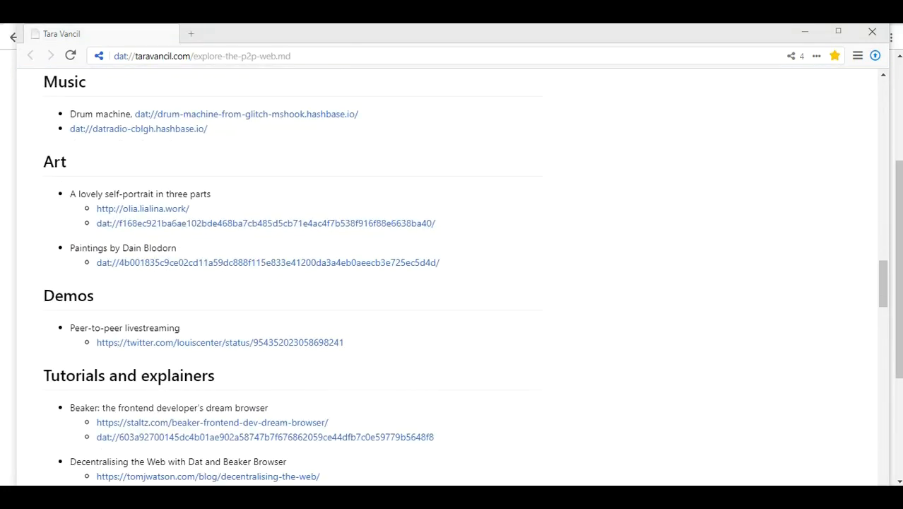
pyautogui.click(192, 34)
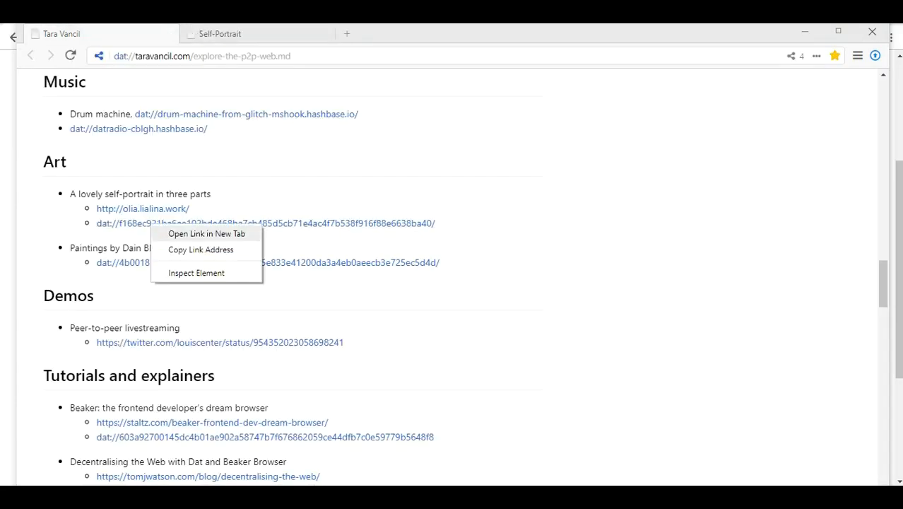
pyautogui.click(207, 233)
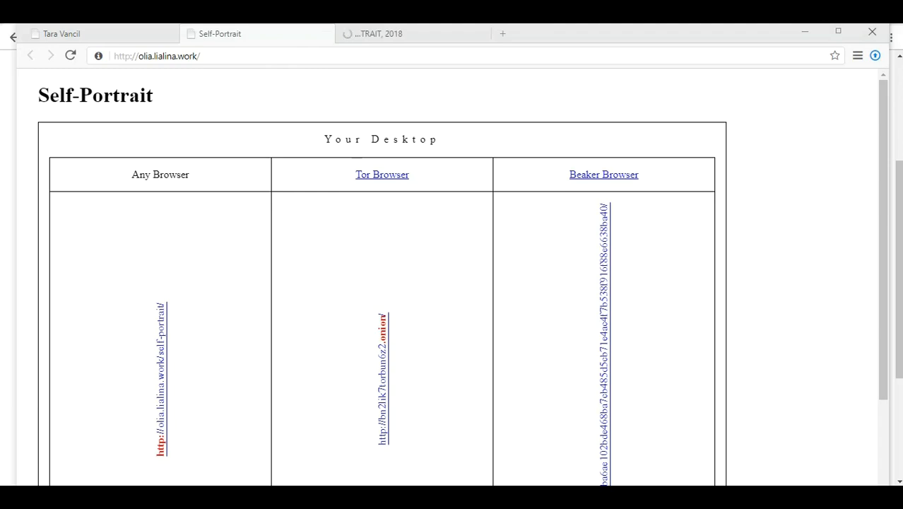
pyautogui.scroll(-3)
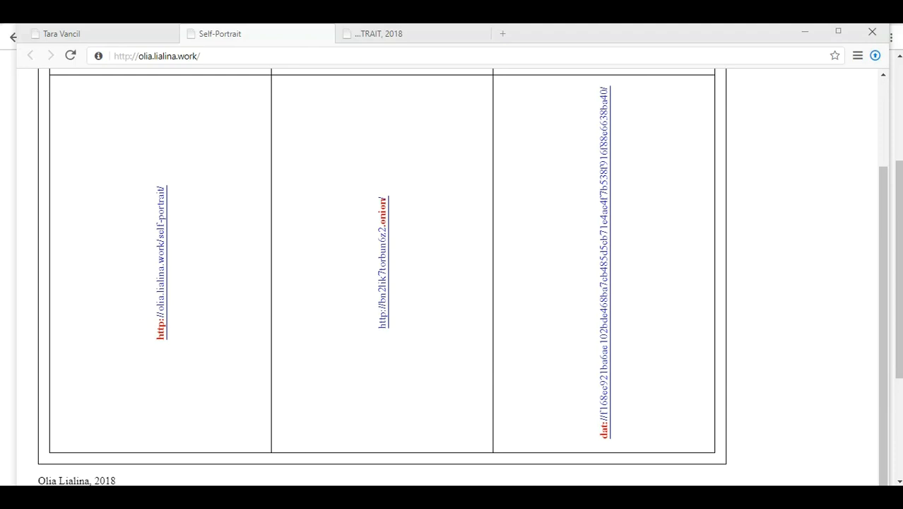
pyautogui.scroll(3)
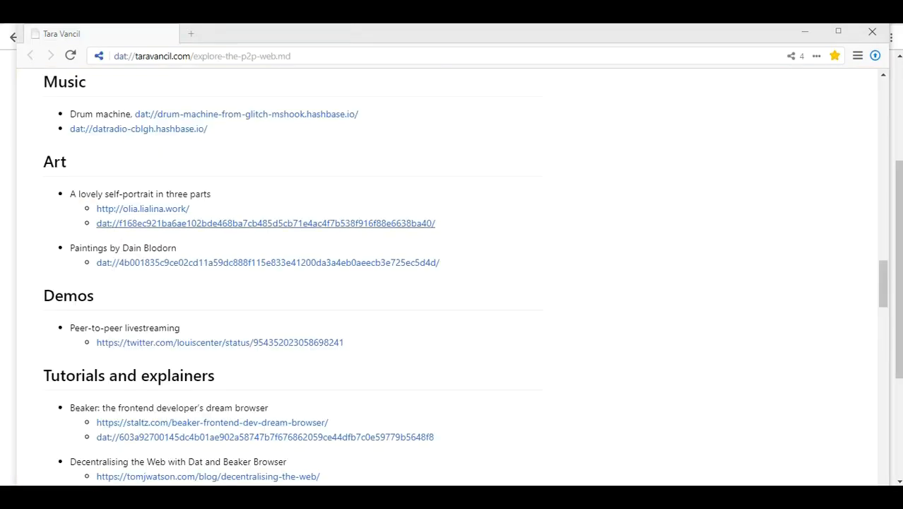
# Open Dain Blodorn's 119 paintings site and scroll through the whole gallery.
pyautogui.scroll(-3)
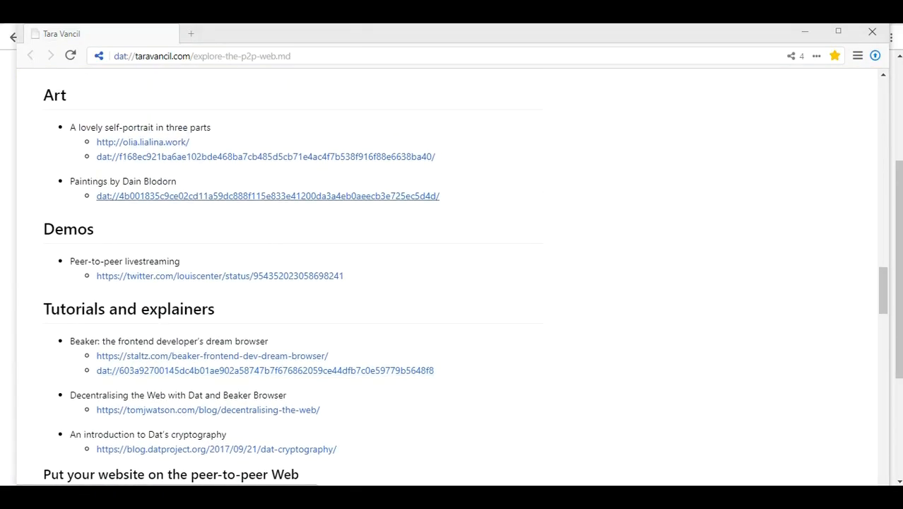
pyautogui.click(192, 34)
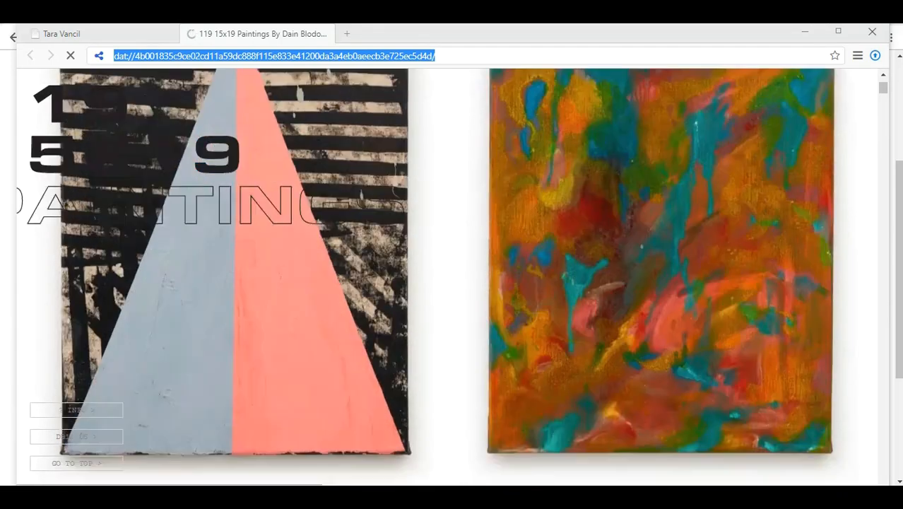
pyautogui.scroll(-3)
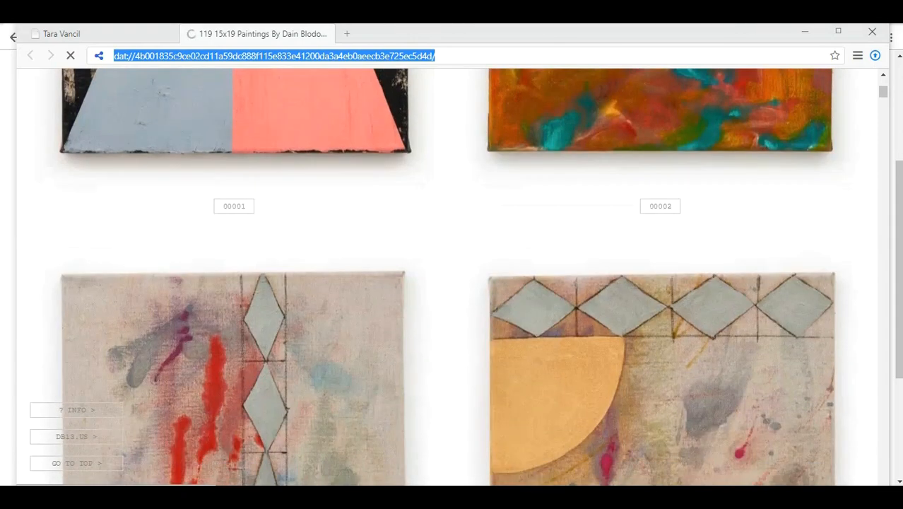
pyautogui.scroll(-3)
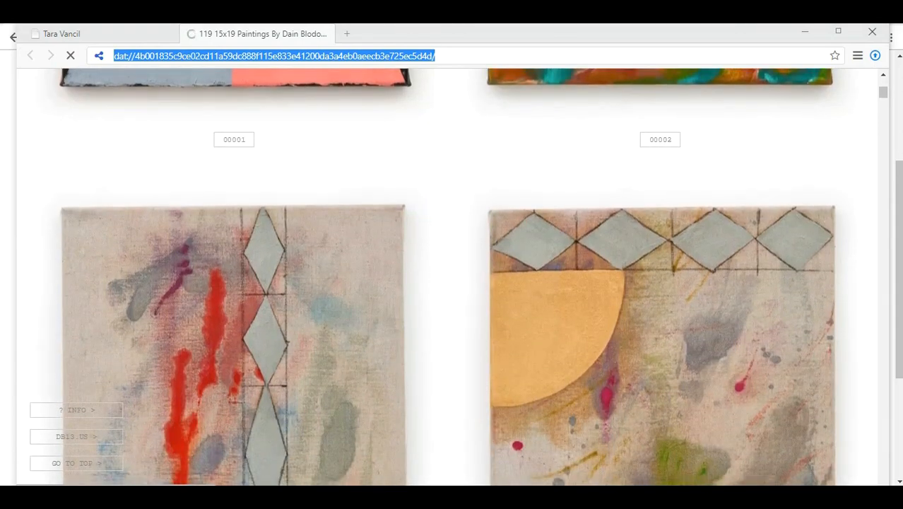
pyautogui.scroll(-3)
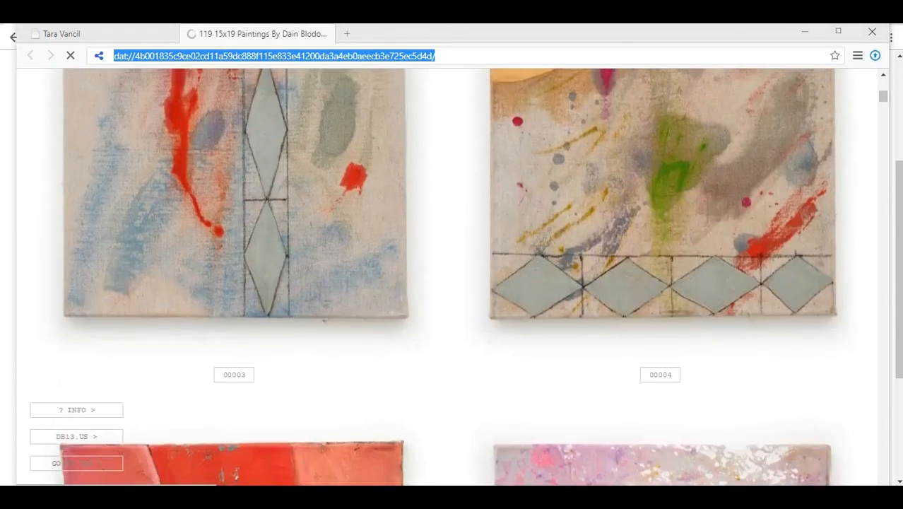
pyautogui.scroll(-3)
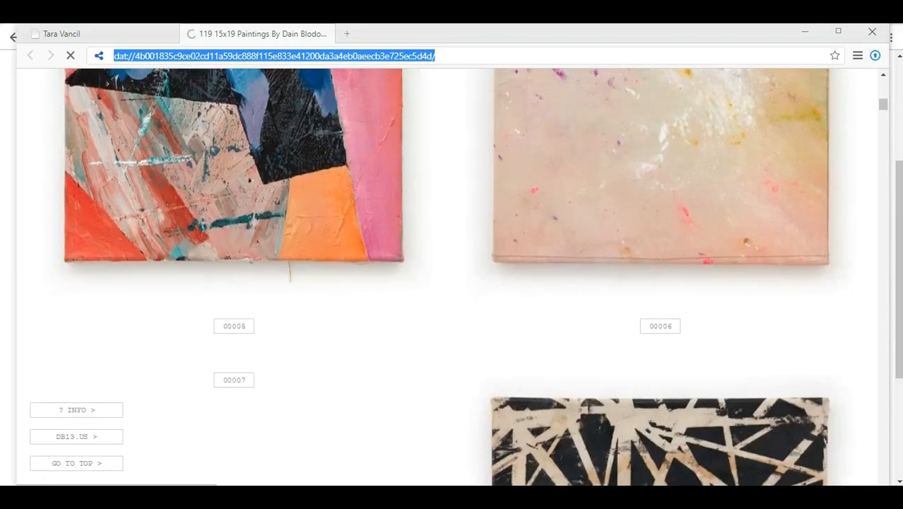
pyautogui.scroll(-3)
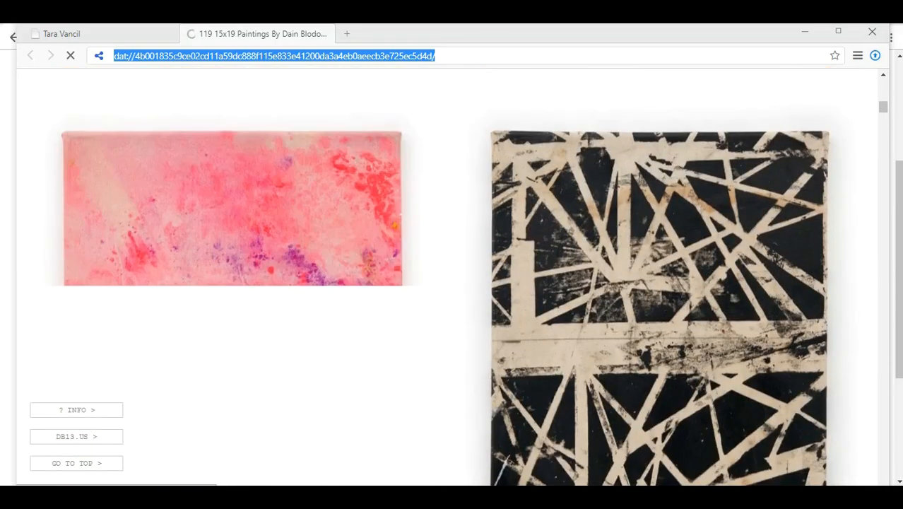
pyautogui.scroll(-3)
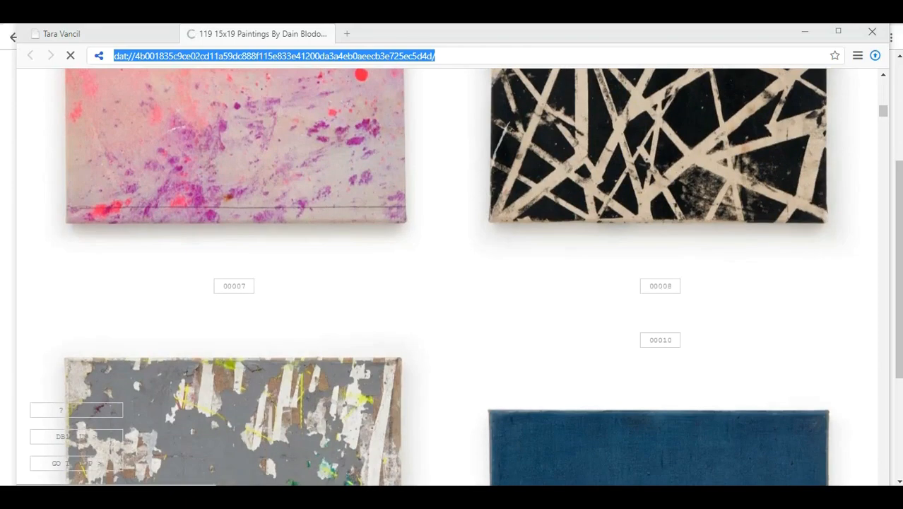
pyautogui.scroll(-3)
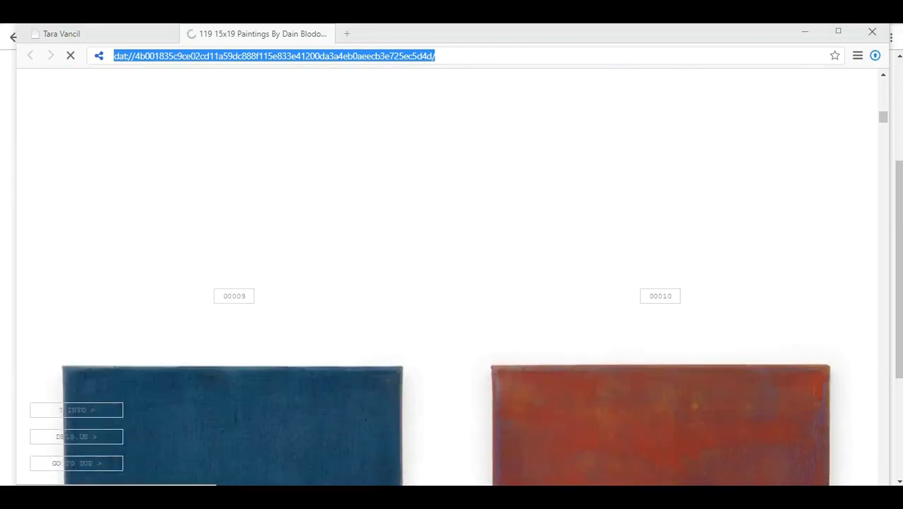
pyautogui.scroll(-3)
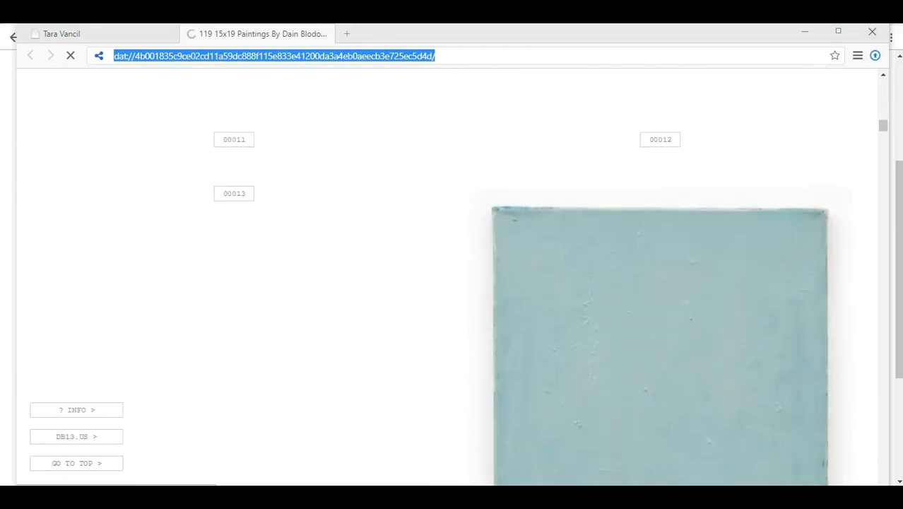
pyautogui.scroll(-3)
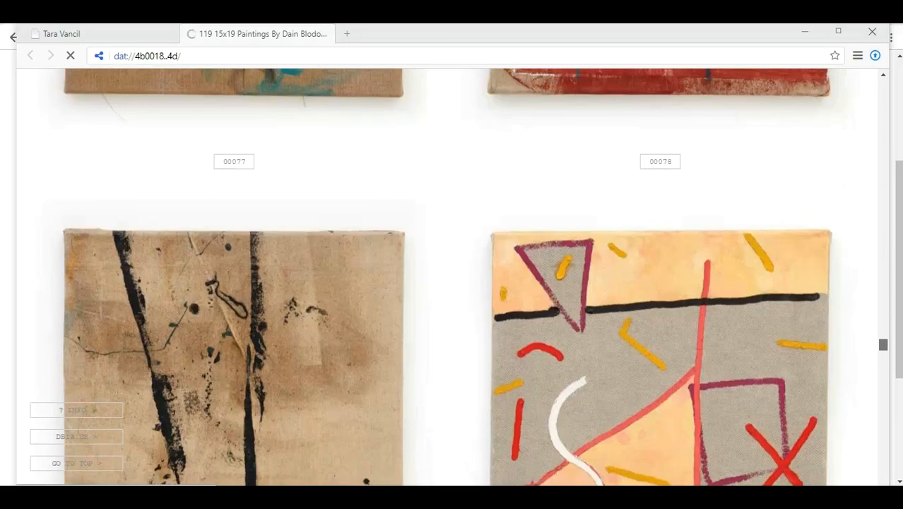
pyautogui.scroll(-3)
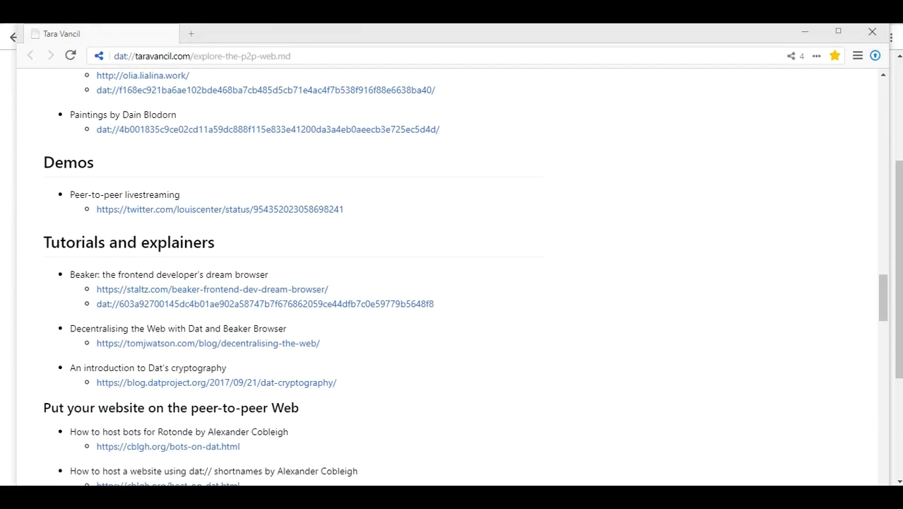
pyautogui.click(192, 34)
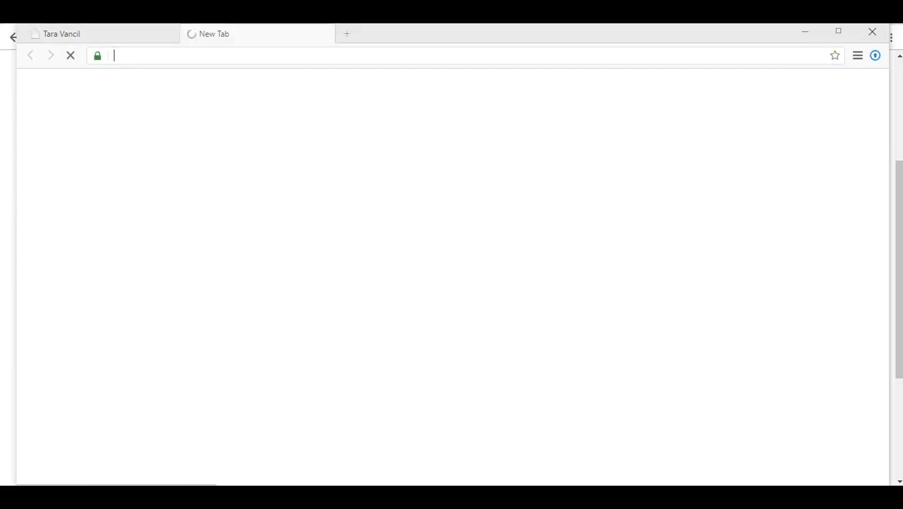
pyautogui.write('https://twitter.com/louiscenter/status/954352023058698241')
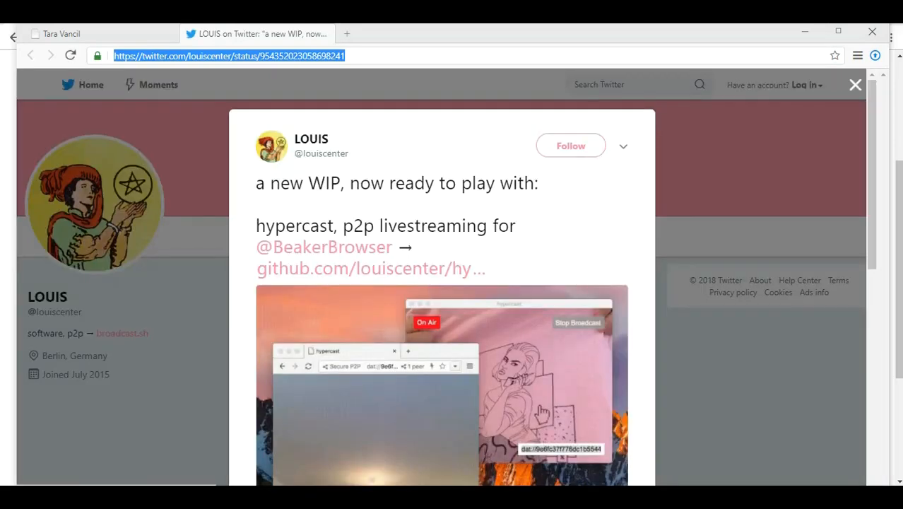
pyautogui.scroll(-3)
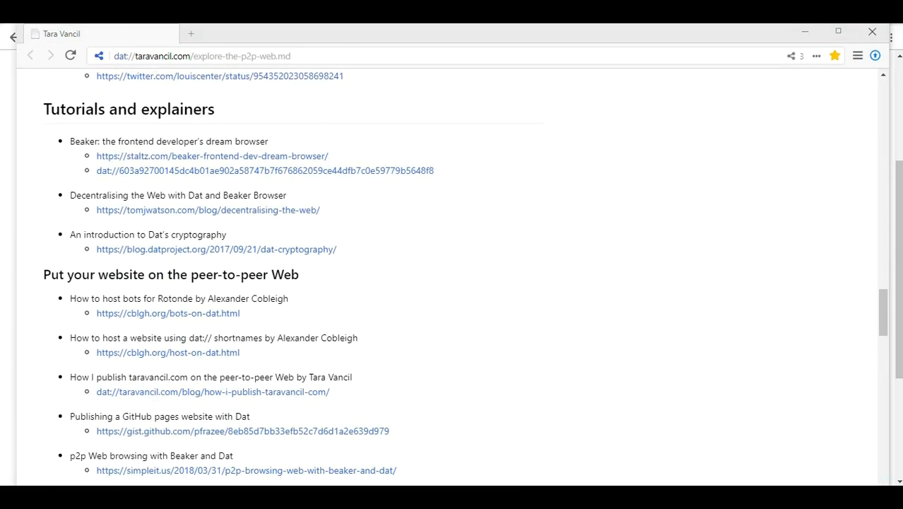
# Scroll the explore list down to the 1990s Yahoo-style directory section.
pyautogui.scroll(-3)
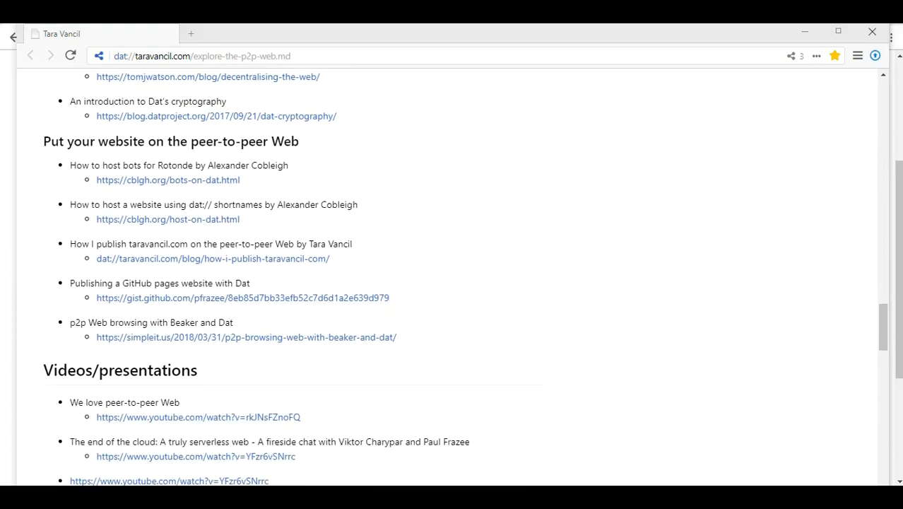
pyautogui.scroll(-3)
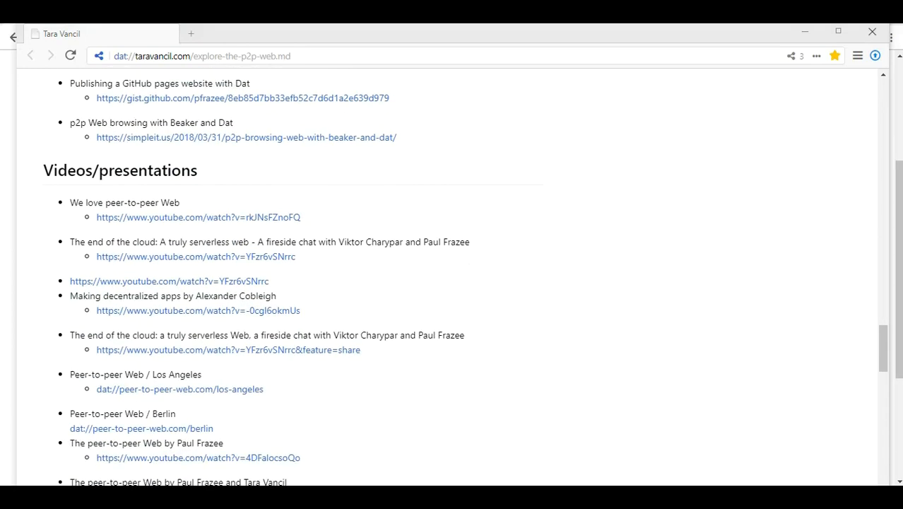
pyautogui.scroll(-3)
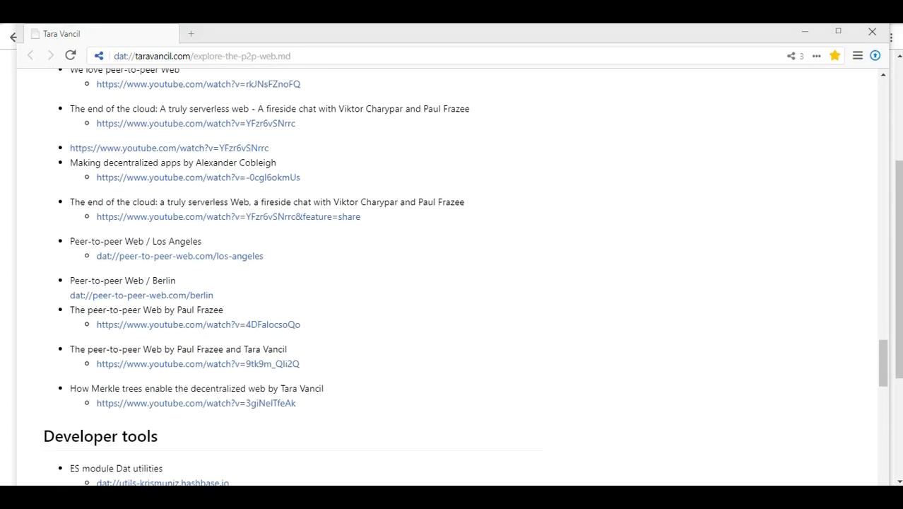
pyautogui.scroll(-3)
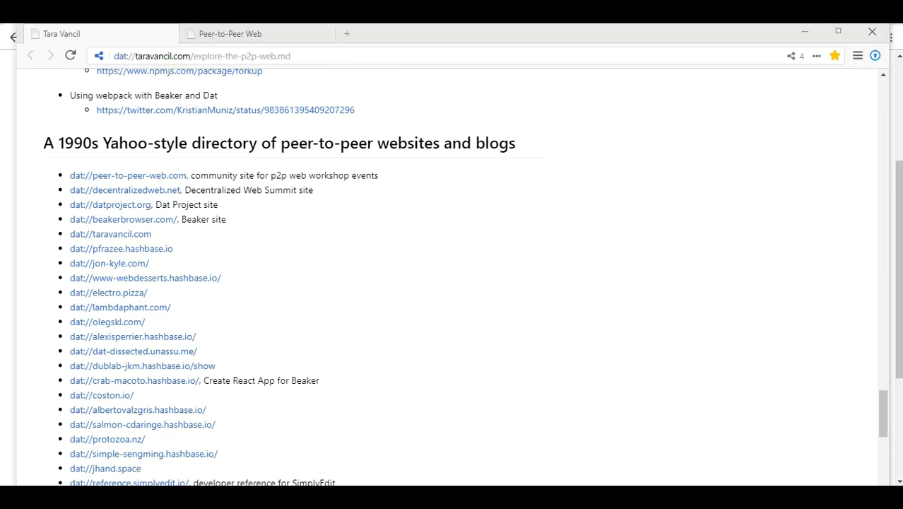
pyautogui.moveTo(127, 175)
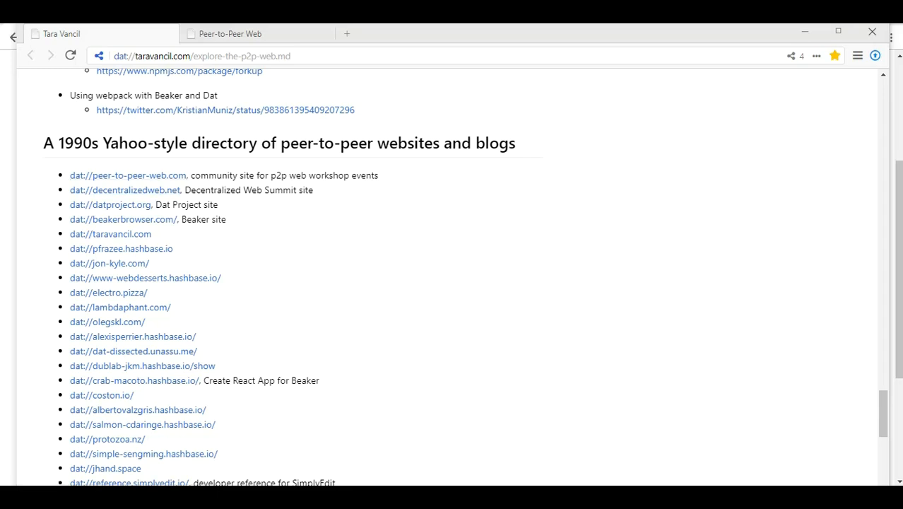
# View the Los Angeles events page on the Peer-to-Peer Web site.
pyautogui.click(127, 175)
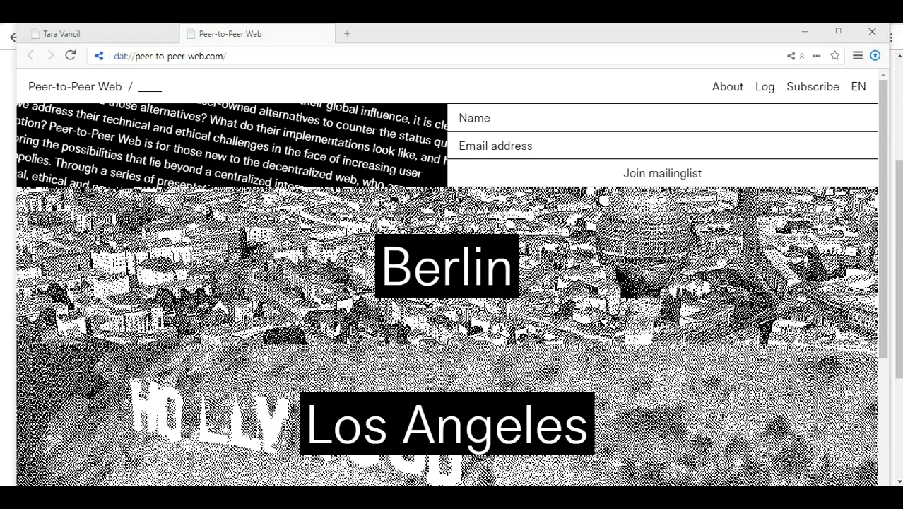
pyautogui.scroll(-3)
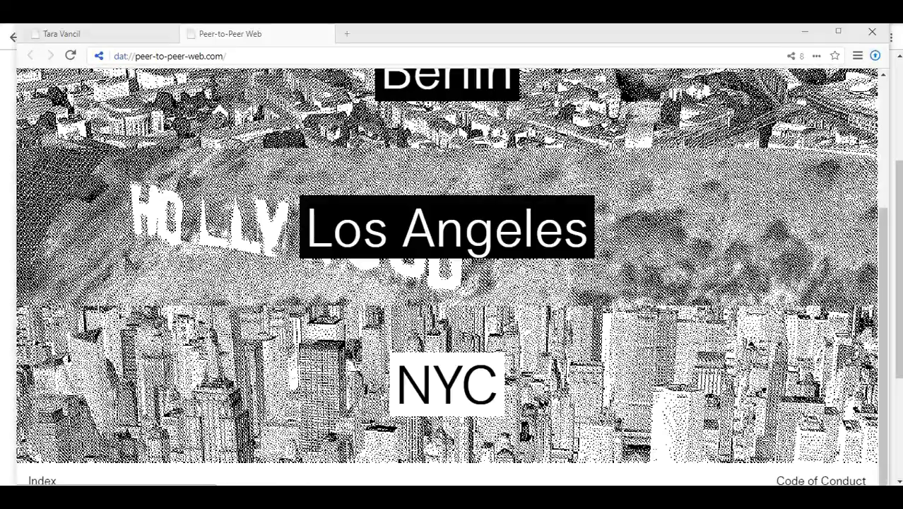
pyautogui.click(446, 229)
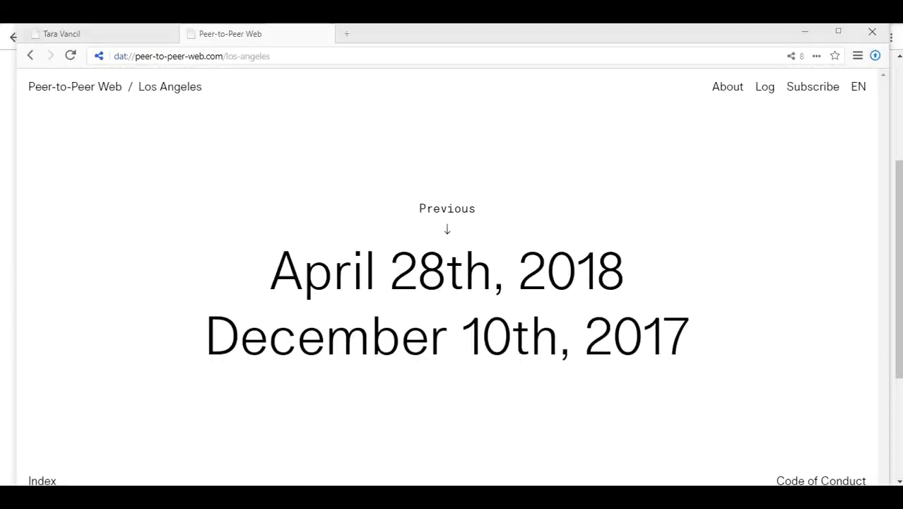
# View the site's Log of announcements, then close the Peer-to-Peer Web tab.
pyautogui.click(811, 86)
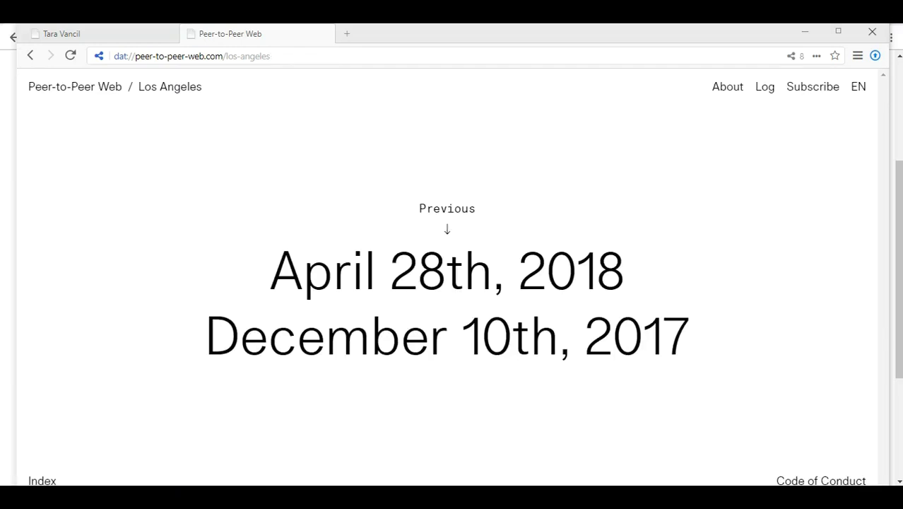
pyautogui.click(764, 87)
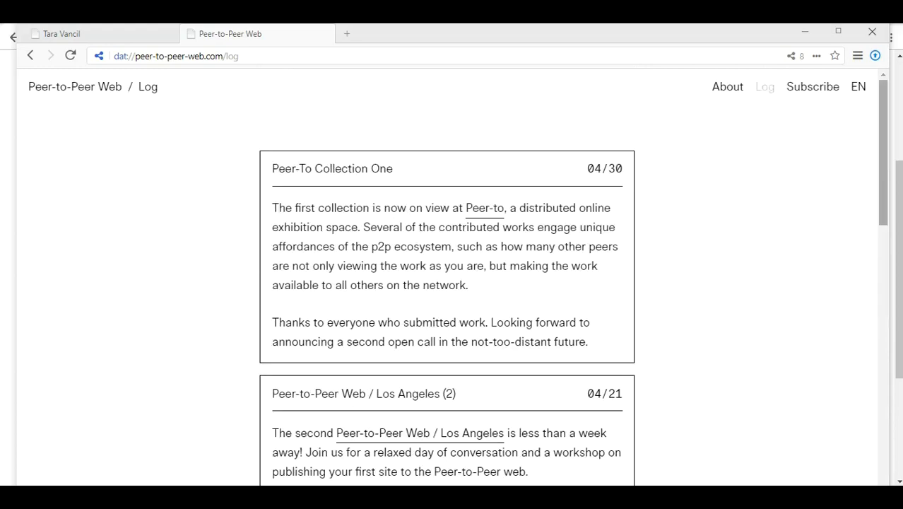
pyautogui.click(726, 86)
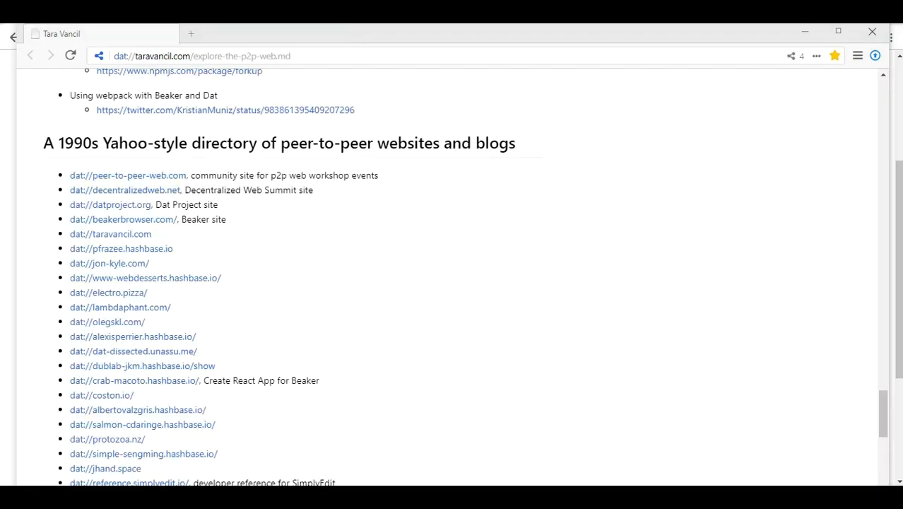
pyautogui.scroll(-3)
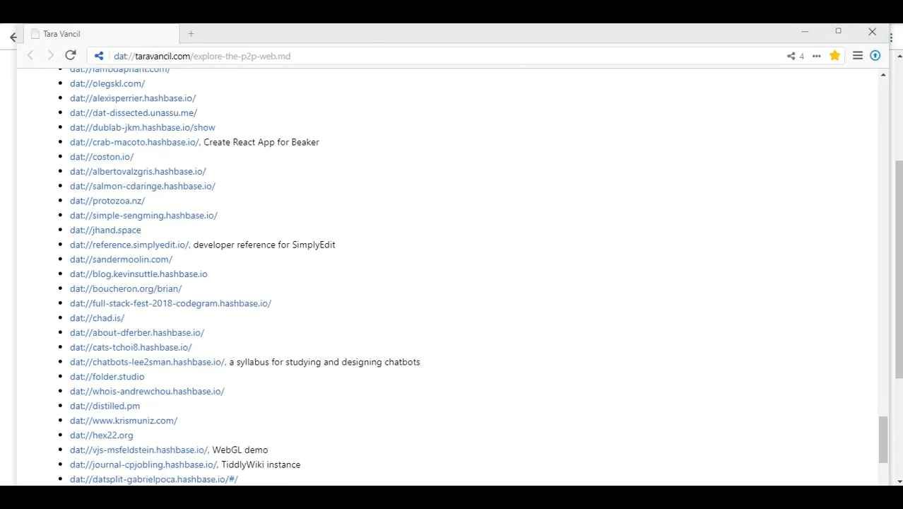
pyautogui.scroll(-3)
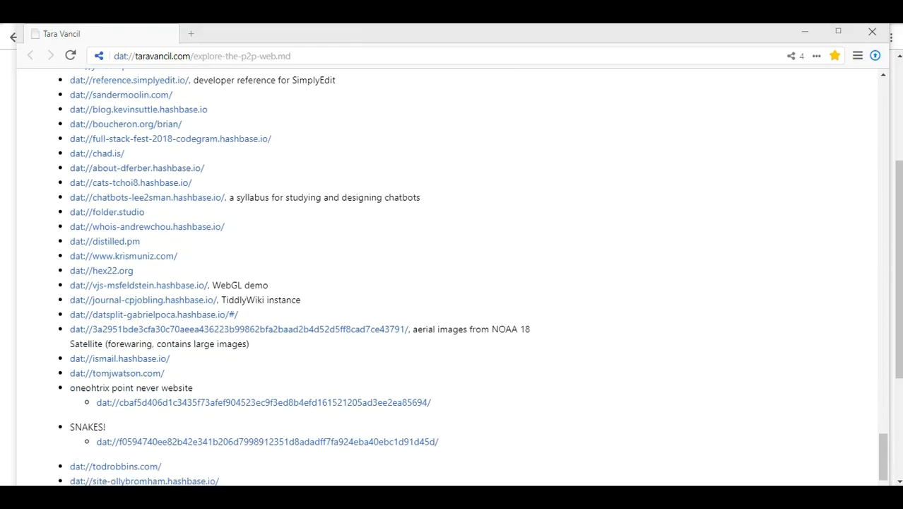
pyautogui.scroll(-3)
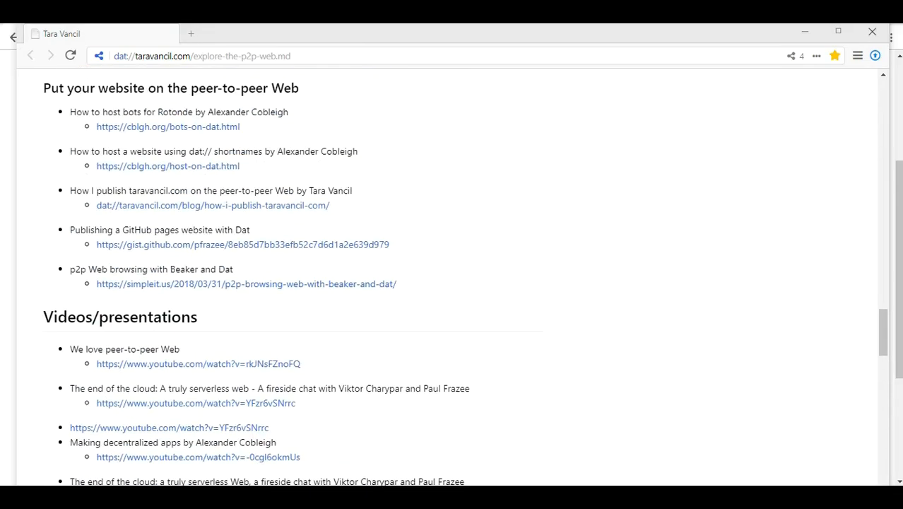
pyautogui.scroll(-3)
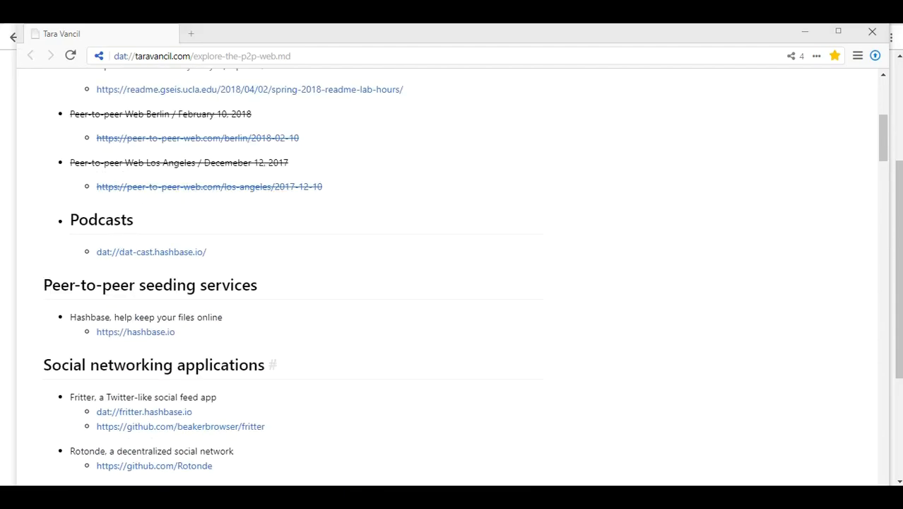
pyautogui.scroll(3)
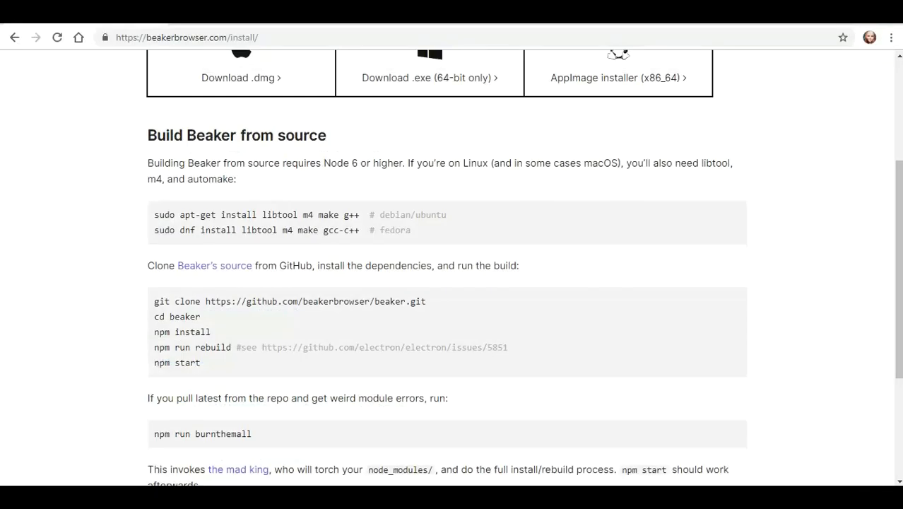
# Scroll up to the Install Beaker downloads for macOS, Windows and Linux.
pyautogui.scroll(3)
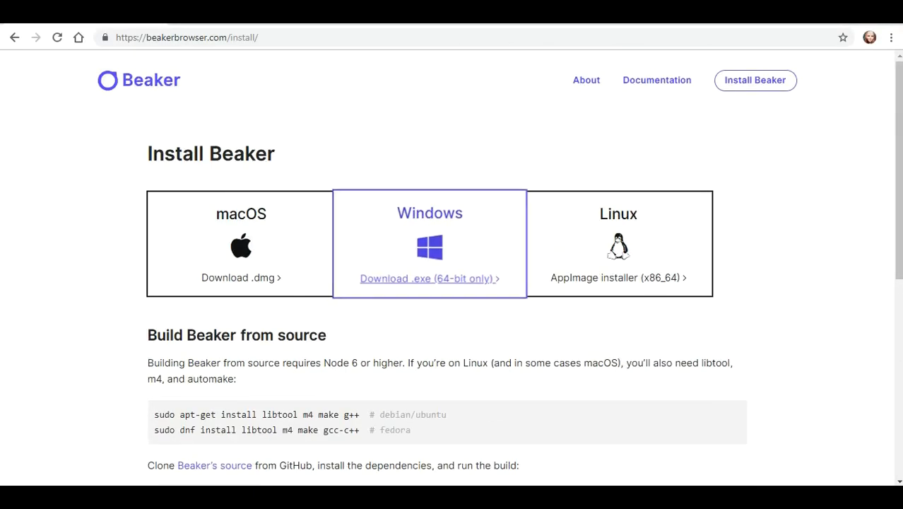
pyautogui.moveTo(429, 278)
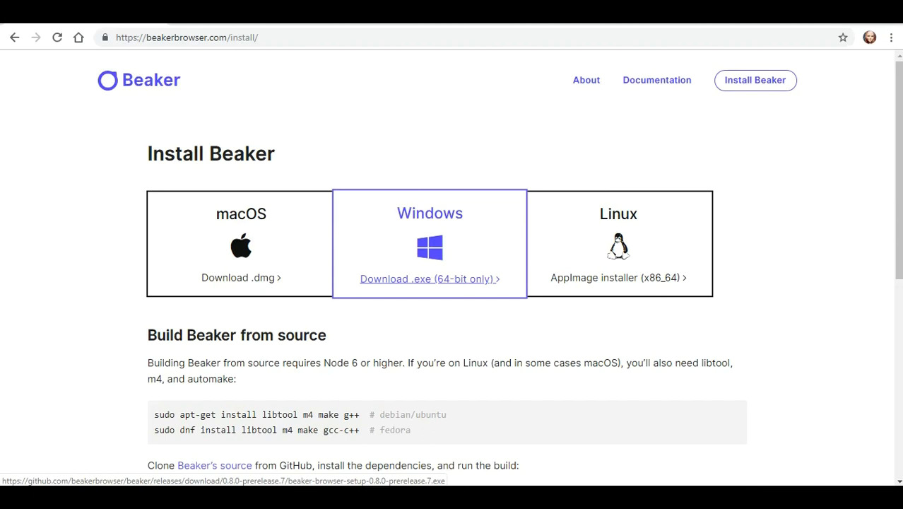